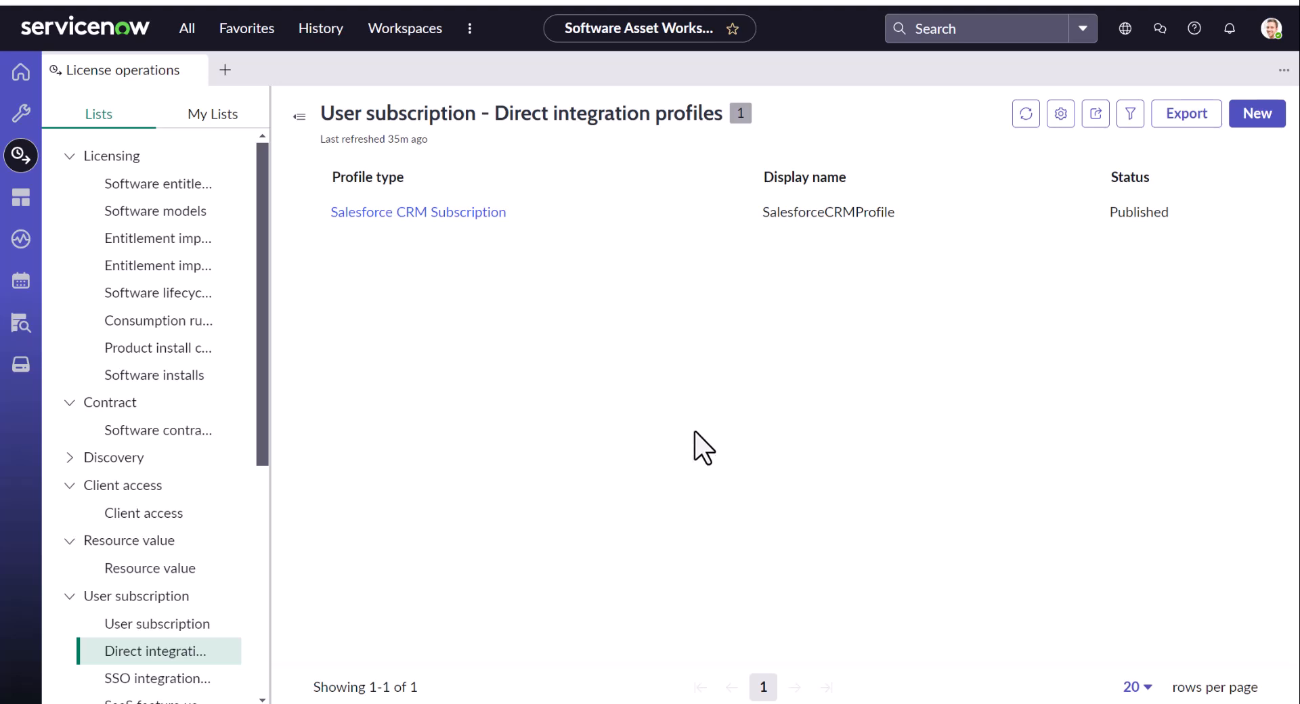
pyautogui.moveTo(379, 430)
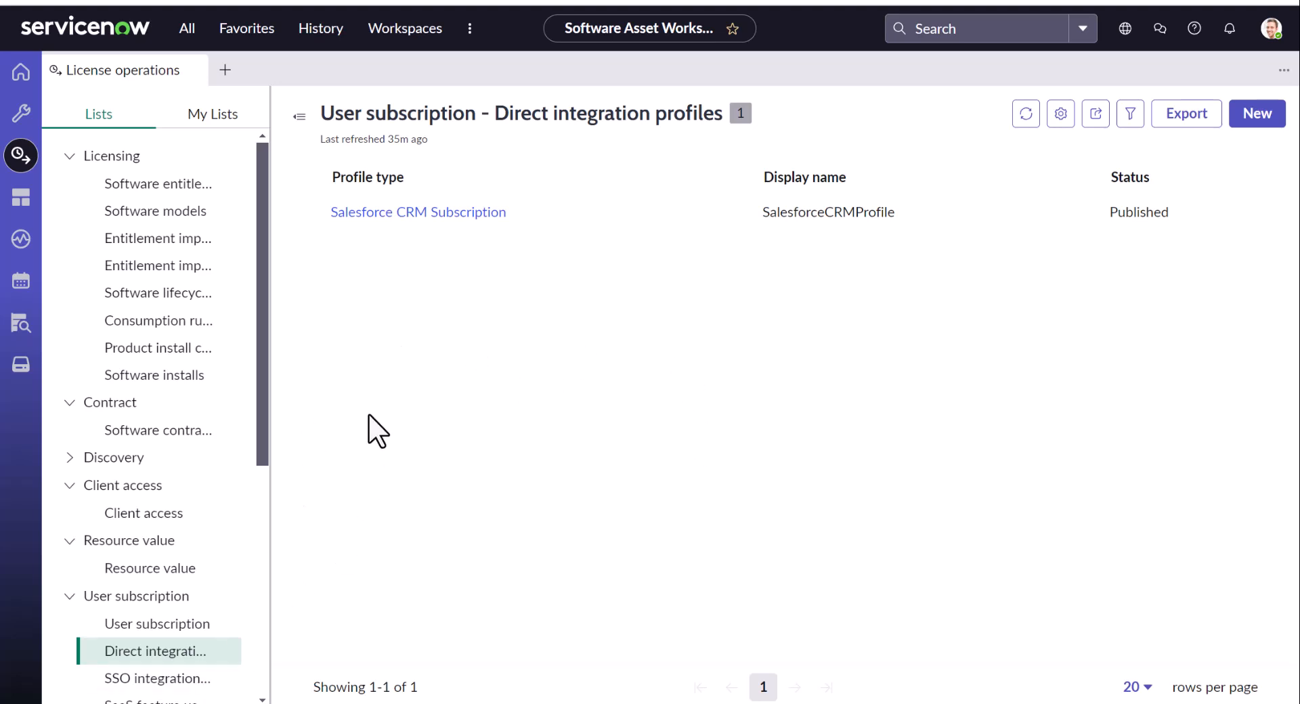
pyautogui.moveTo(513, 353)
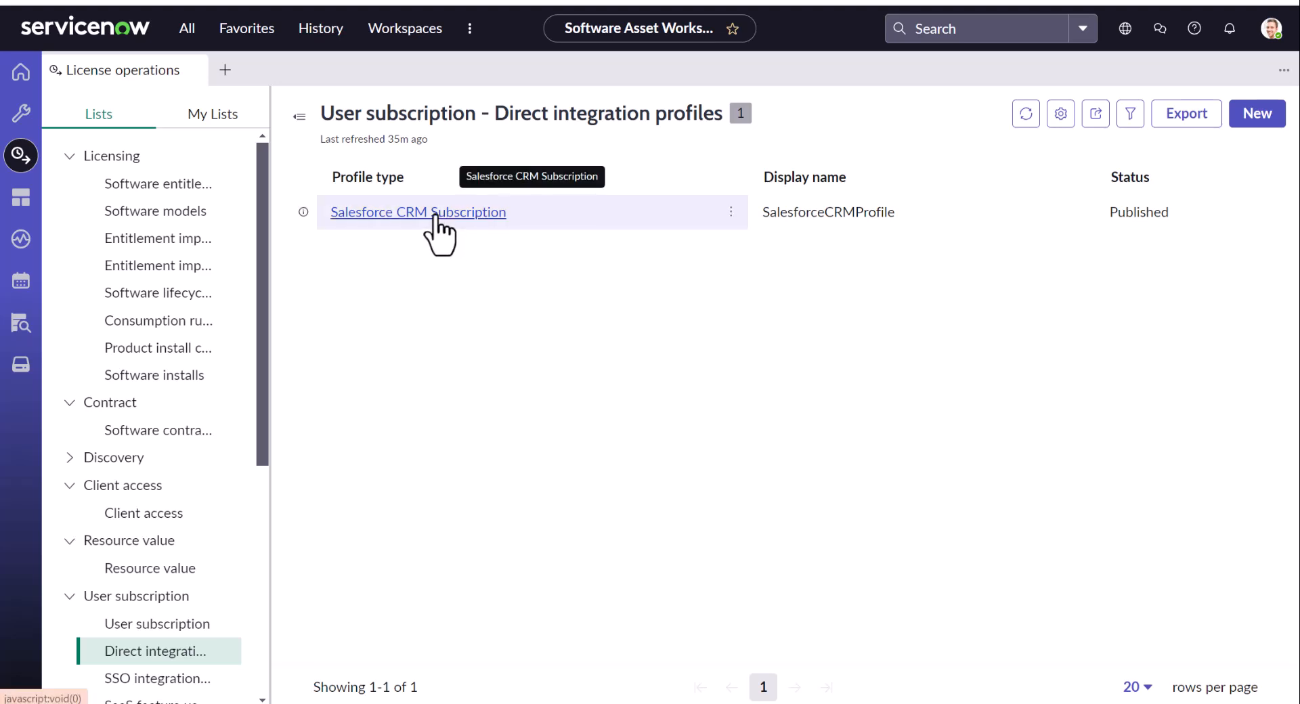
# Open the Salesforce CRM Subscription integration profile, SalesforceCRMProfile.
pyautogui.click(418, 211)
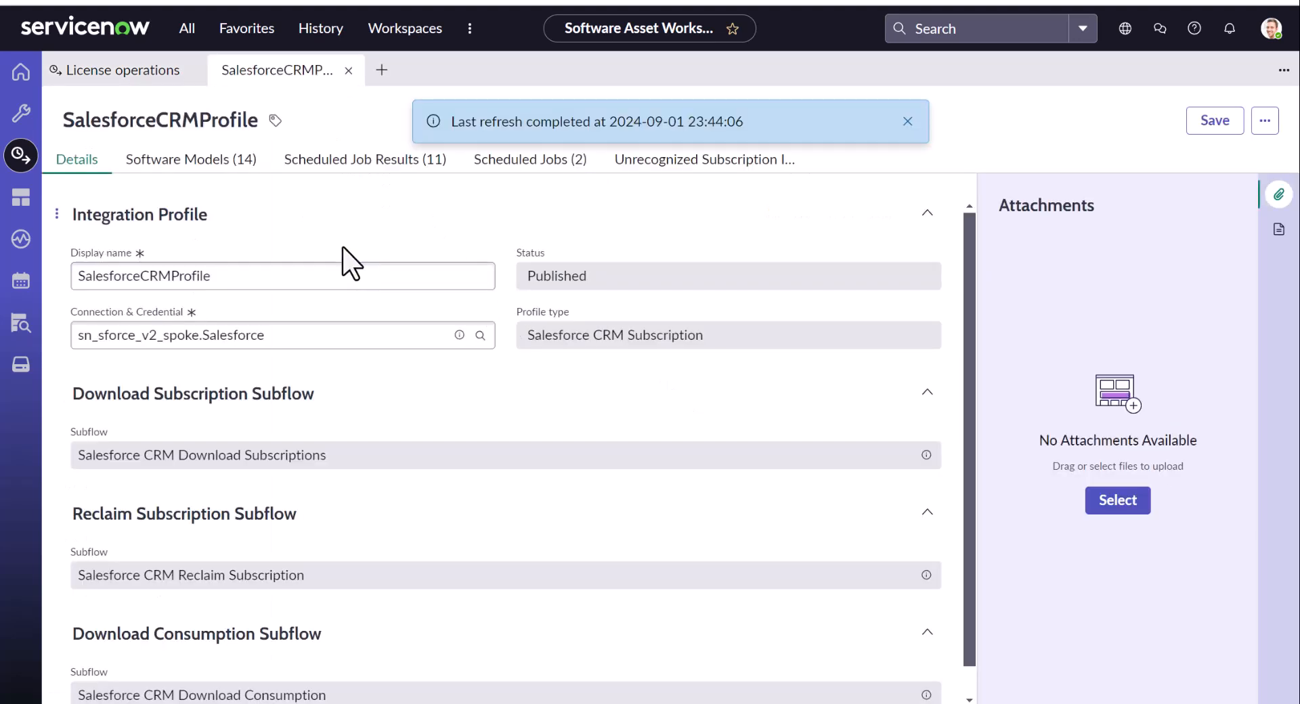
# Check the profile's 14 software models, two scheduled jobs and 11 job results.
pyautogui.click(908, 121)
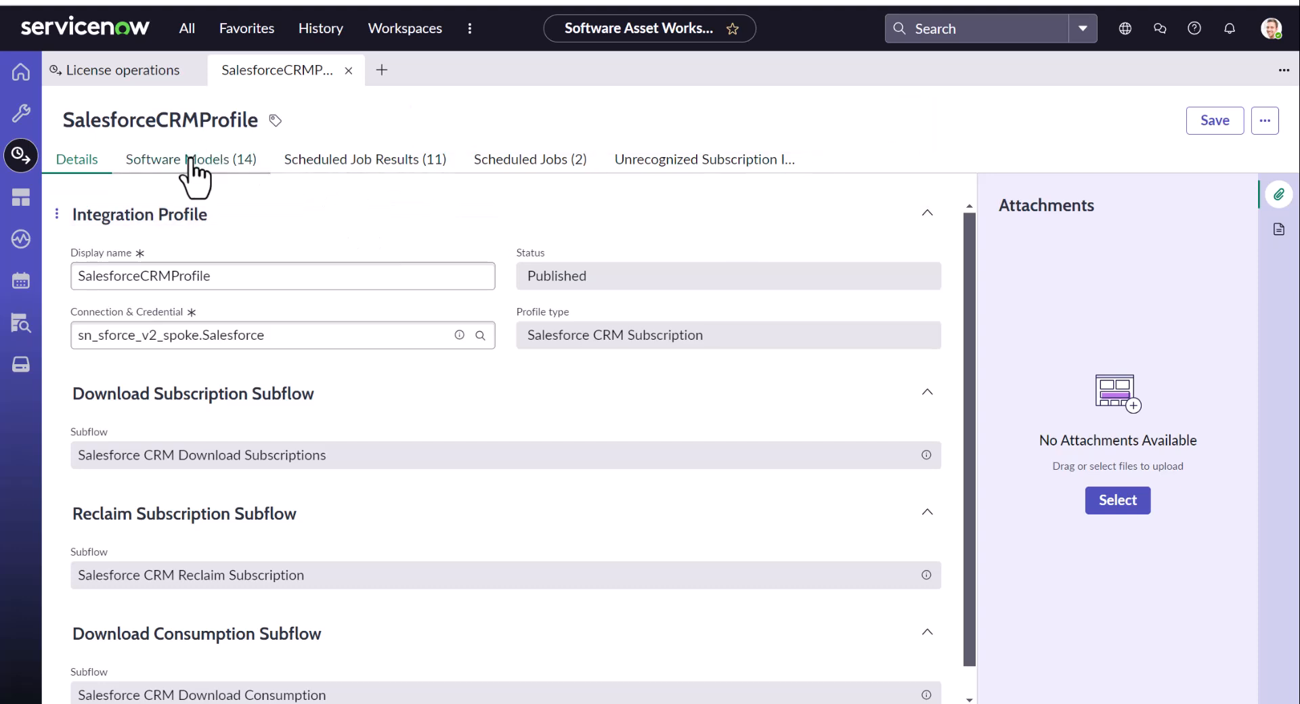
pyautogui.click(191, 160)
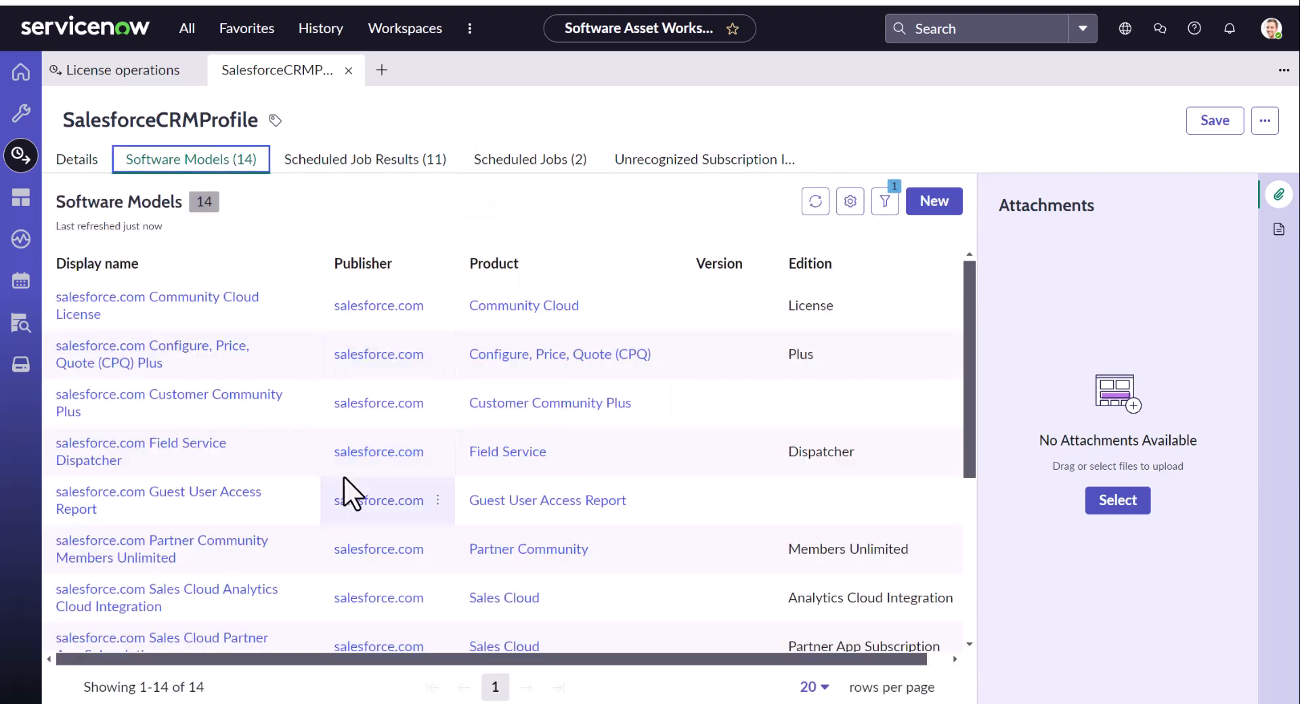
pyautogui.moveTo(529, 159)
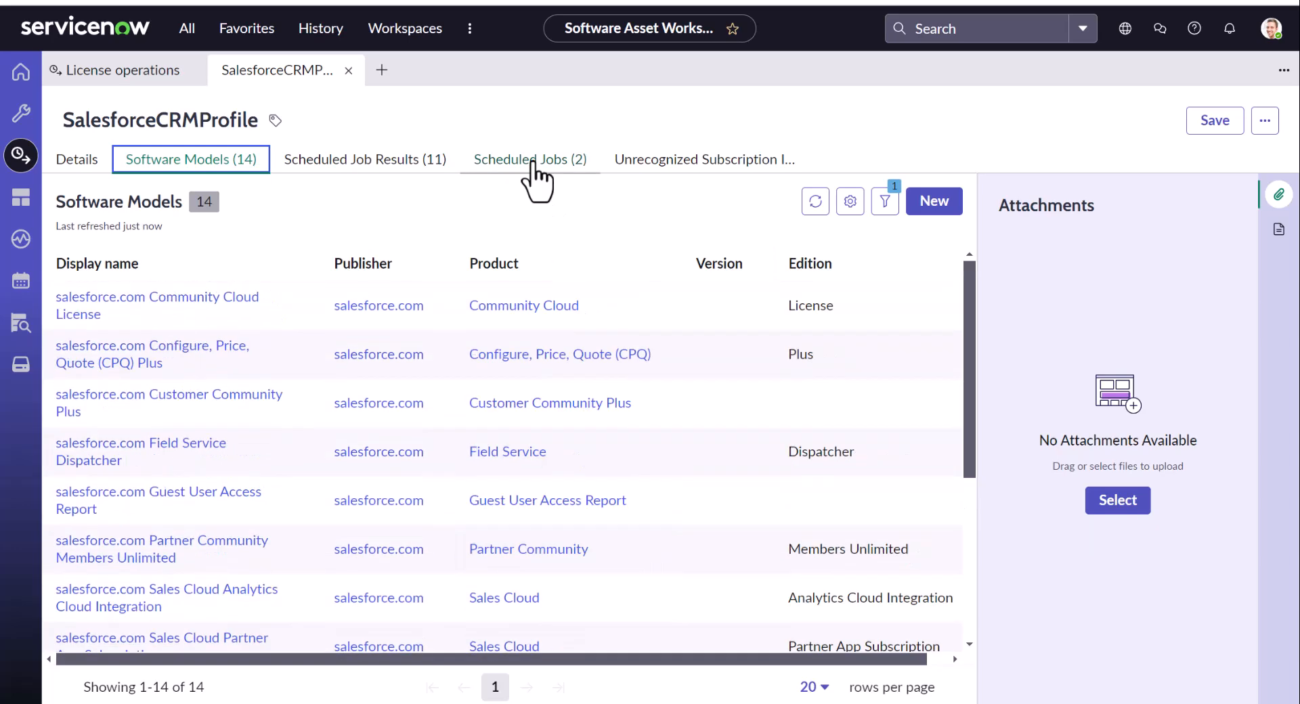
pyautogui.click(529, 159)
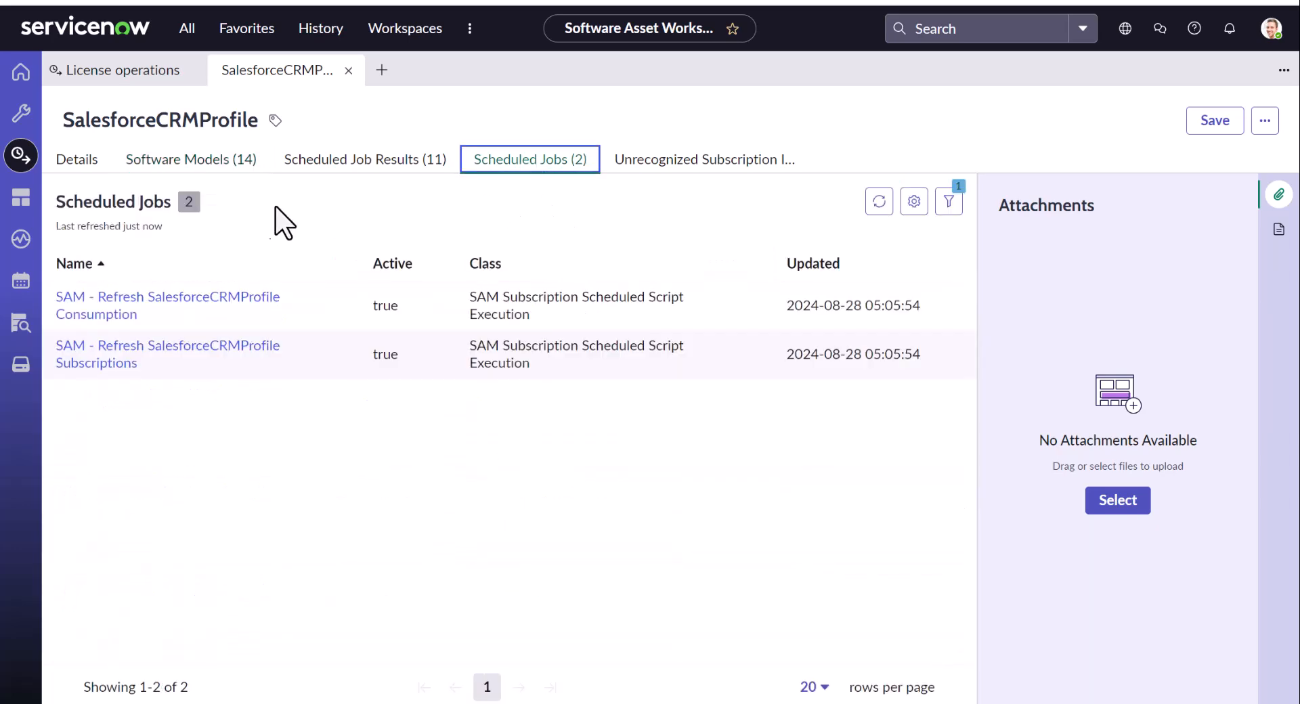
pyautogui.moveTo(539, 332)
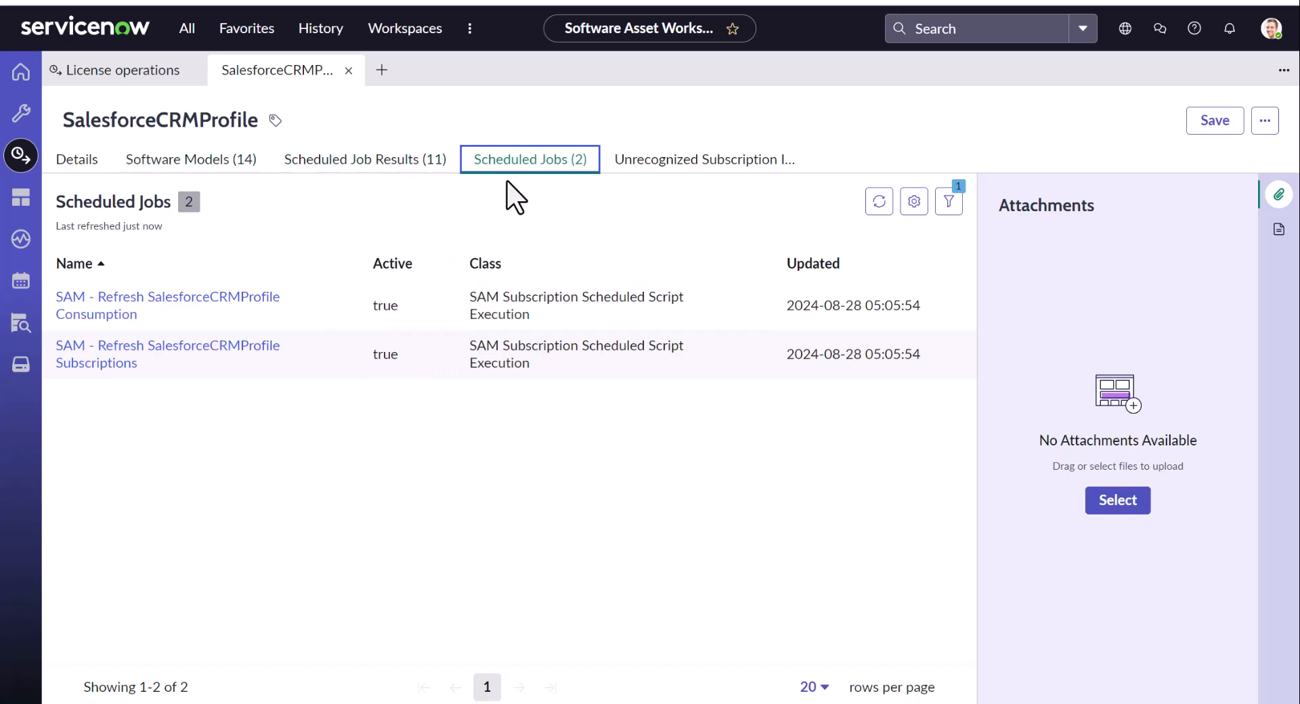
pyautogui.click(364, 159)
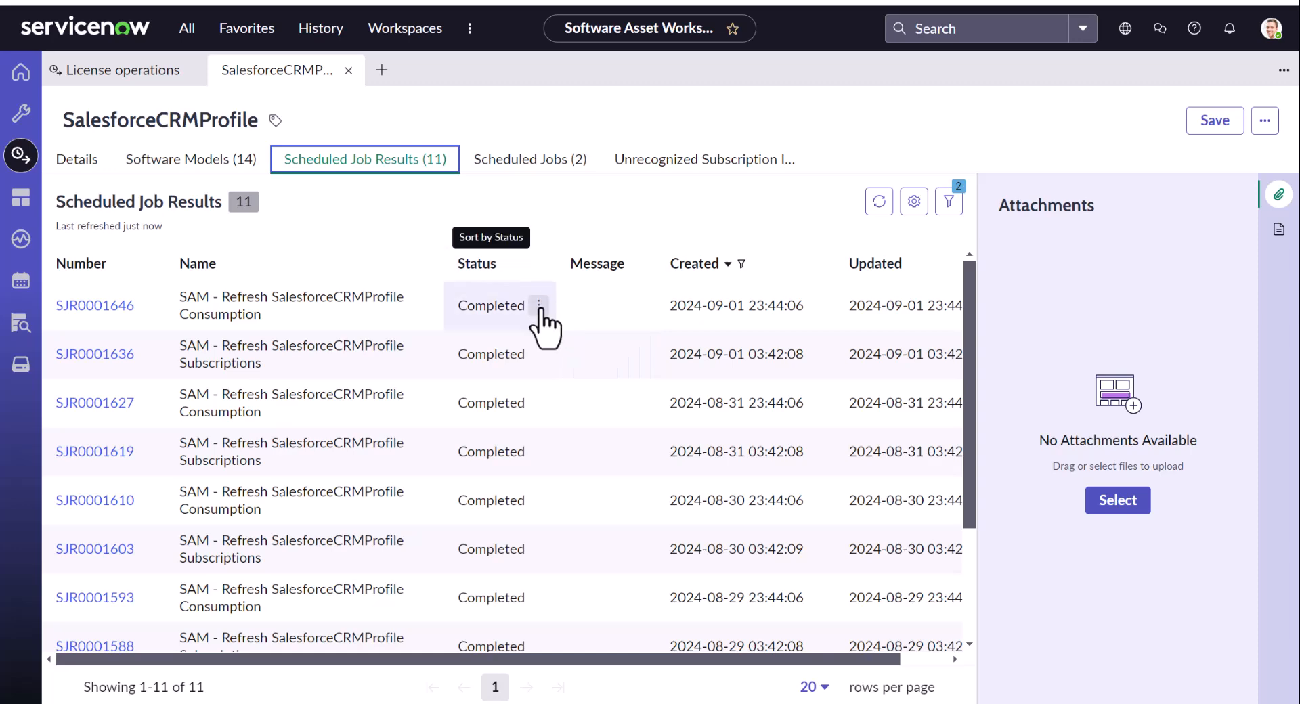
pyautogui.moveTo(435, 452)
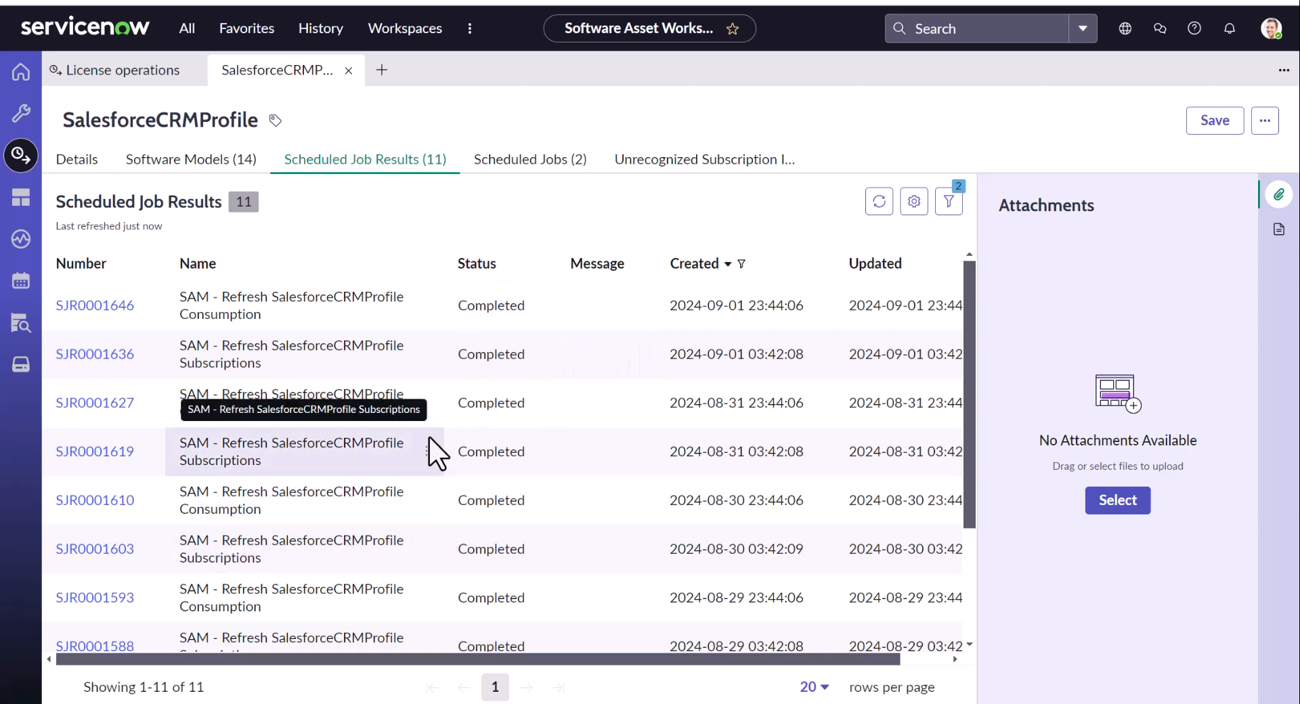
pyautogui.moveTo(282, 321)
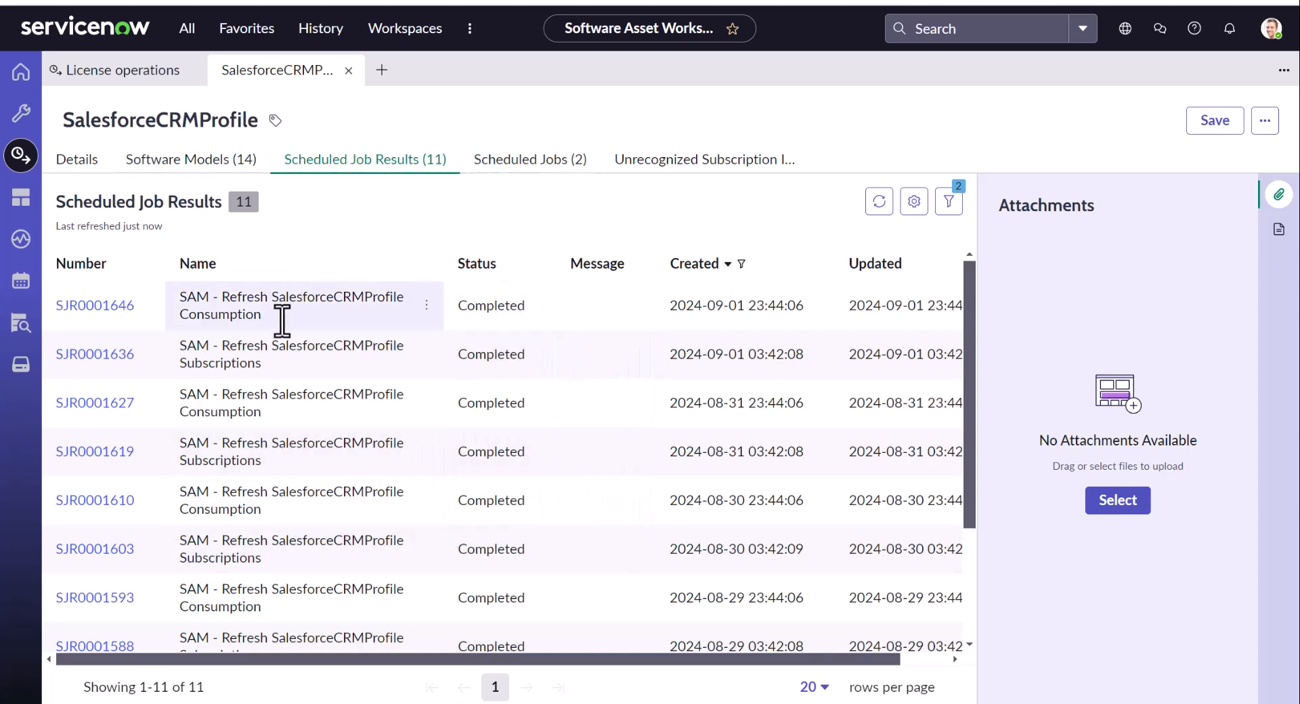
pyautogui.moveTo(295, 378)
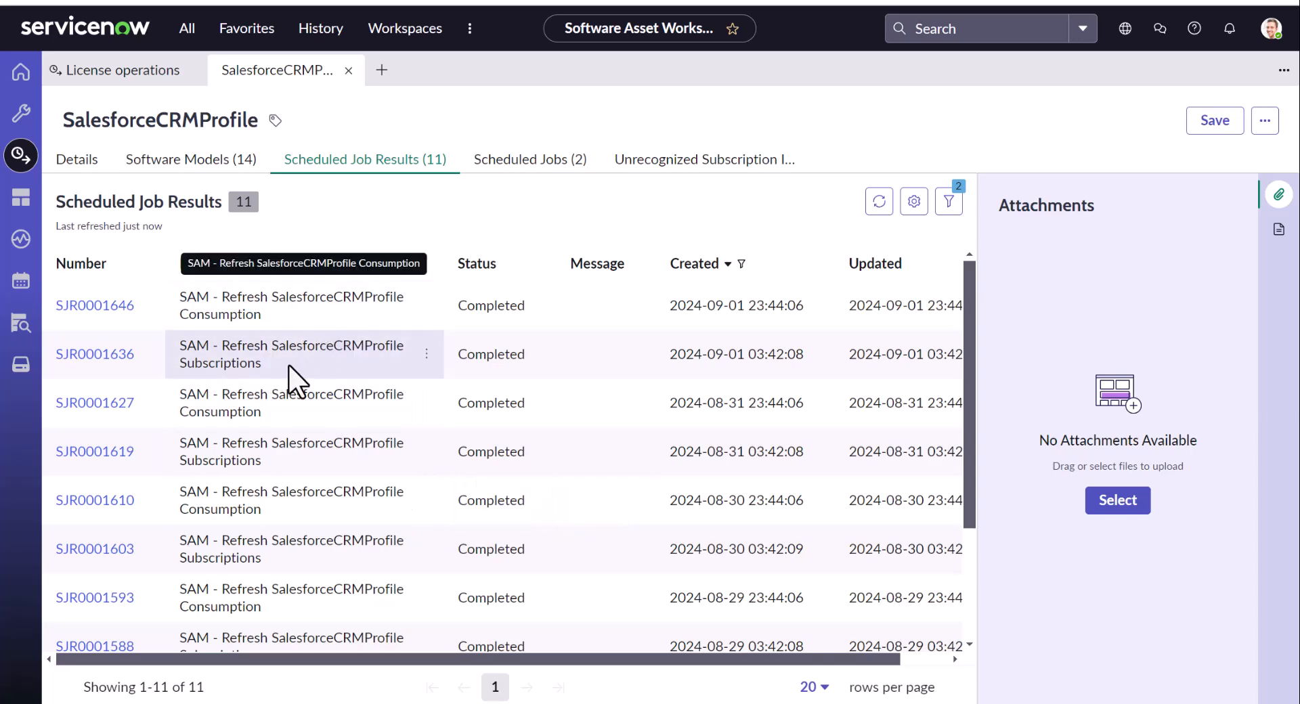
pyautogui.moveTo(224, 340)
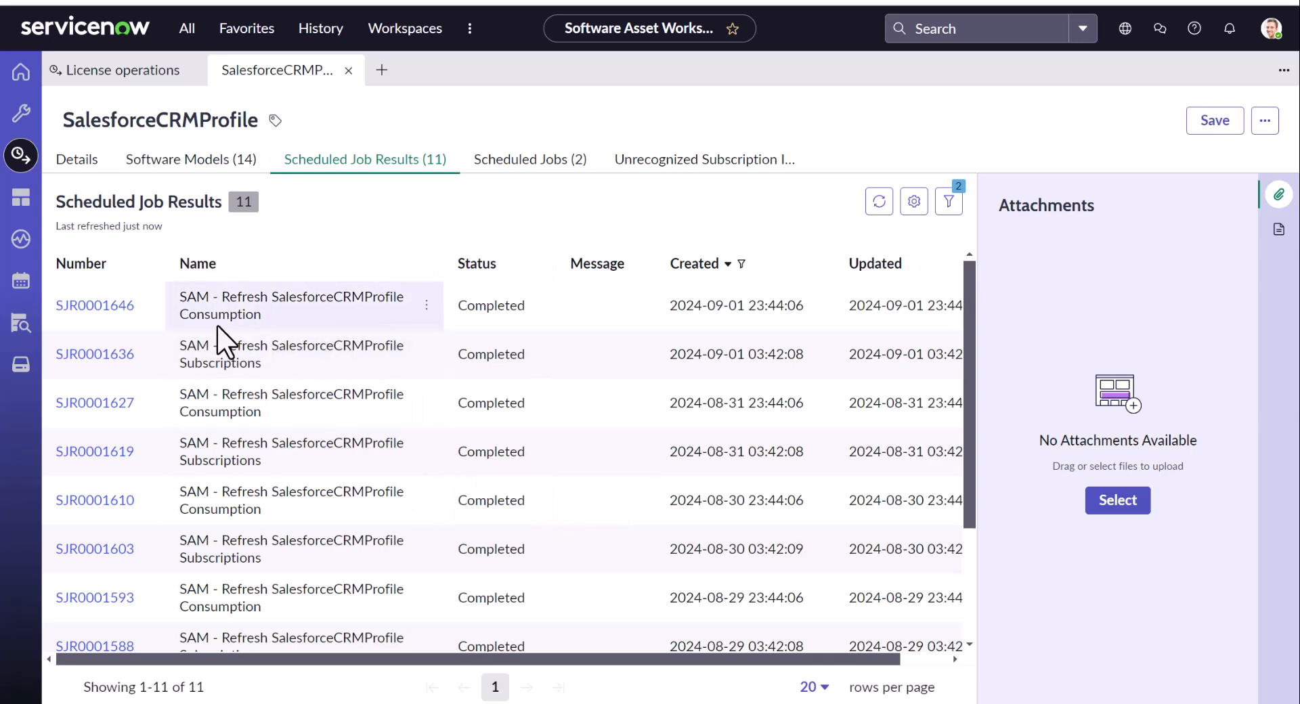
pyautogui.moveTo(518, 217)
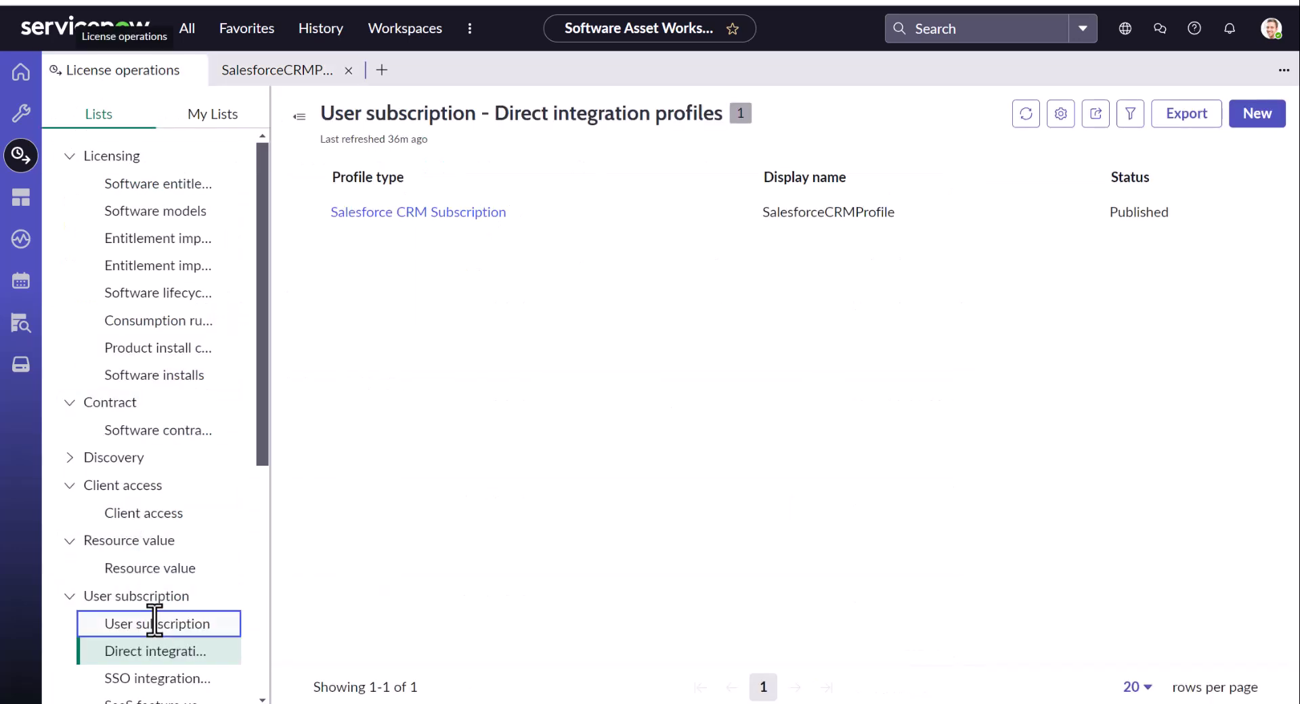
# Group the full User subscription list by Subscription profile.
pyautogui.click(156, 624)
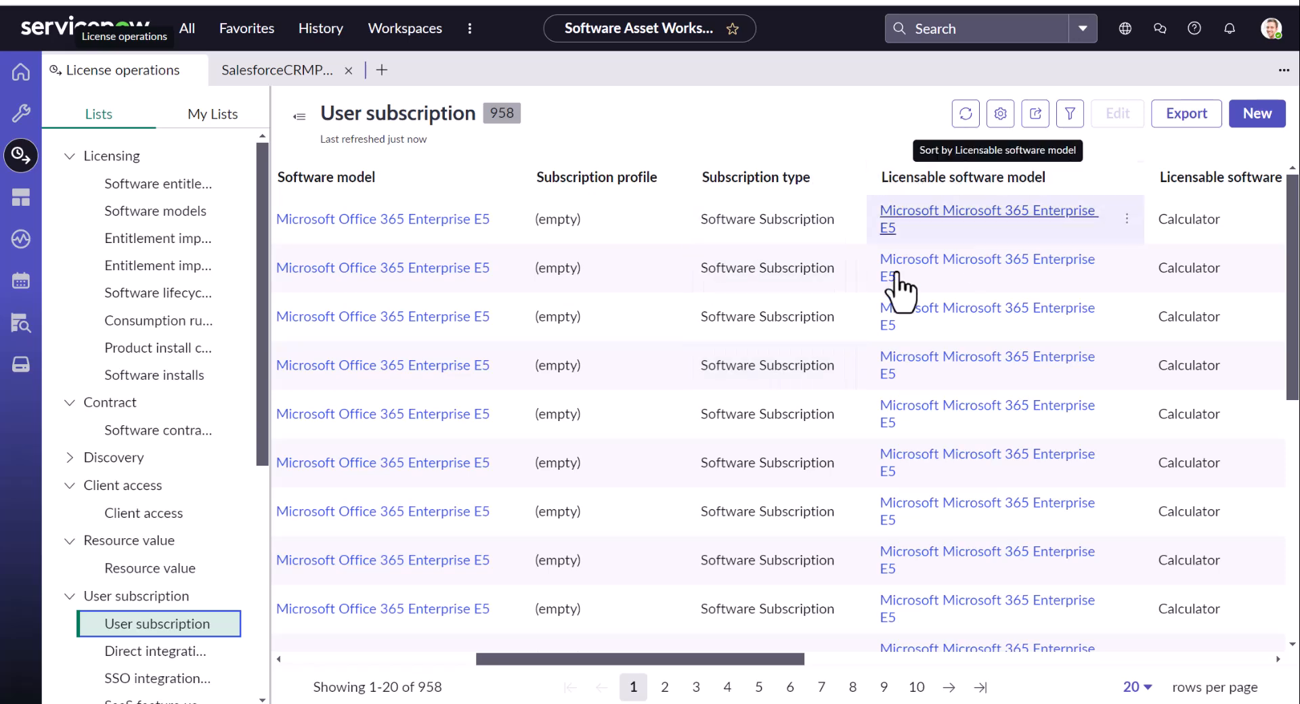
pyautogui.click(670, 177)
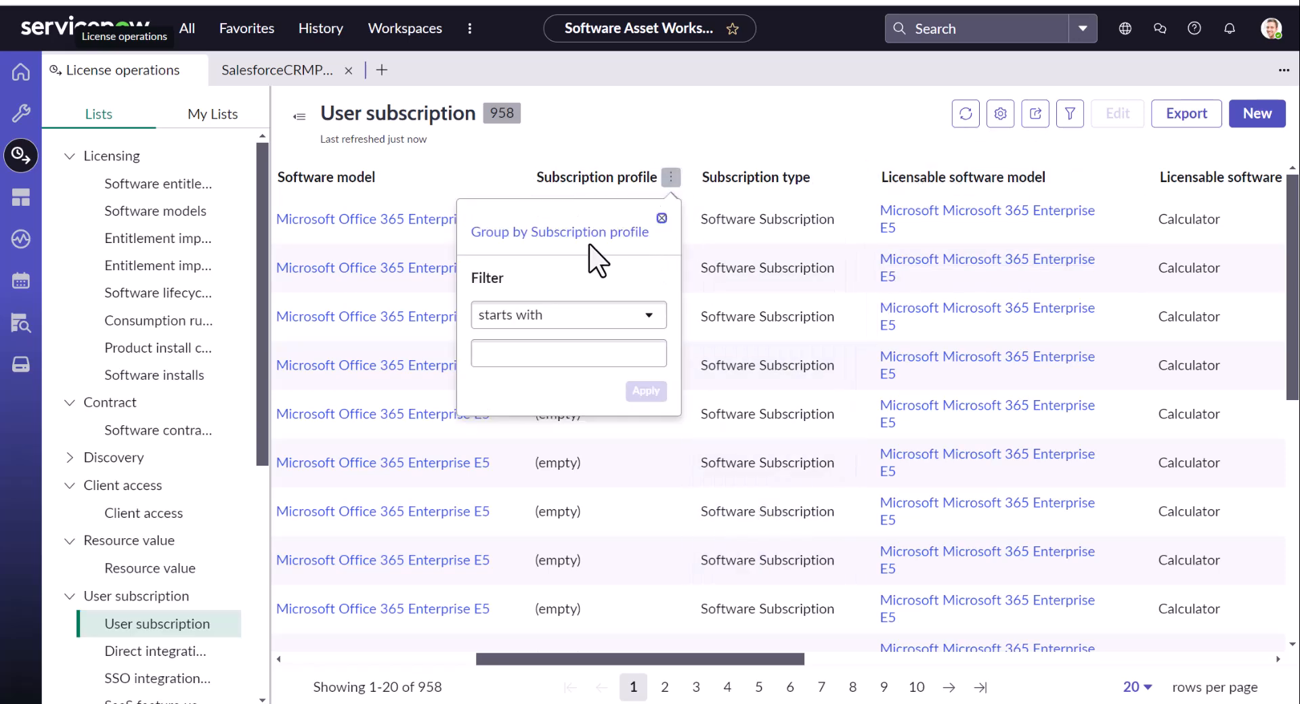
pyautogui.click(558, 232)
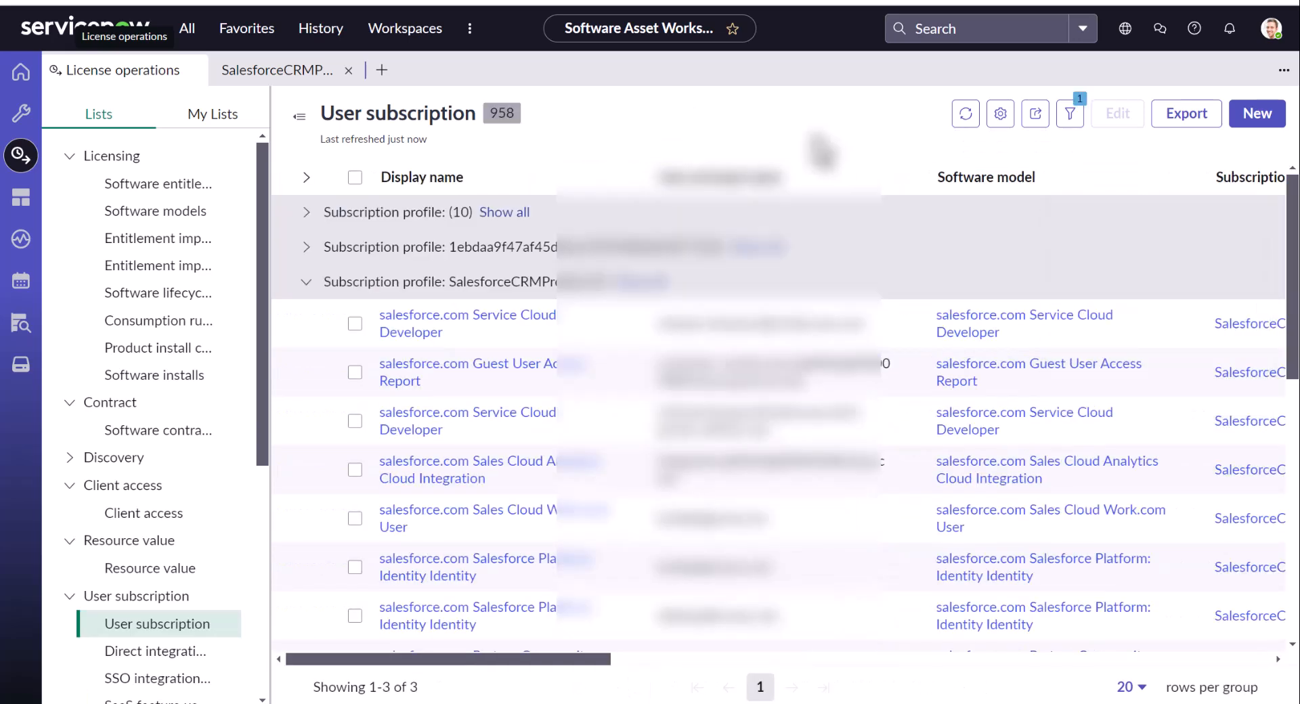
pyautogui.click(965, 114)
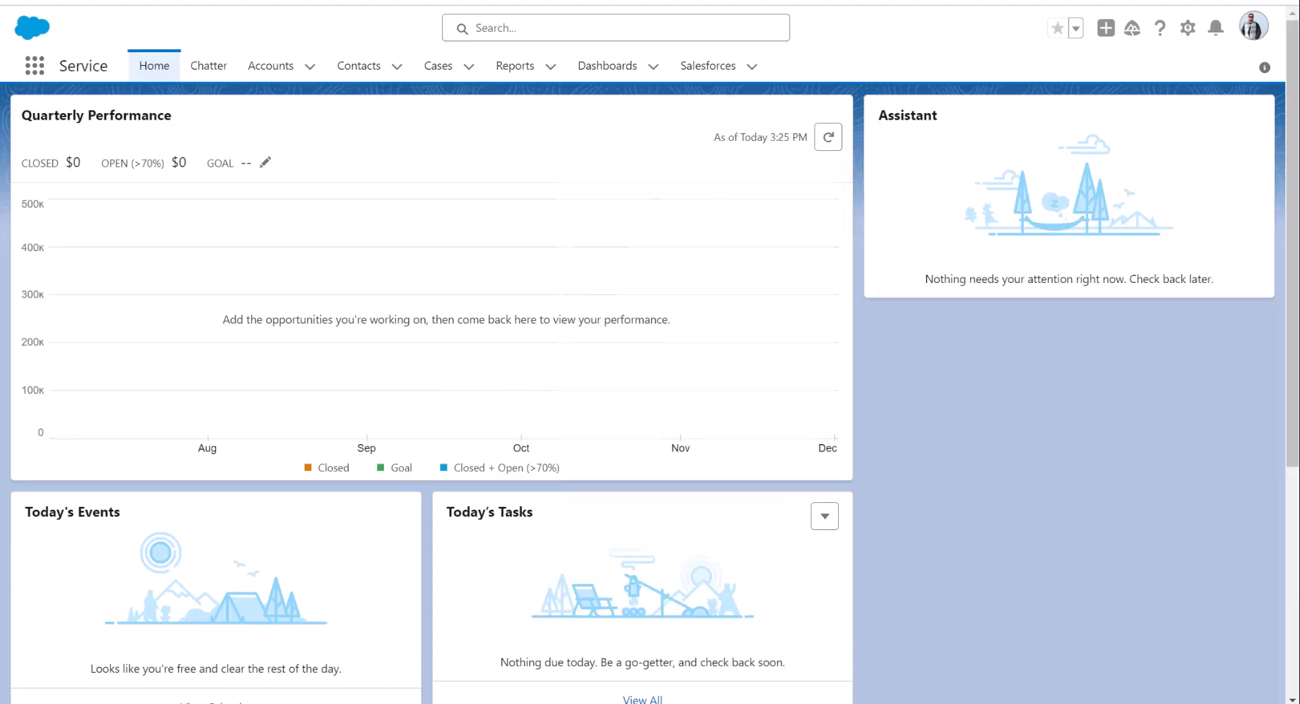
pyautogui.moveTo(1187, 27)
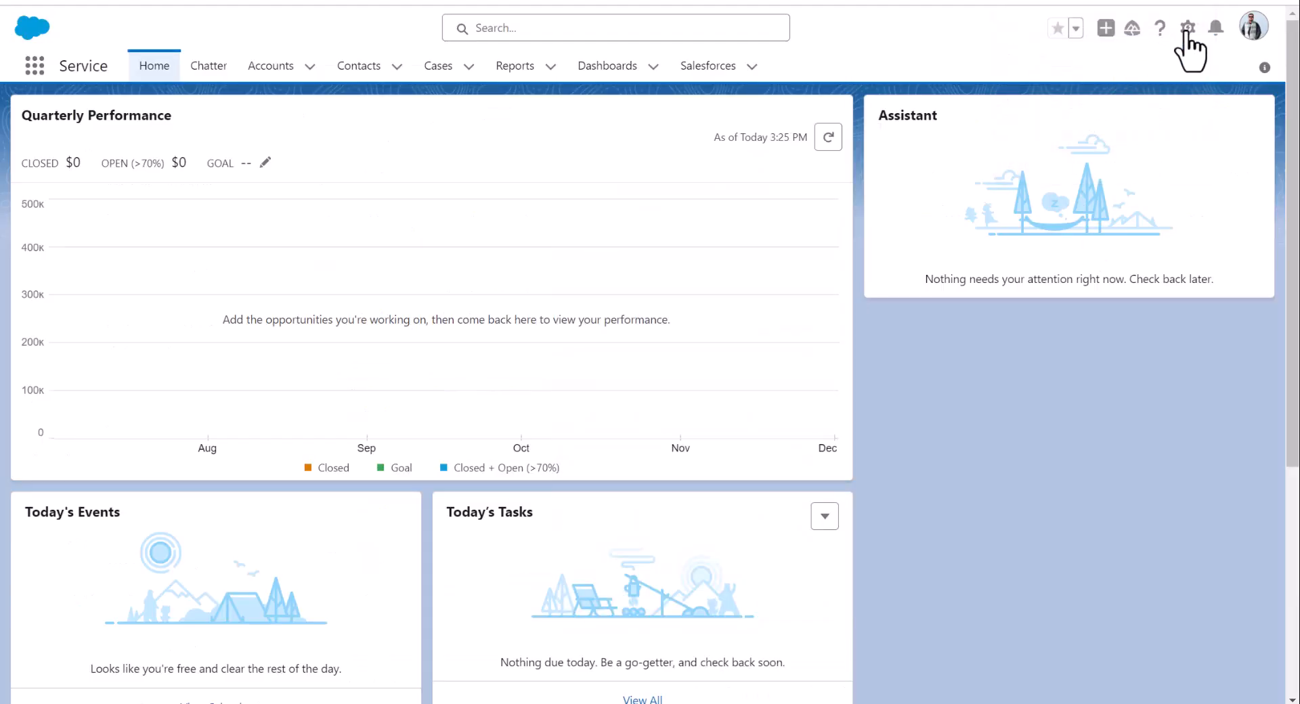
pyautogui.click(1187, 27)
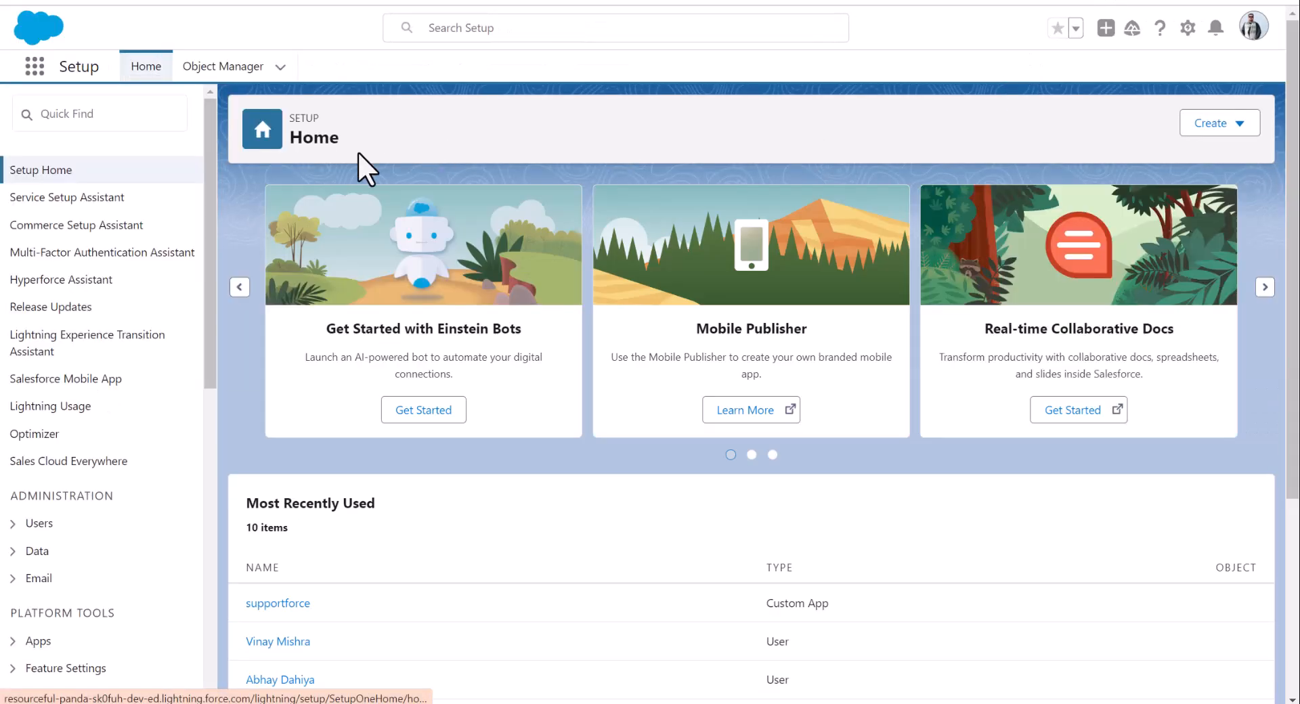
pyautogui.scroll(-3)
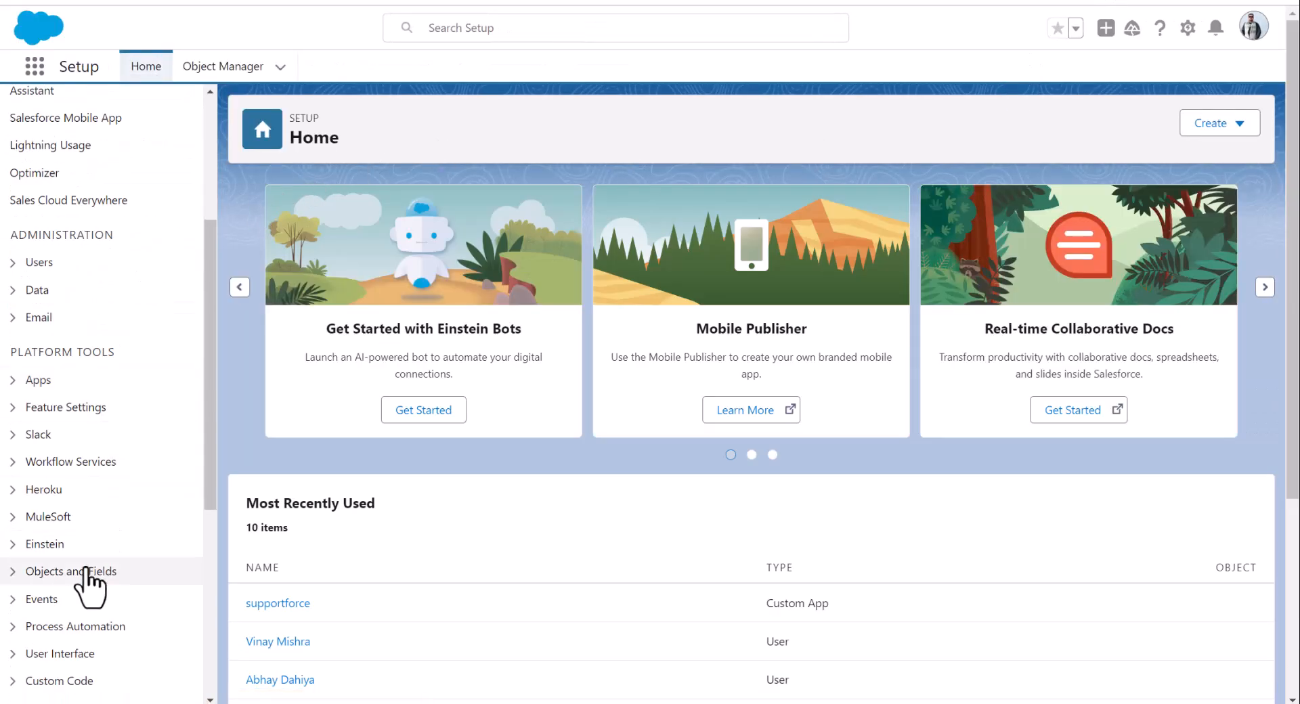
pyautogui.scroll(3)
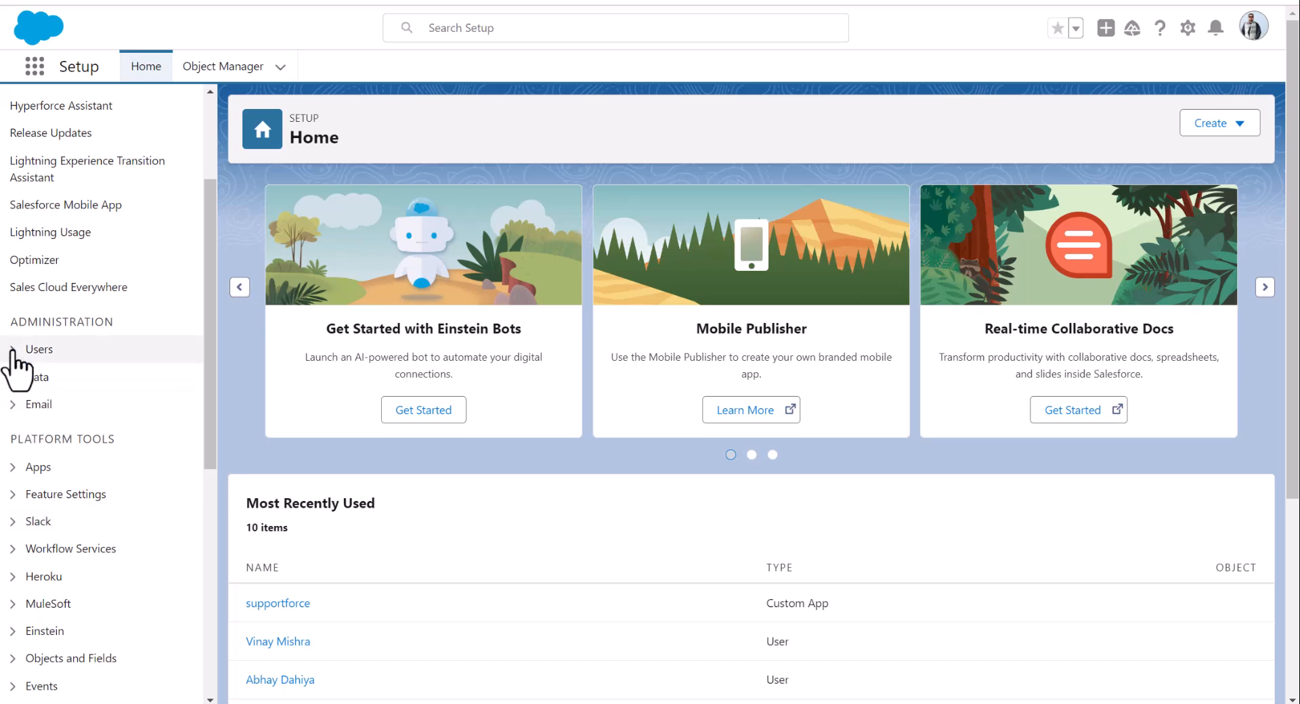
pyautogui.click(39, 348)
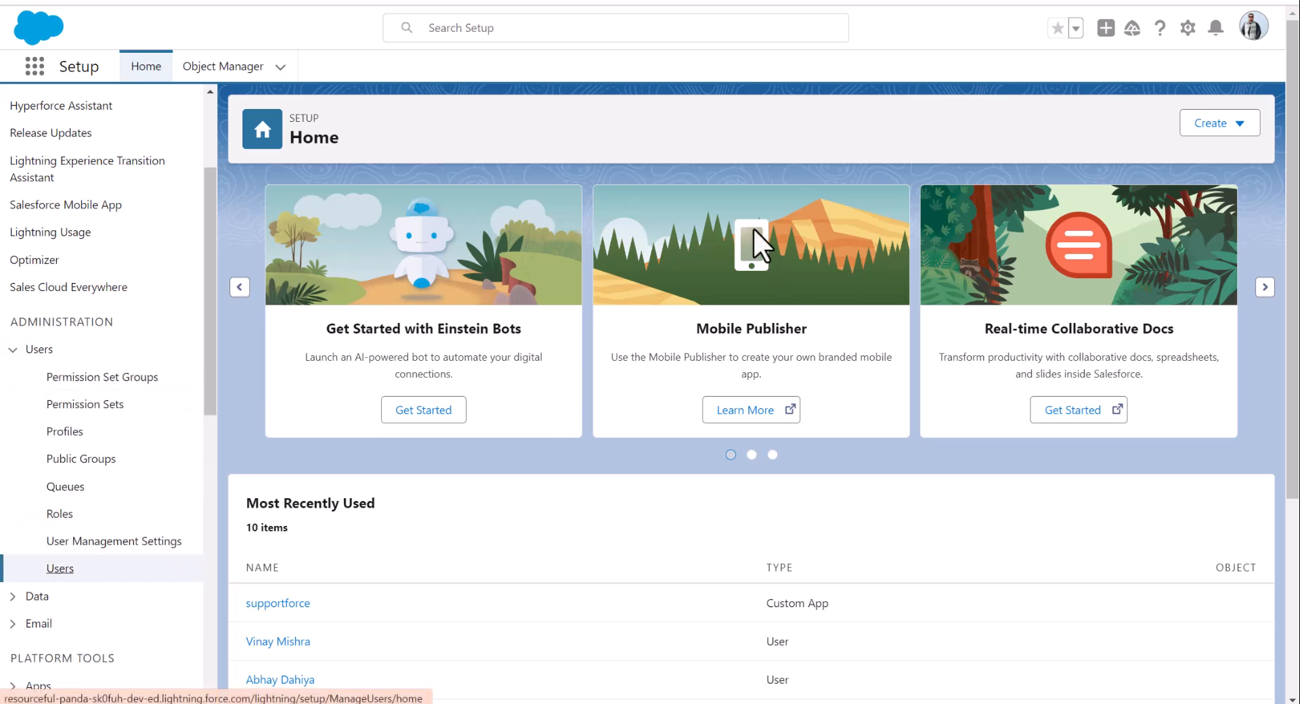
pyautogui.click(59, 569)
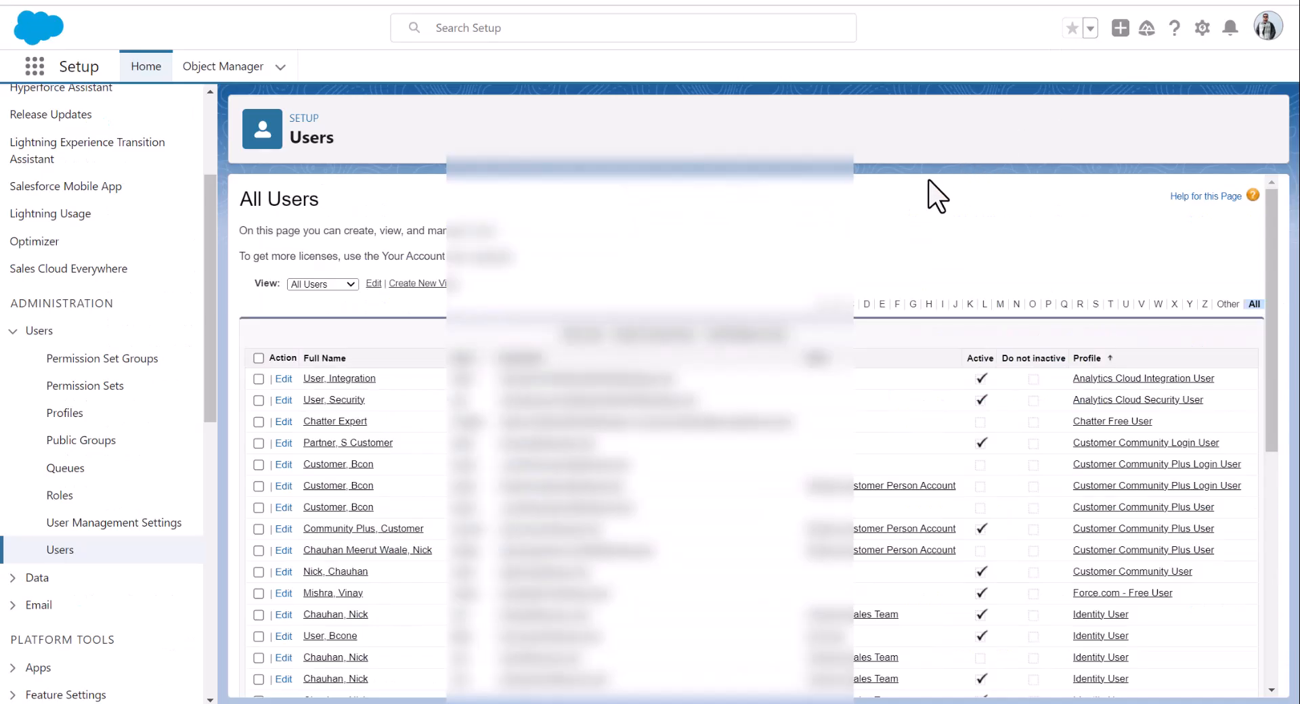
pyautogui.press('ctrl+f')
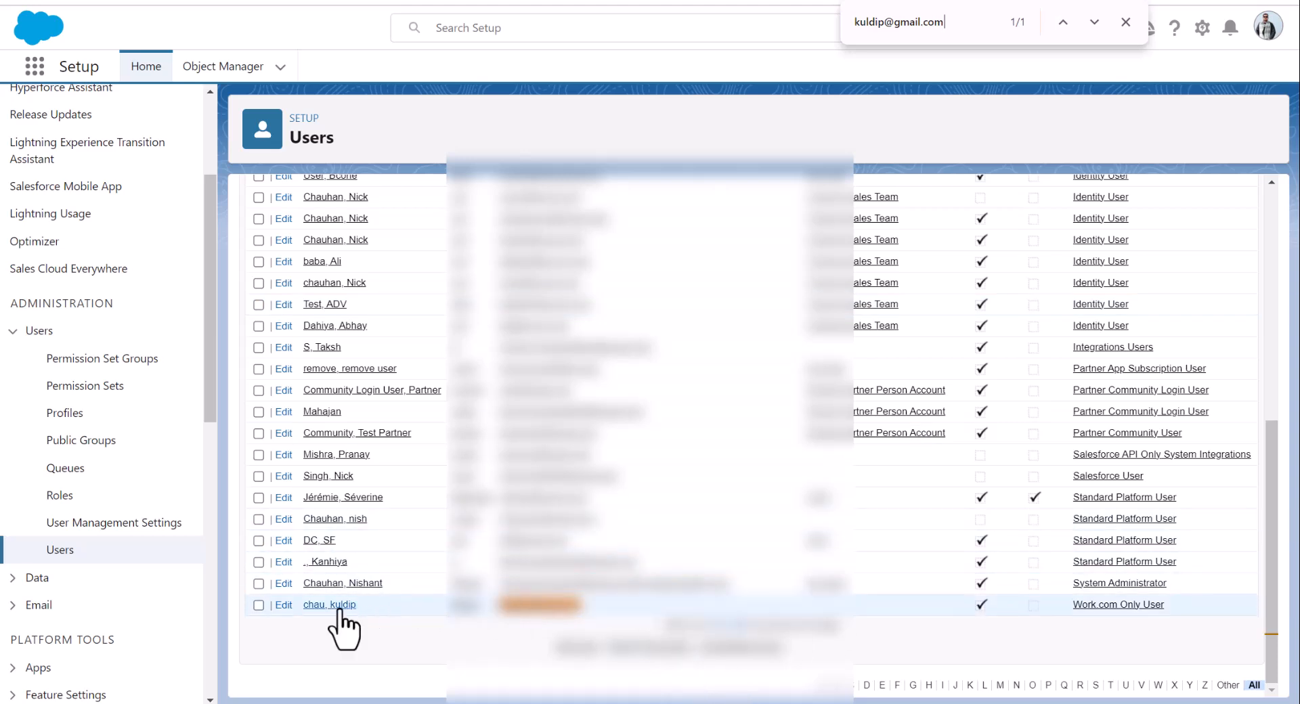
pyautogui.moveTo(329, 604)
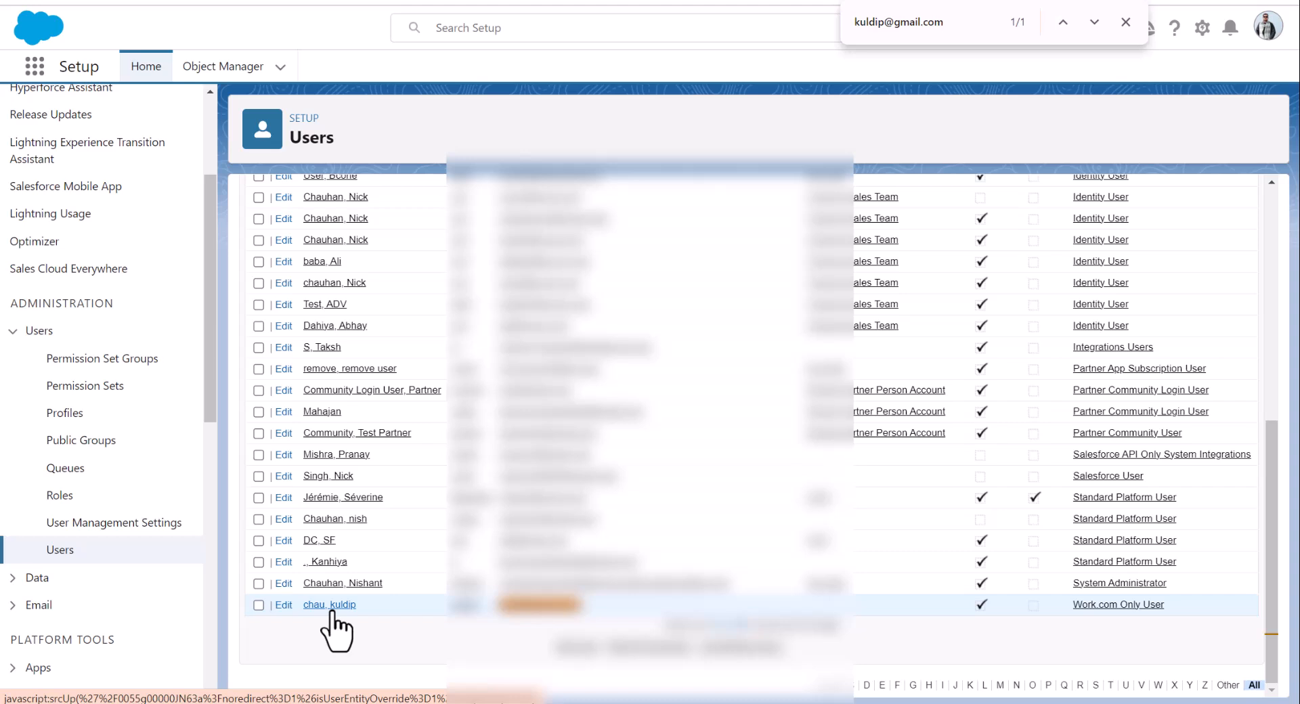
pyautogui.click(329, 604)
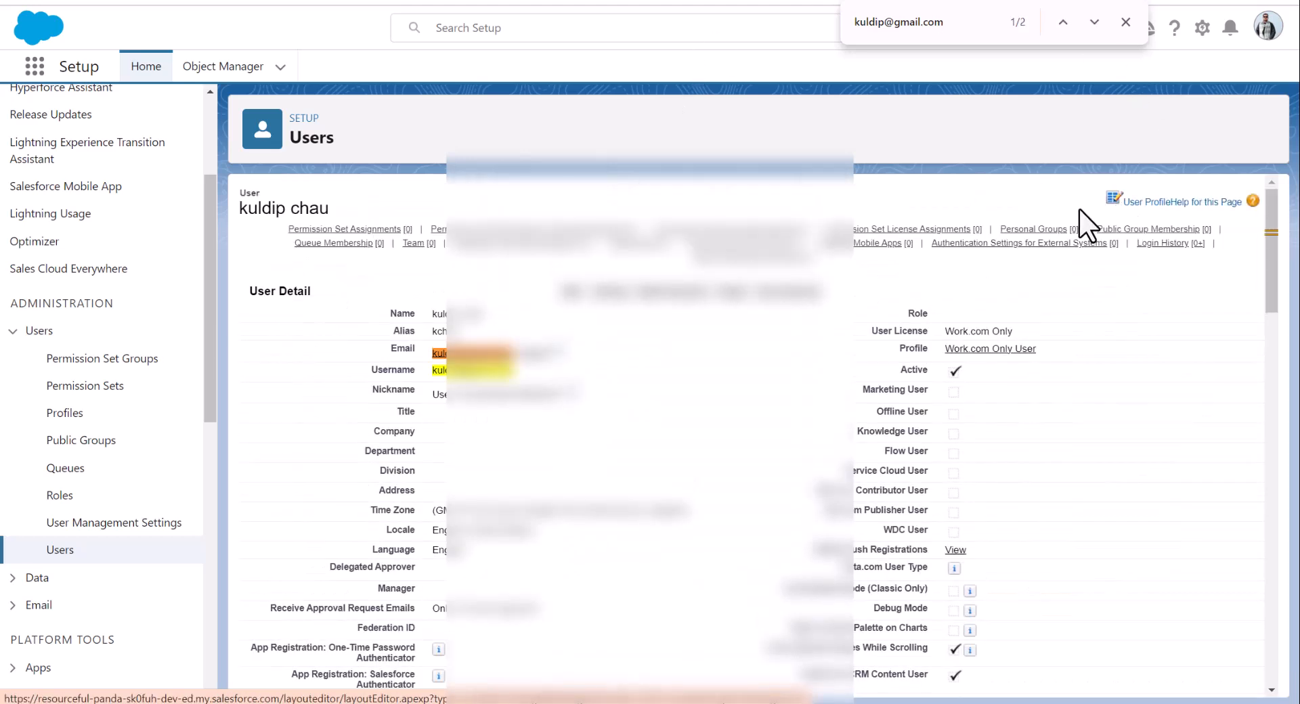
pyautogui.moveTo(915, 386)
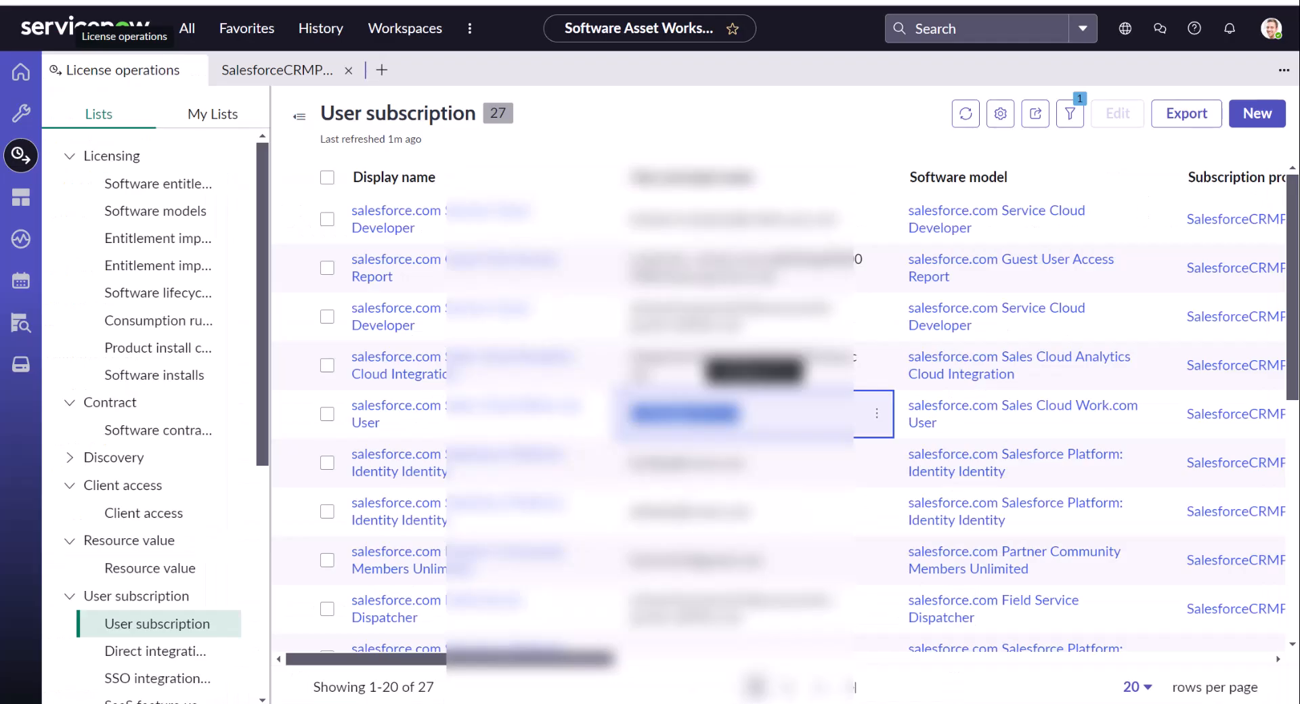
pyautogui.moveTo(983, 421)
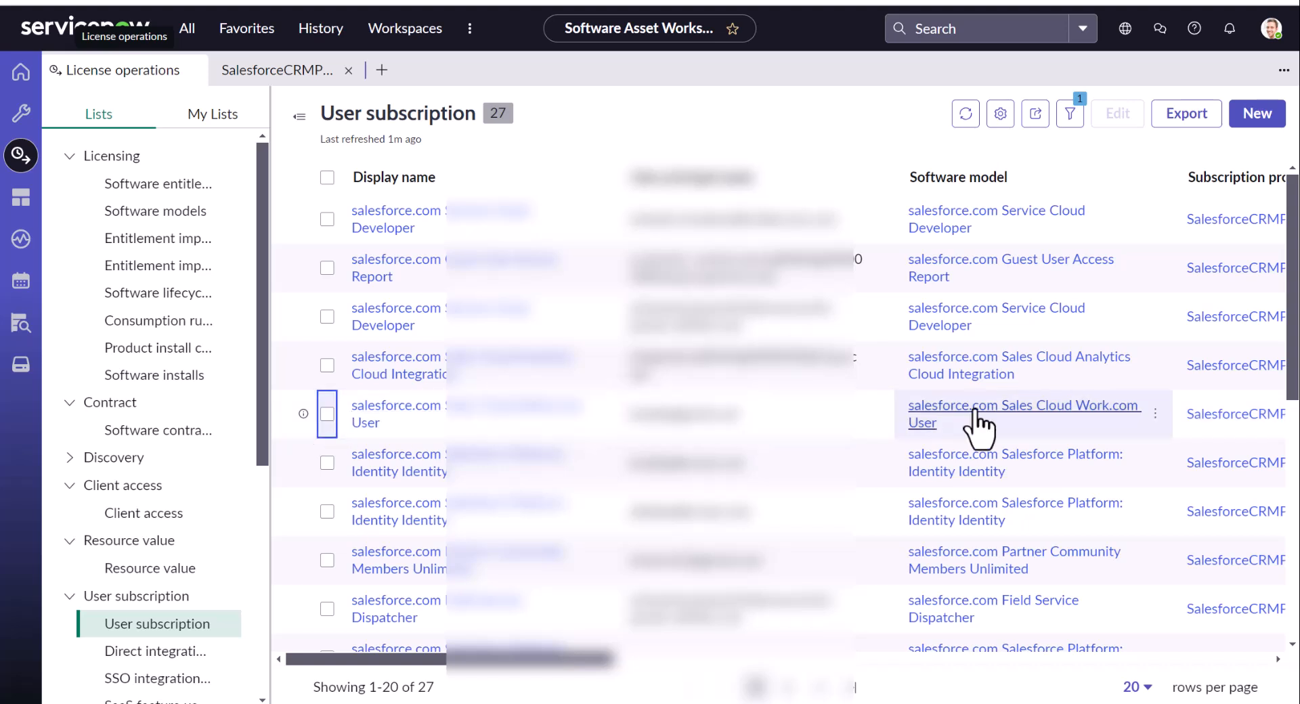
pyautogui.moveTo(983, 431)
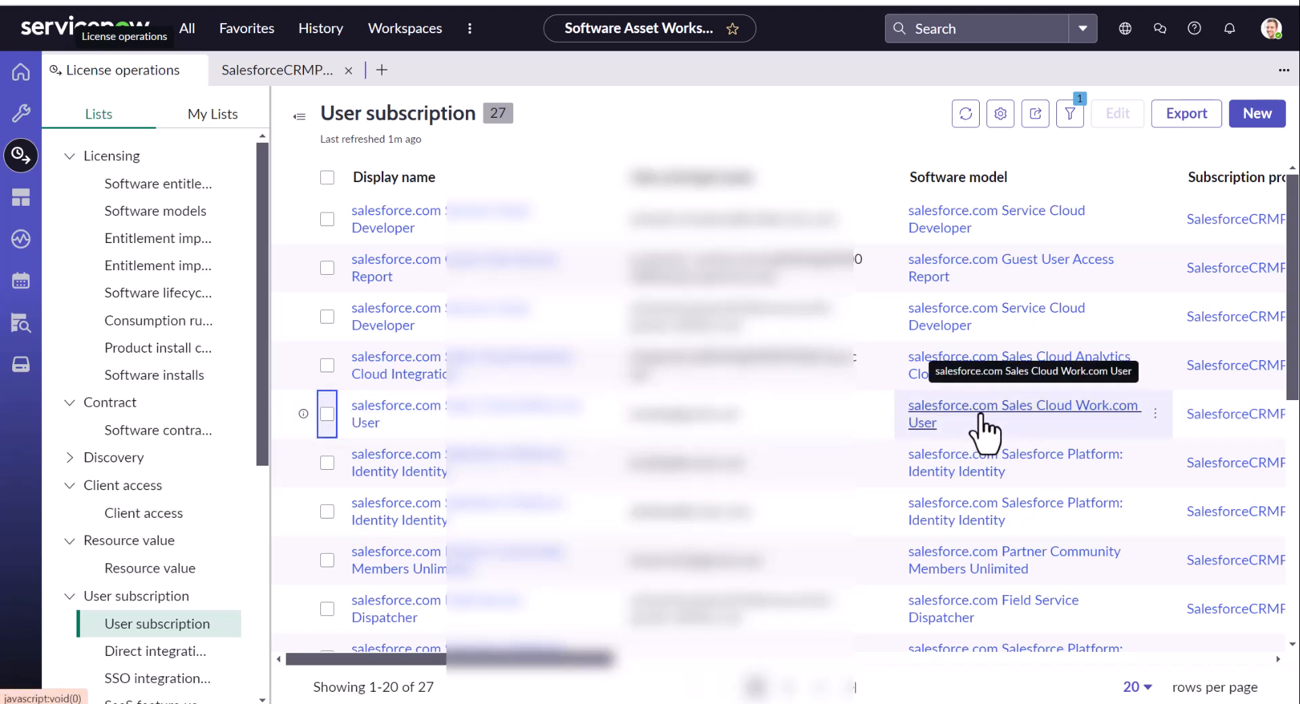
# Scroll through the 27 Salesforce user subscriptions to check the Sales Cloud Work.com User entry.
pyautogui.scroll(-3)
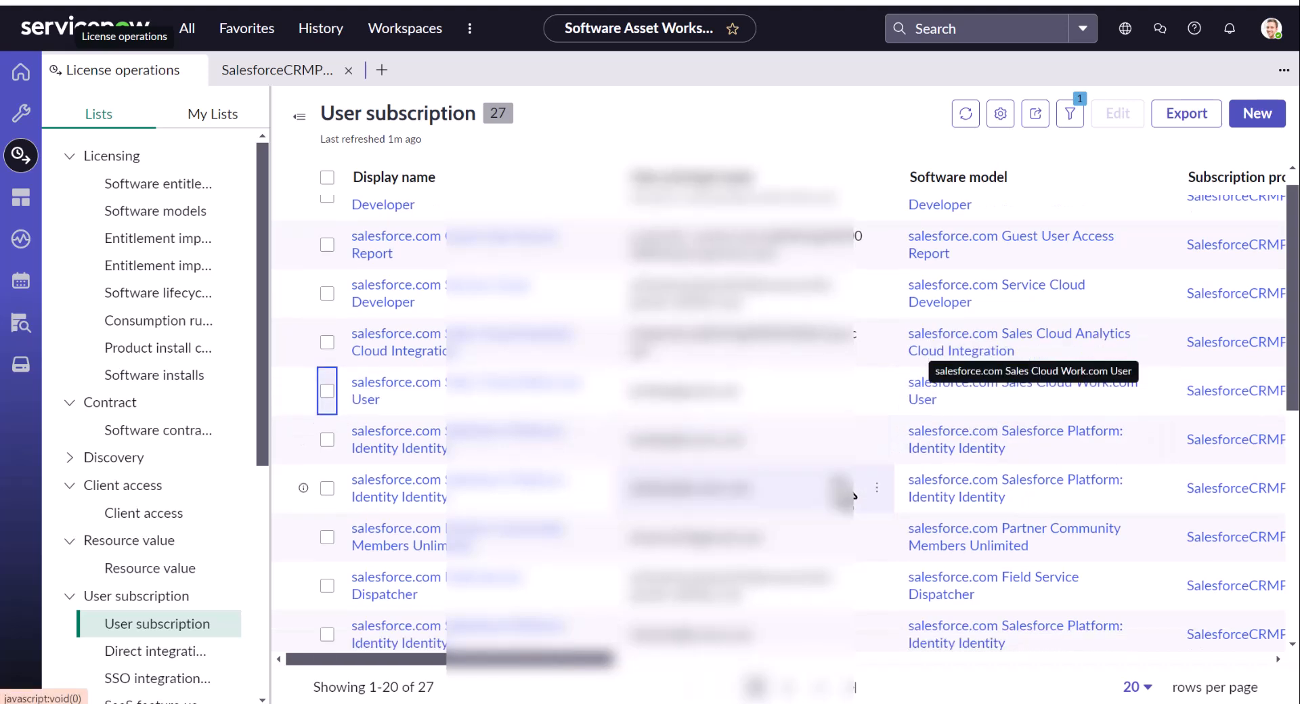
pyautogui.scroll(-3)
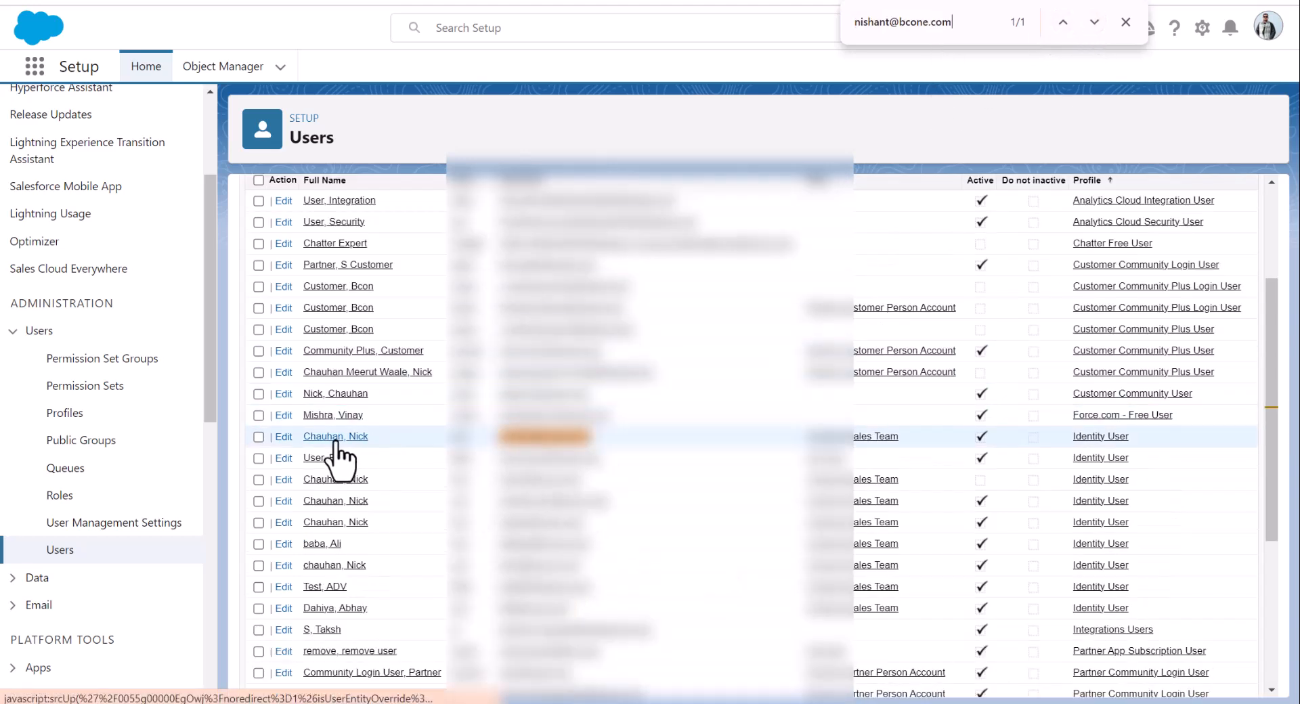
pyautogui.click(335, 436)
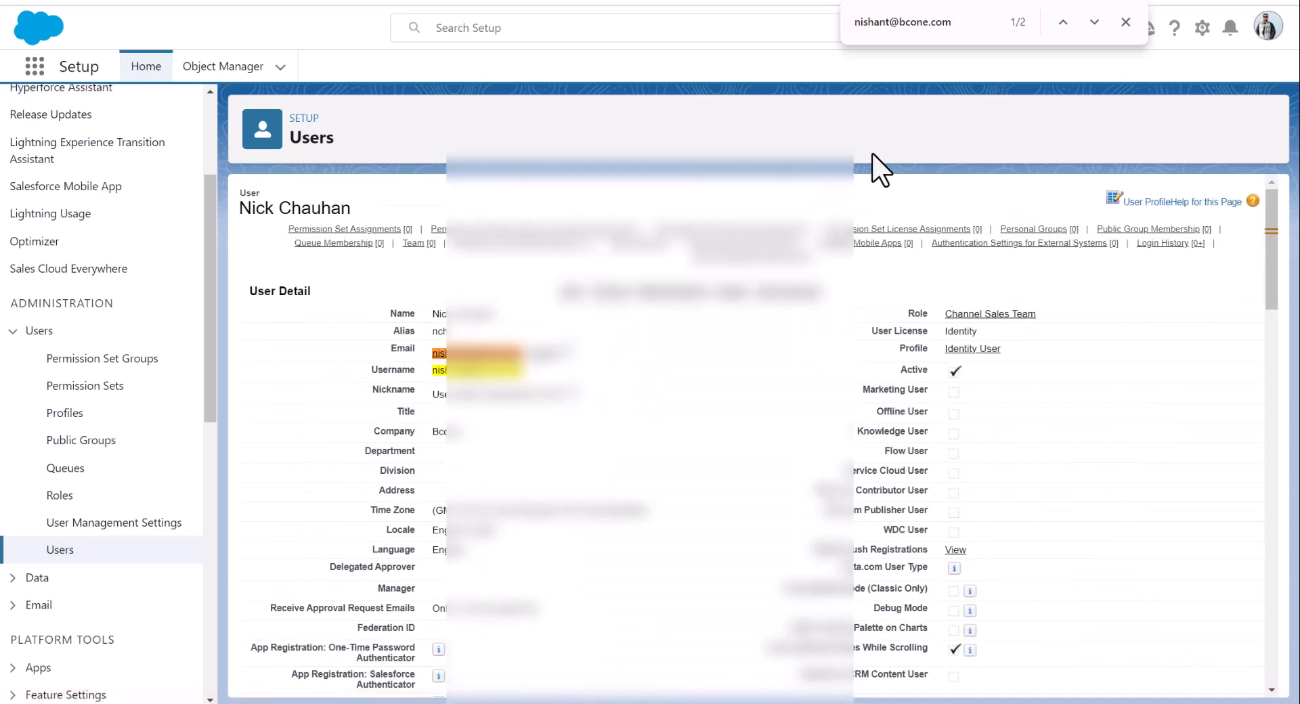
pyautogui.moveTo(972, 348)
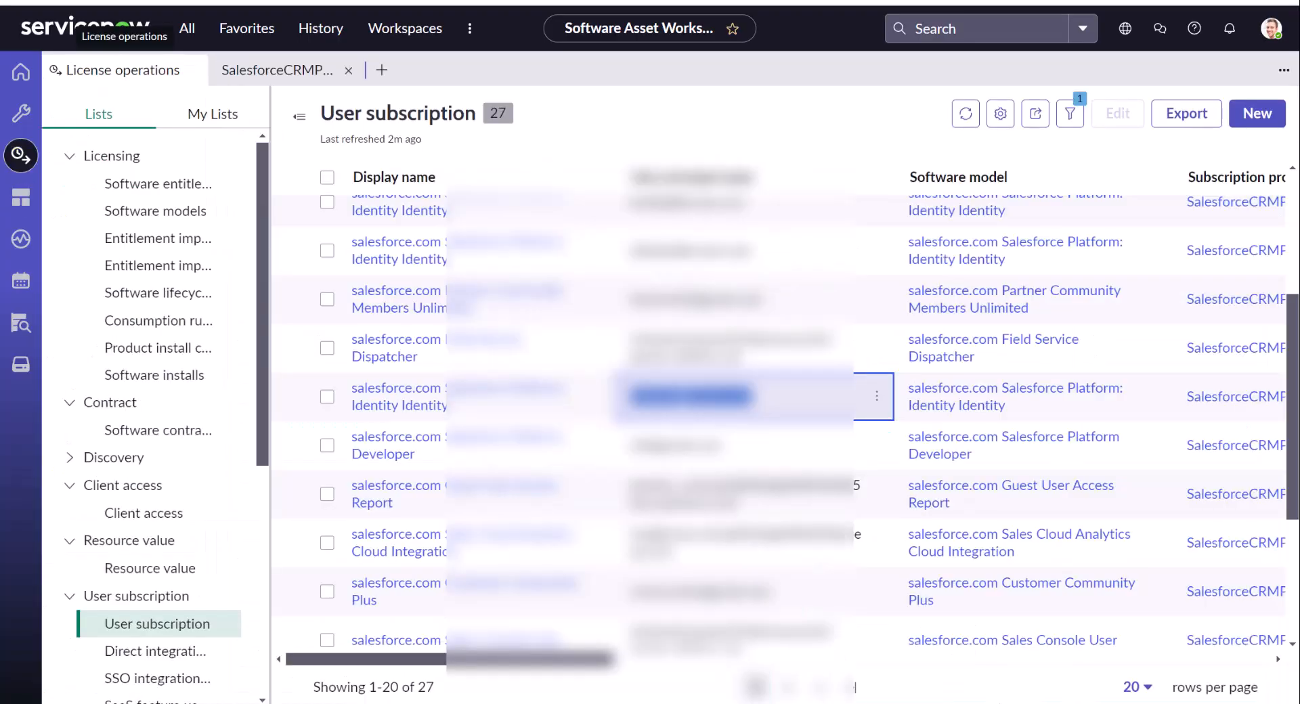
# Open the Direct integration profiles list showing the published SalesforceCRMProfile.
pyautogui.click(327, 397)
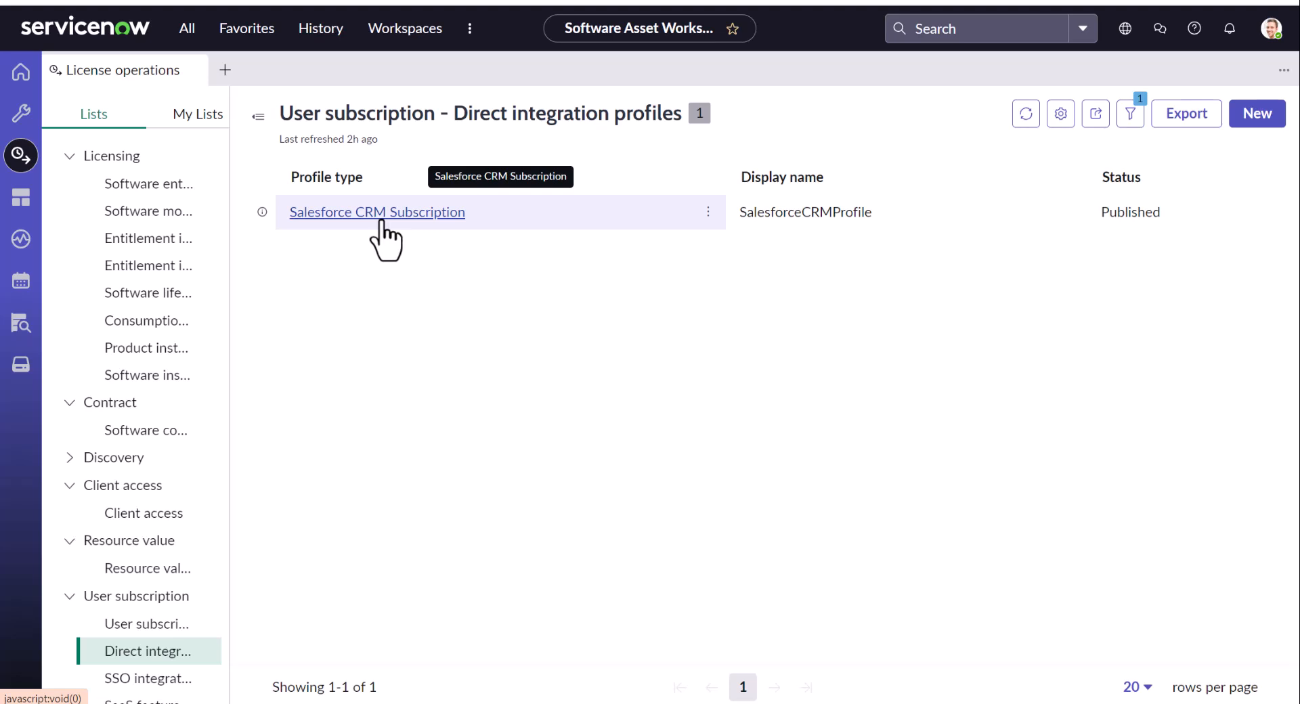
# Open SalesforceCRMProfile and view its 14 linked software models.
pyautogui.click(377, 211)
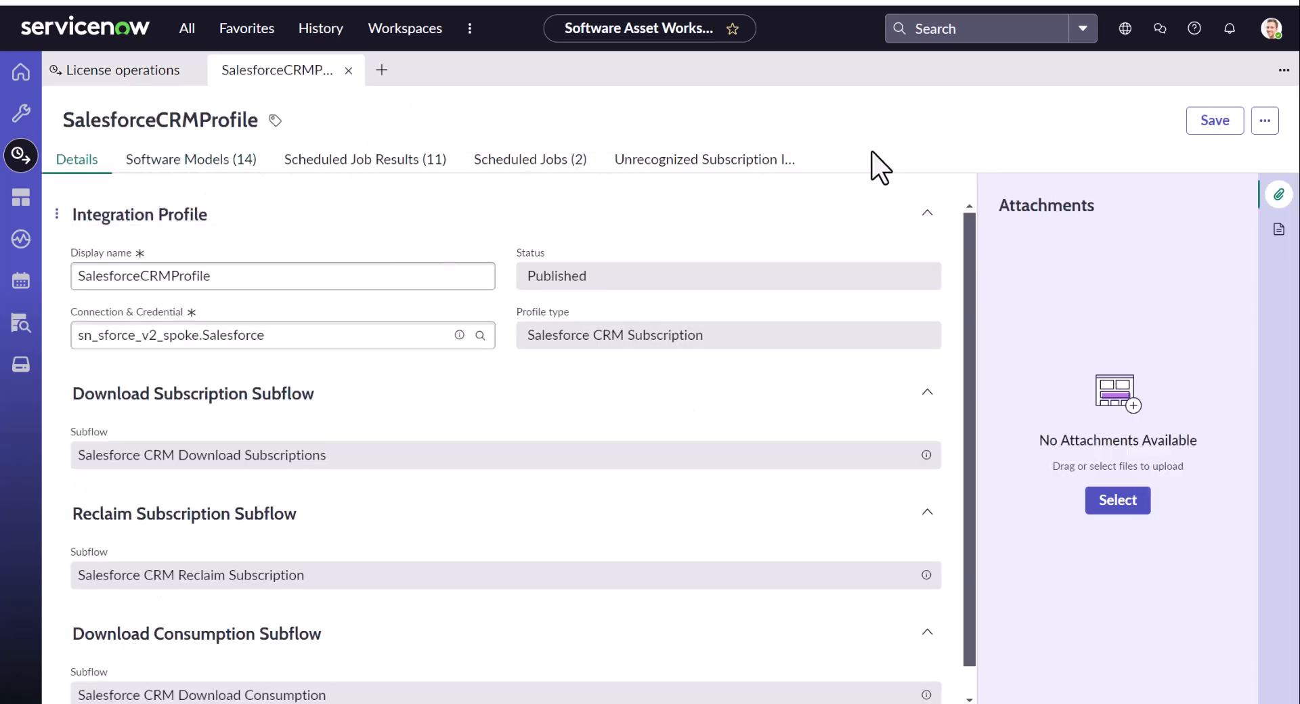
pyautogui.click(191, 159)
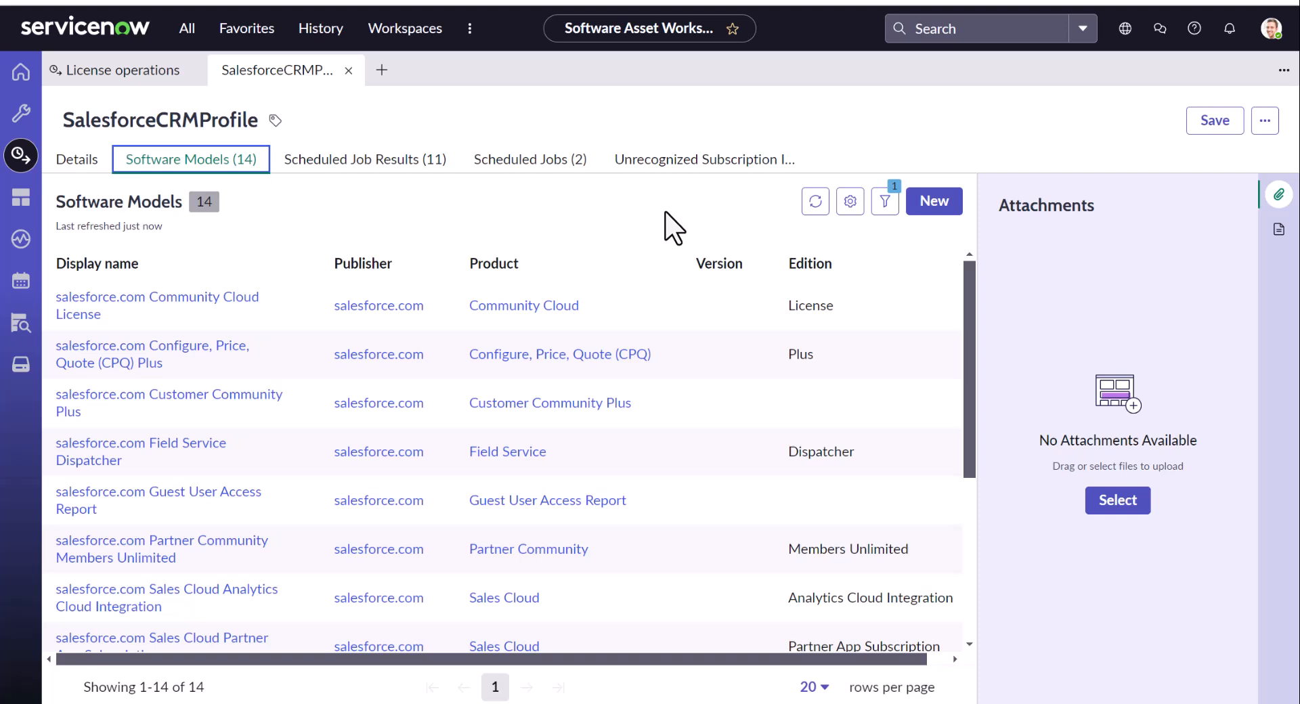
pyautogui.moveTo(440, 211)
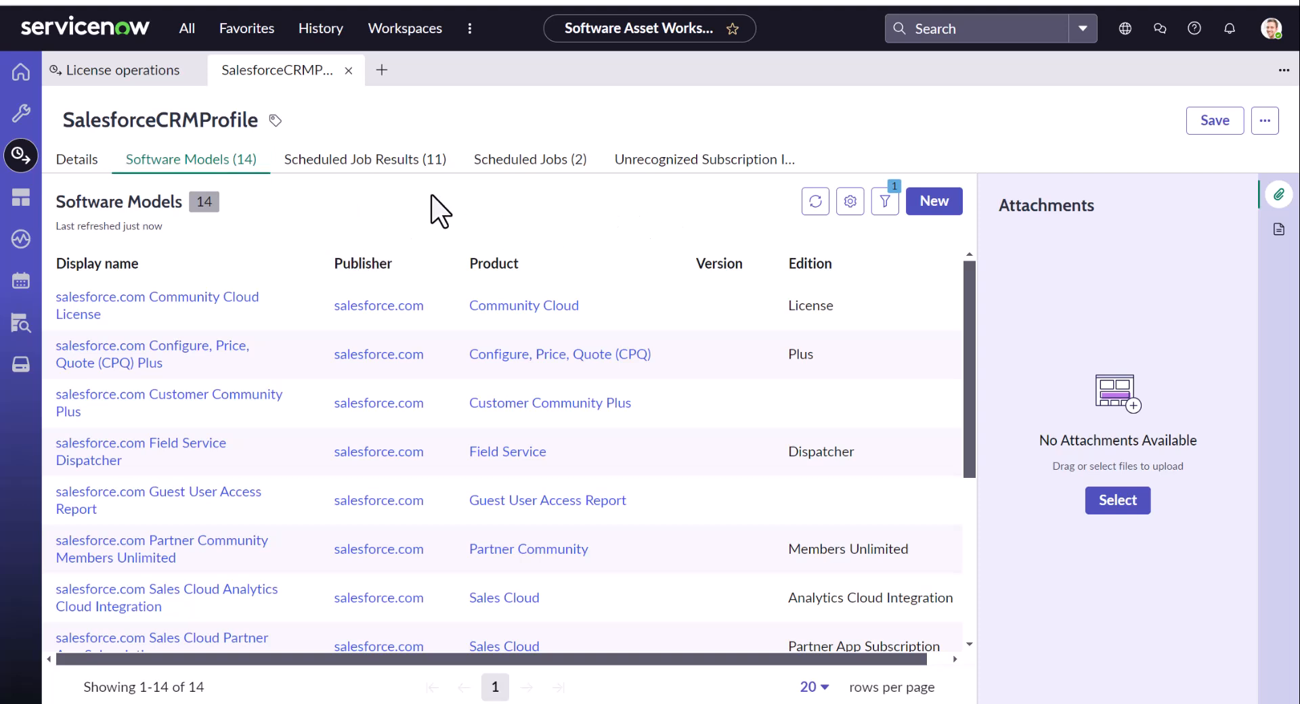
pyautogui.moveTo(518, 241)
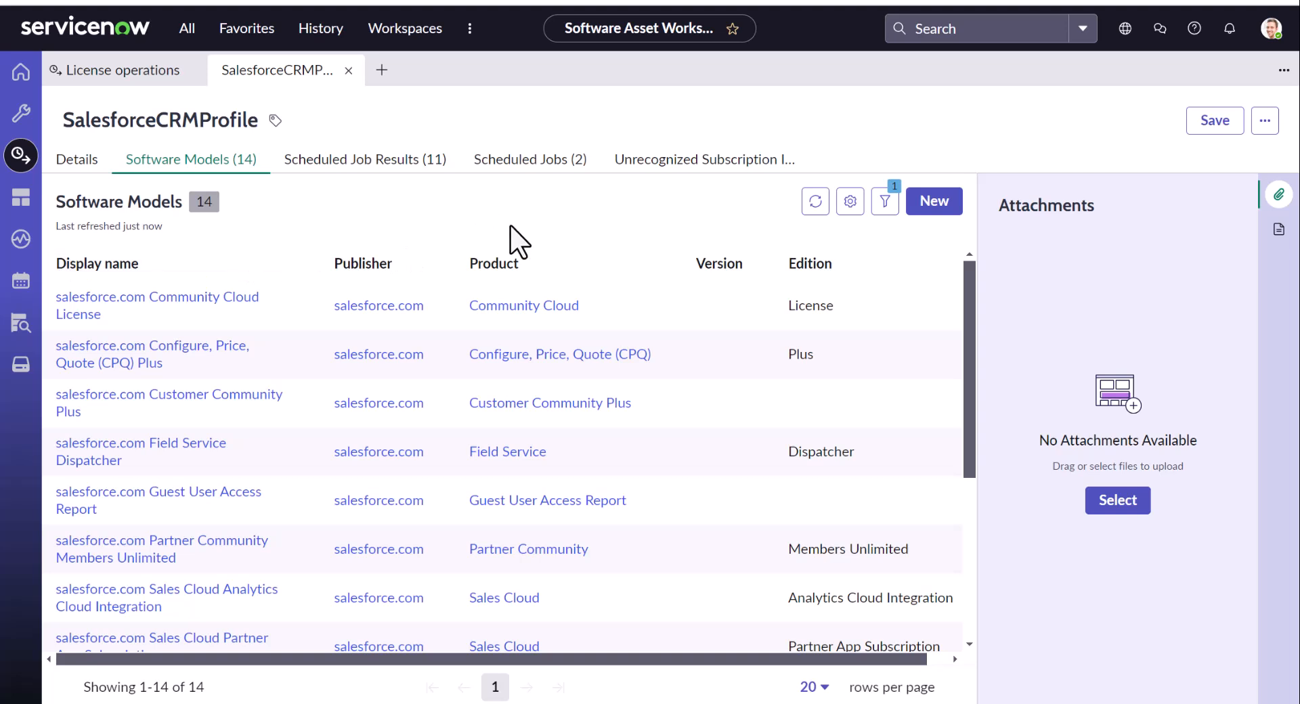
pyautogui.moveTo(494, 199)
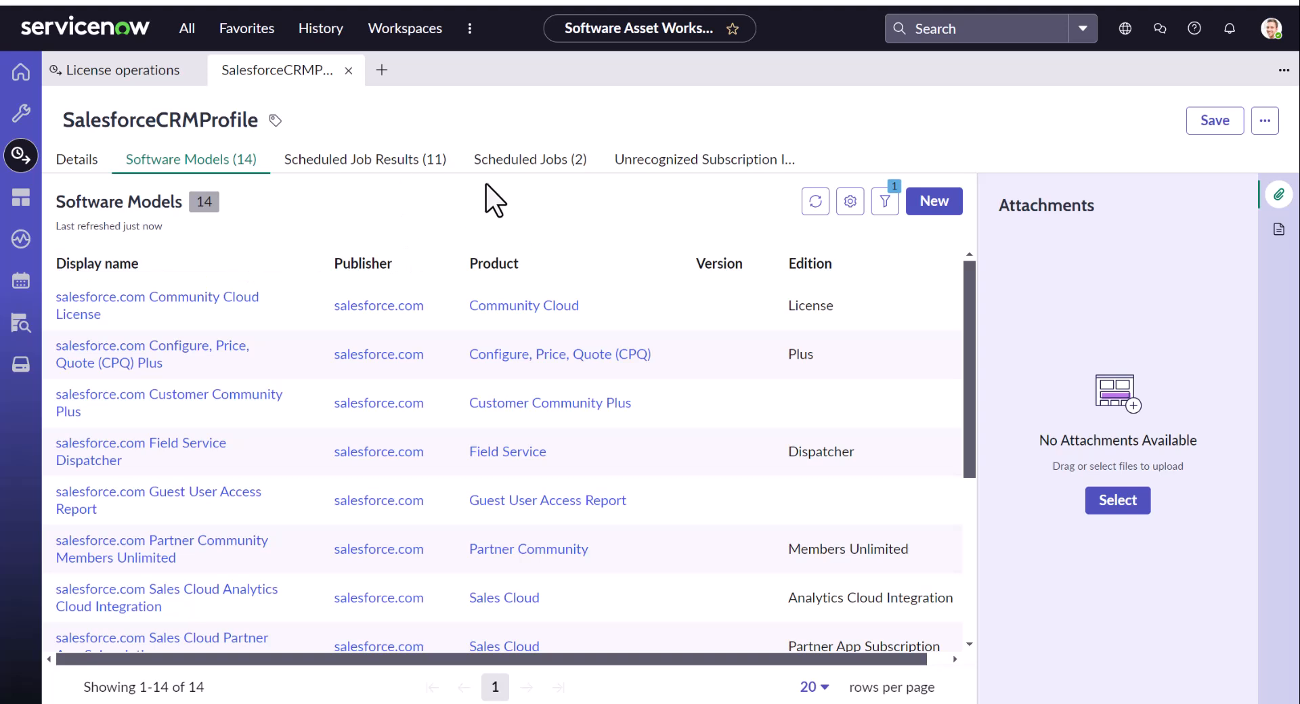
pyautogui.moveTo(546, 215)
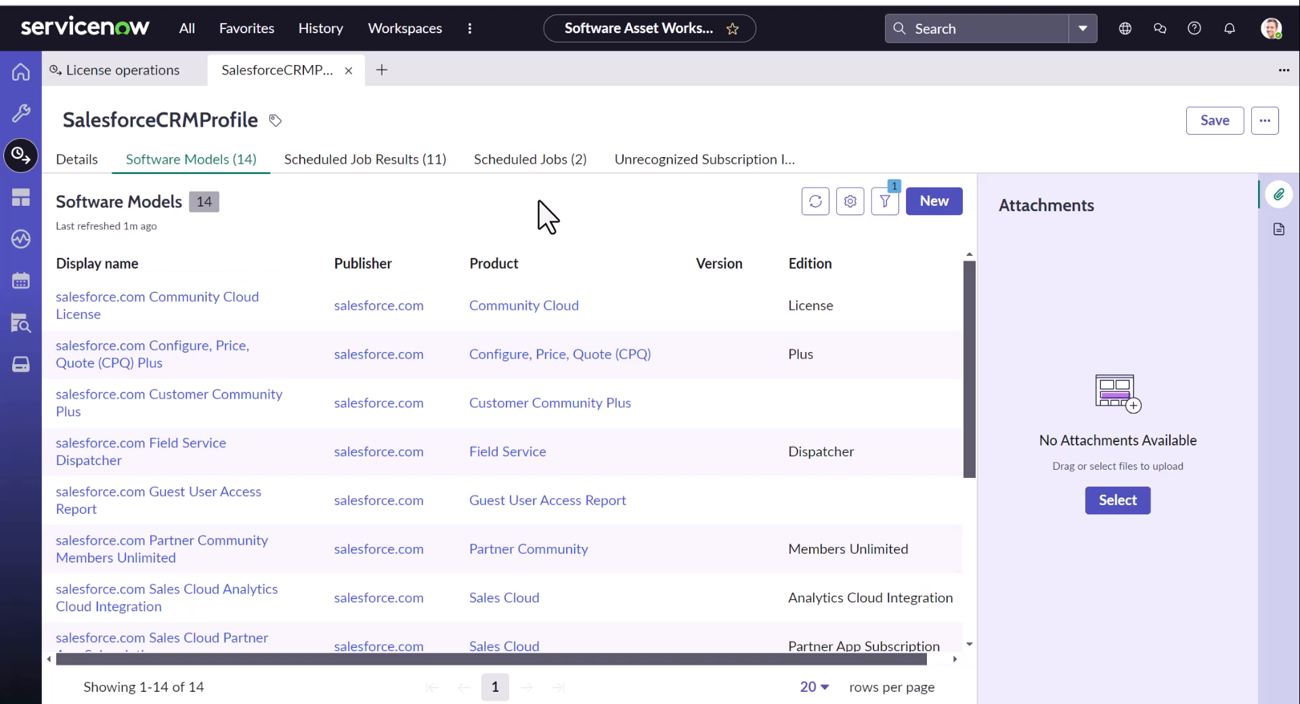
pyautogui.moveTo(83, 207)
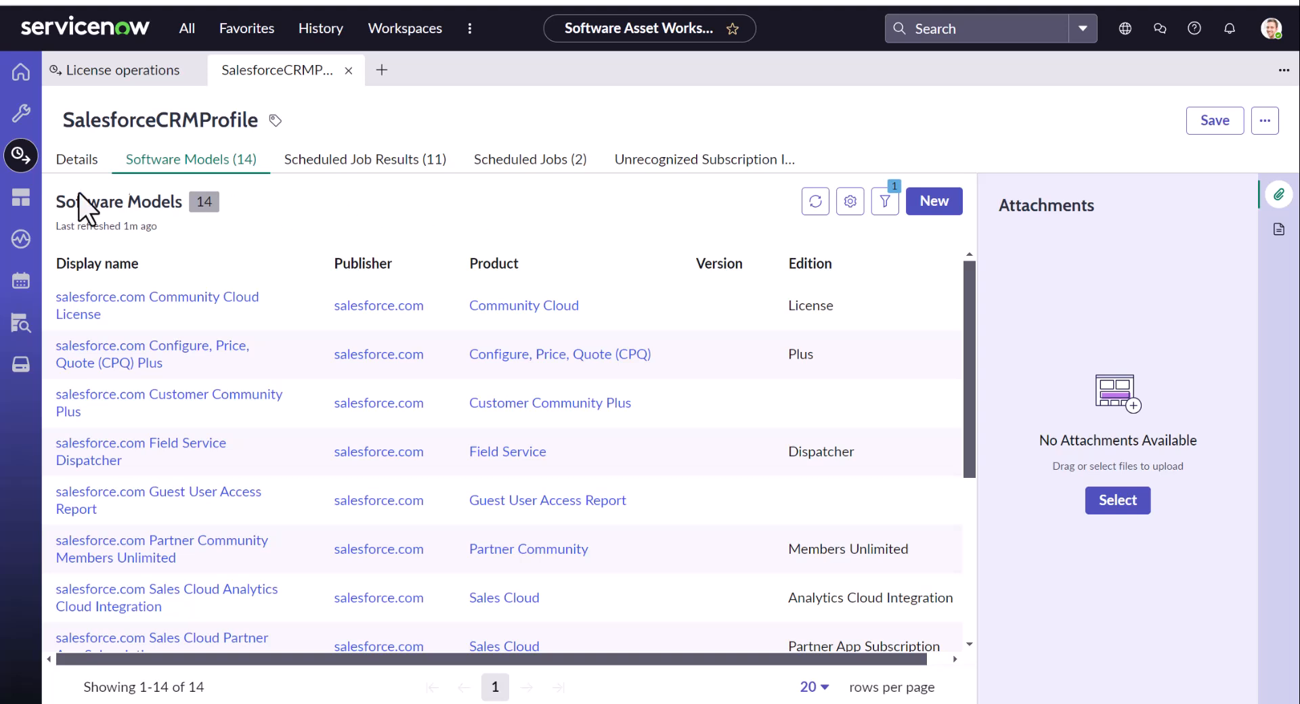
pyautogui.moveTo(523, 233)
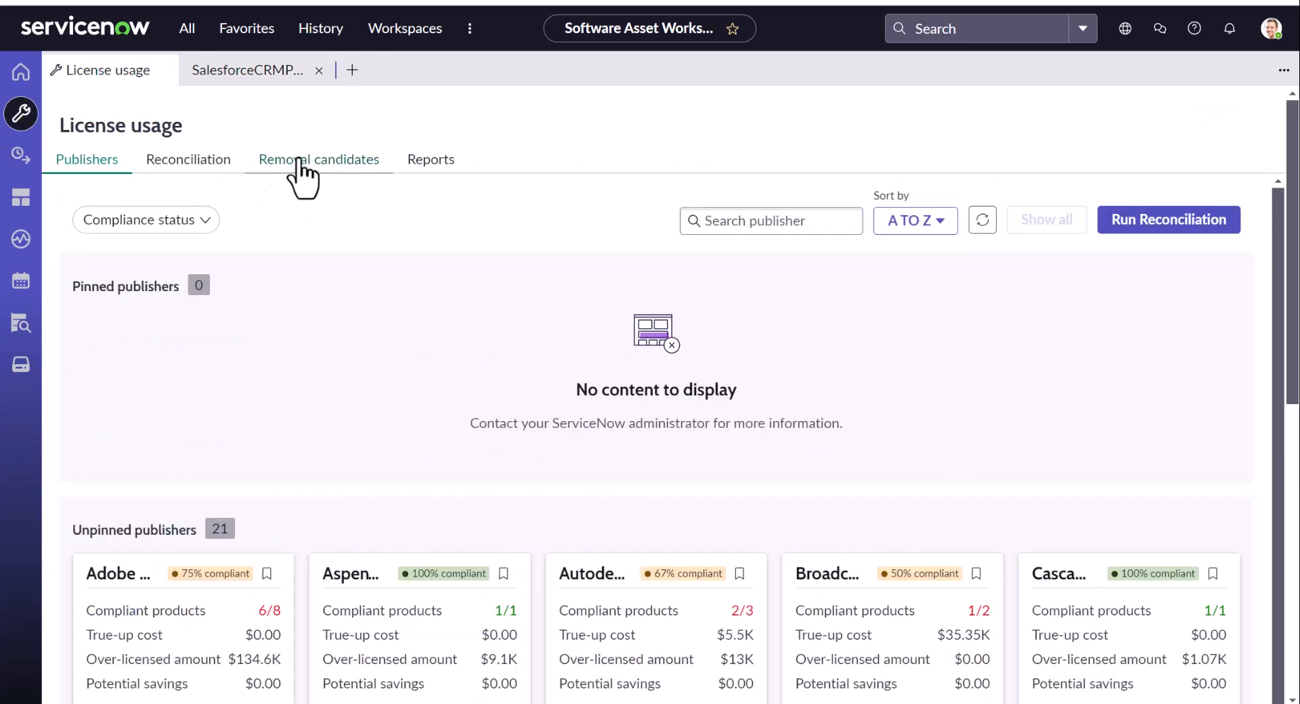
# Filter removal candidates to the salesforce.com publisher, leaving four subscription removals.
pyautogui.click(318, 159)
pyautogui.write('sa')
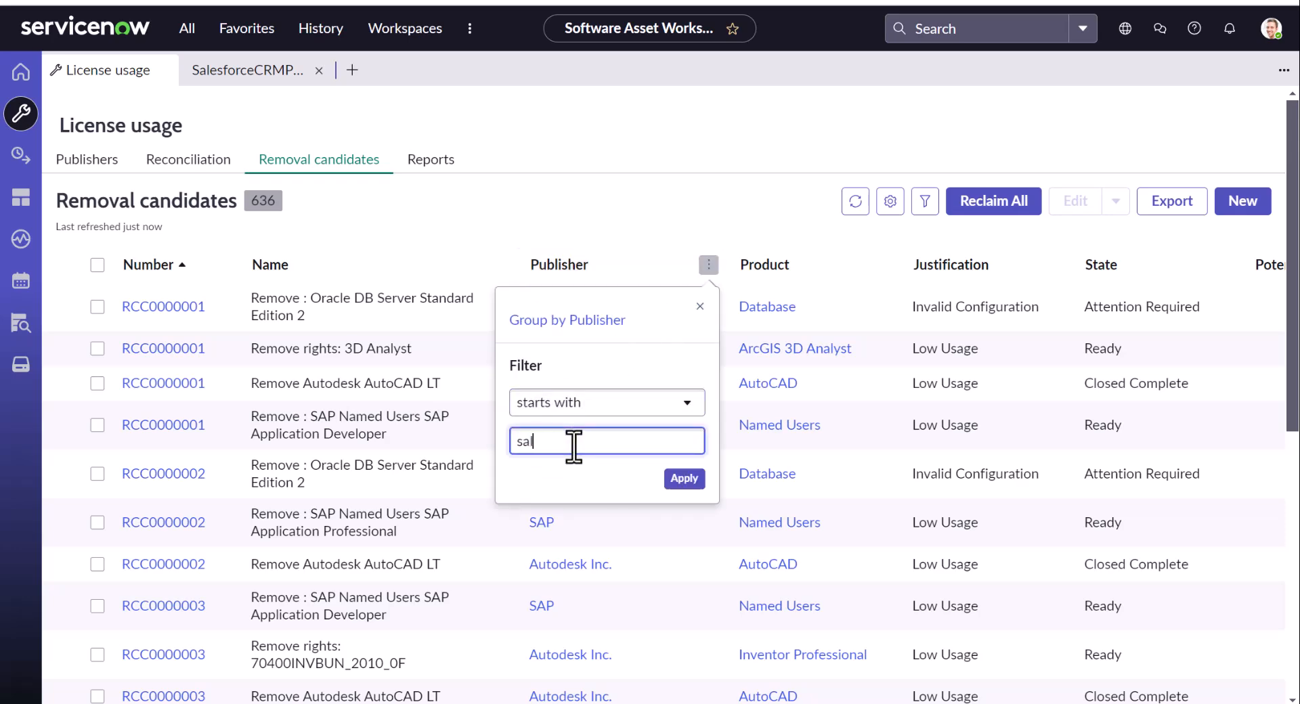
pyautogui.click(684, 479)
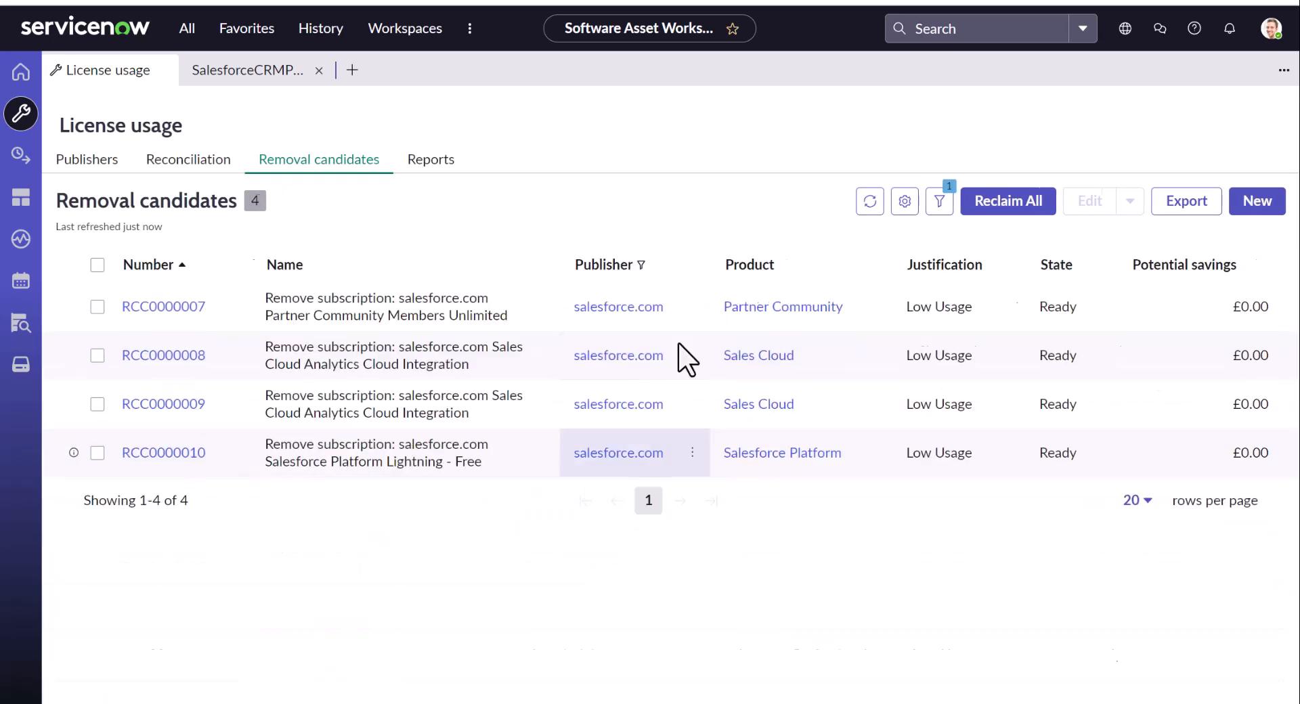
pyautogui.moveTo(692, 306)
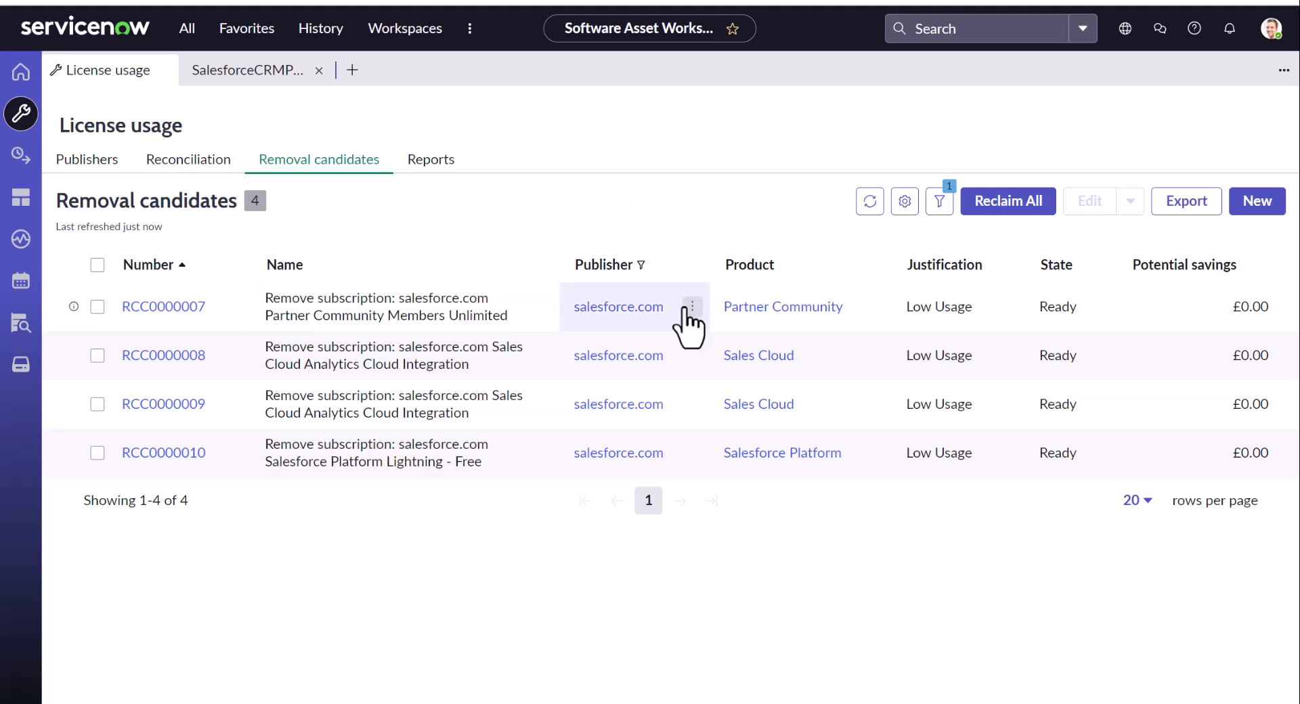
pyautogui.moveTo(879, 601)
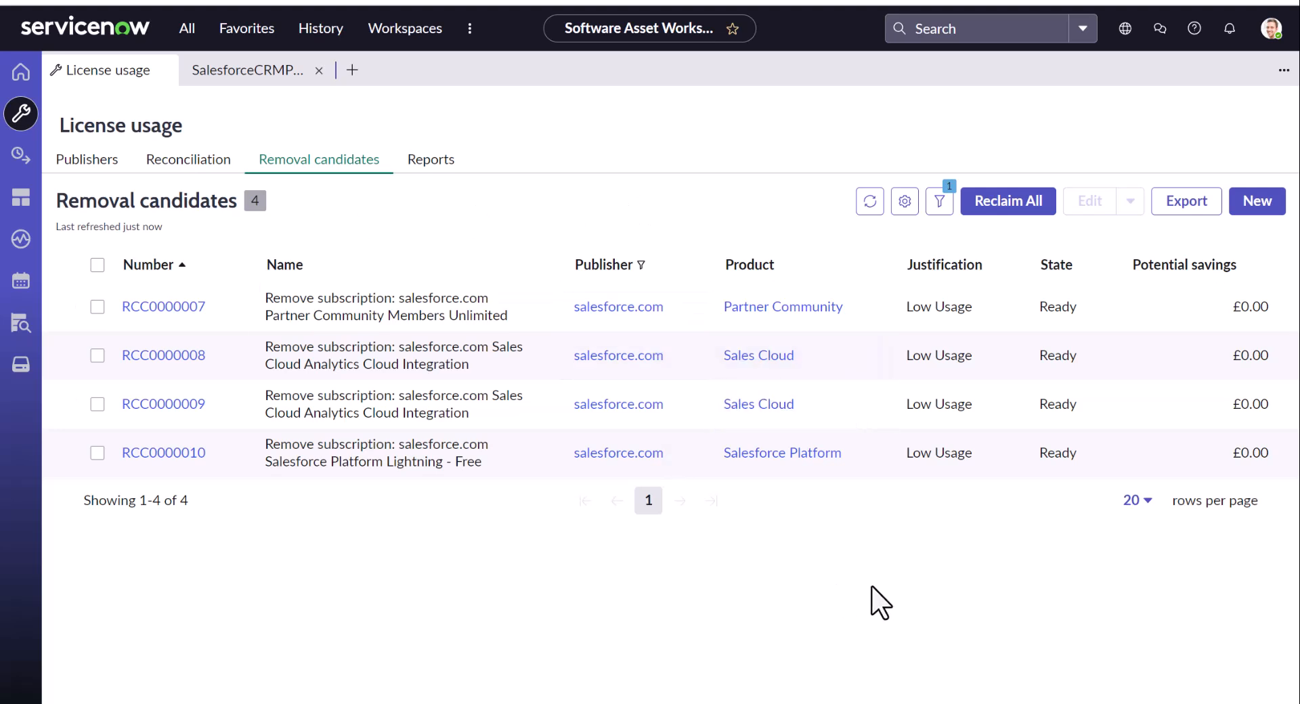
pyautogui.moveTo(1062, 452)
pyautogui.write('reclam')
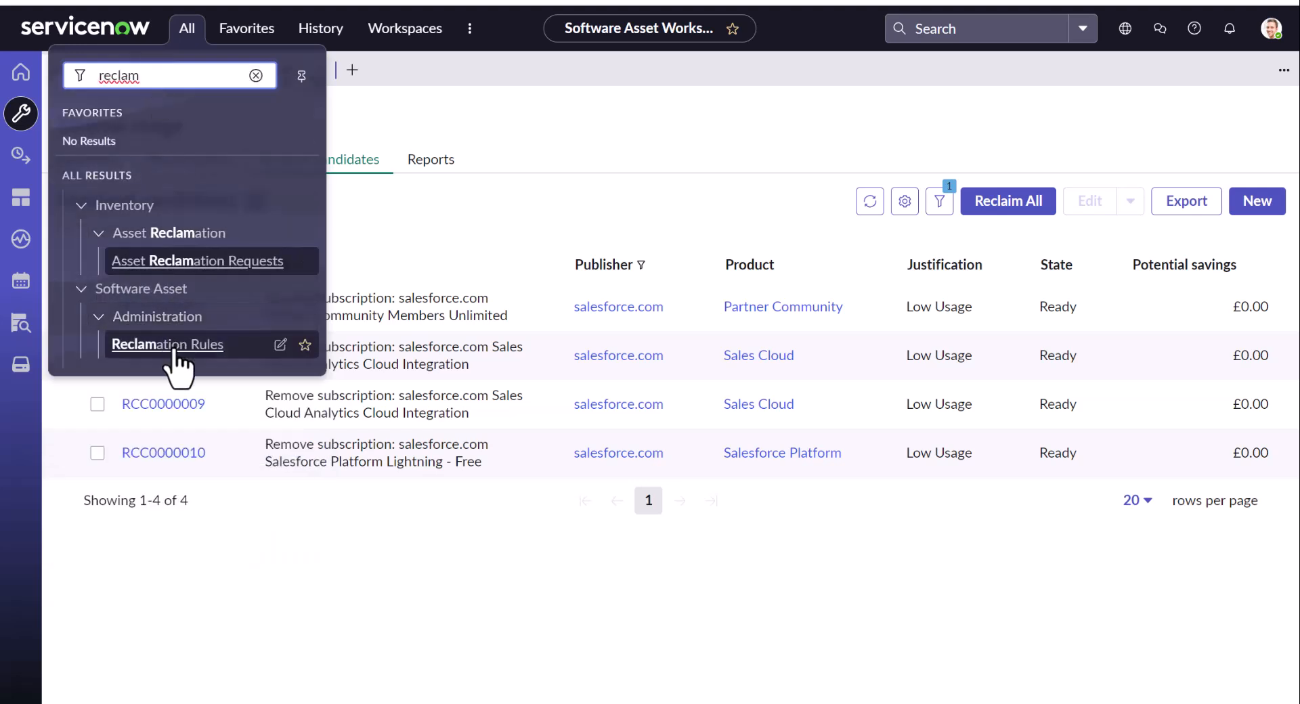
# Search reclamation rules for 'sales' and review the Salesforce Platform rule's 60-day threshold.
pyautogui.click(167, 344)
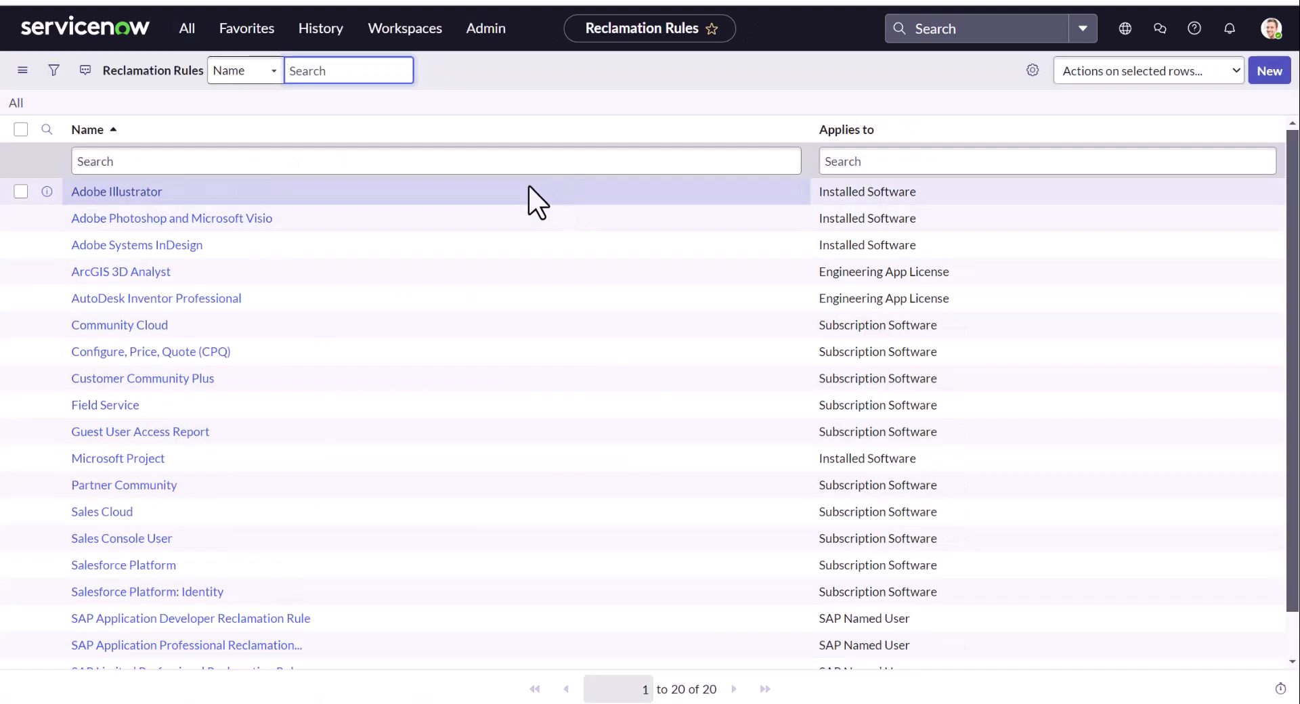
pyautogui.write('*s')
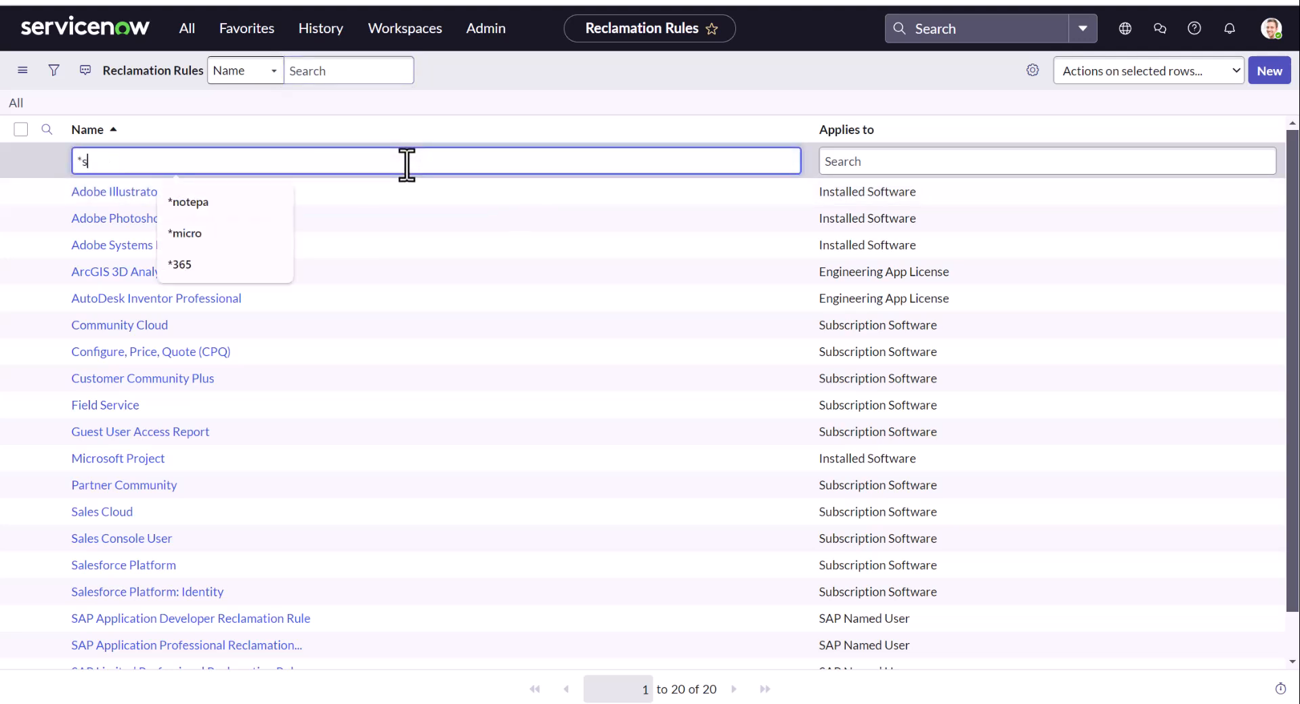
pyautogui.write('ales')
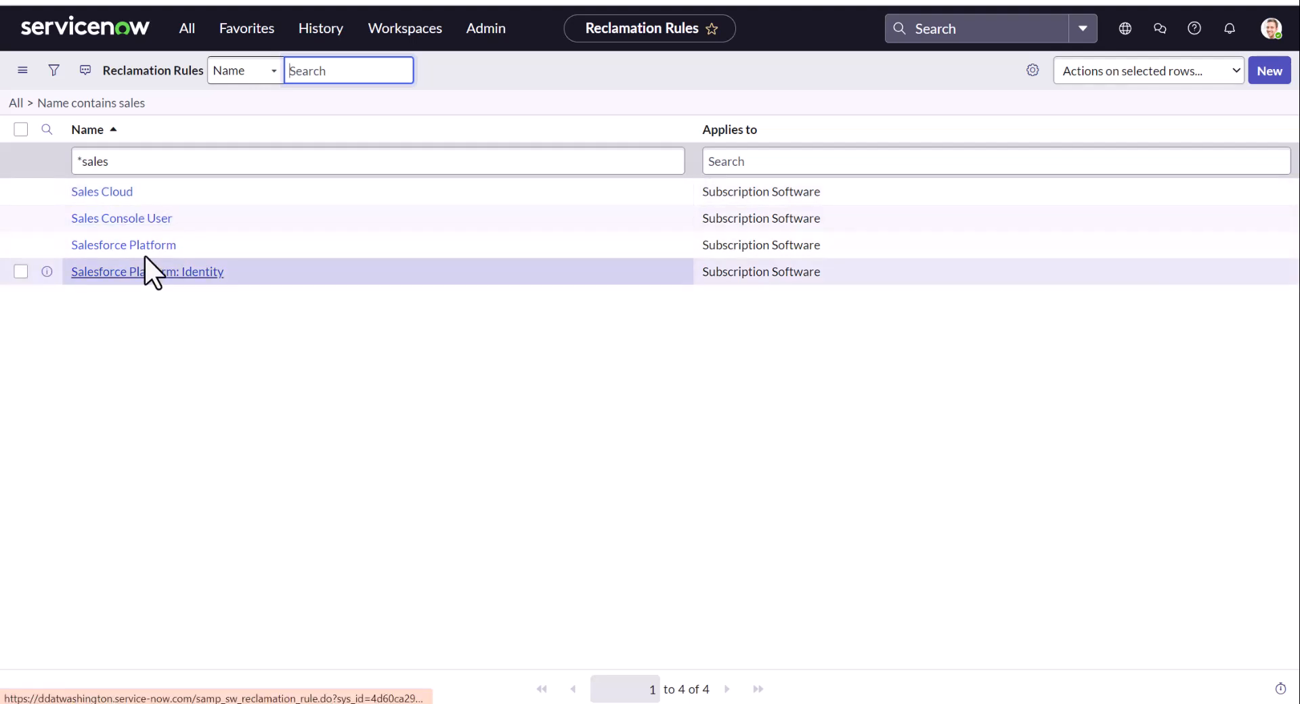
pyautogui.doubleClick(123, 245)
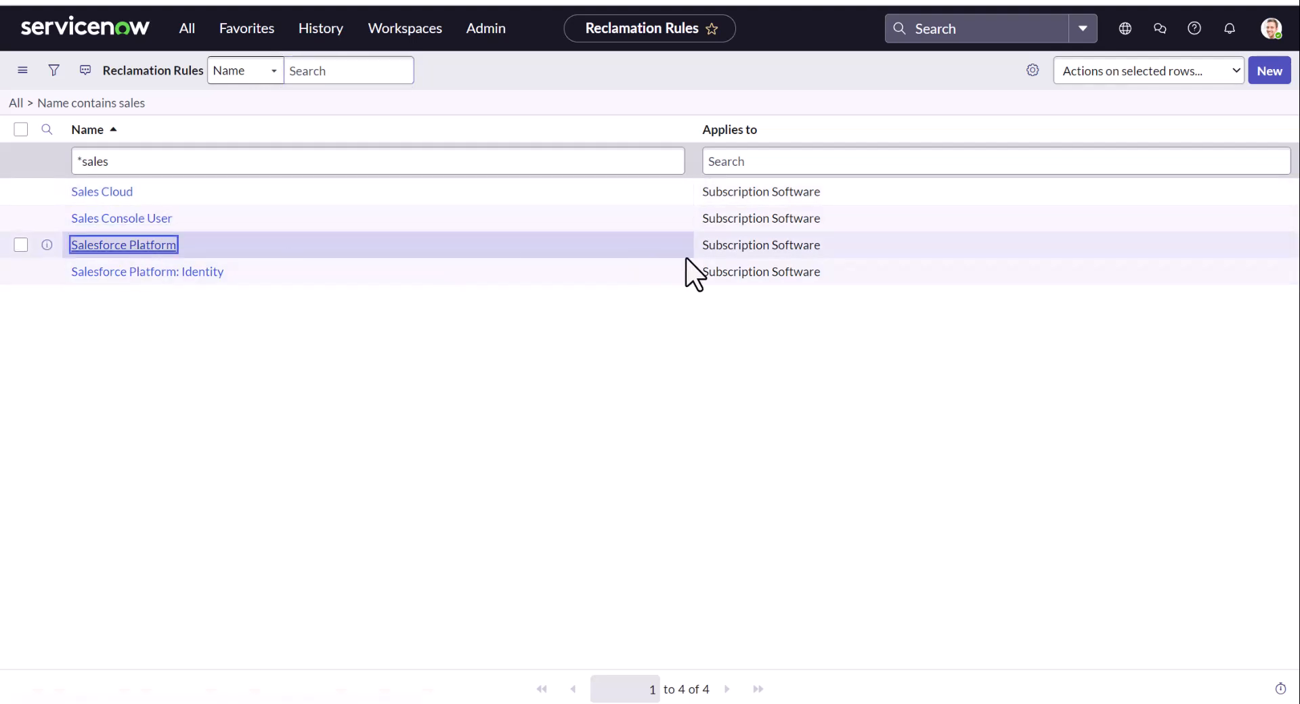
pyautogui.click(123, 244)
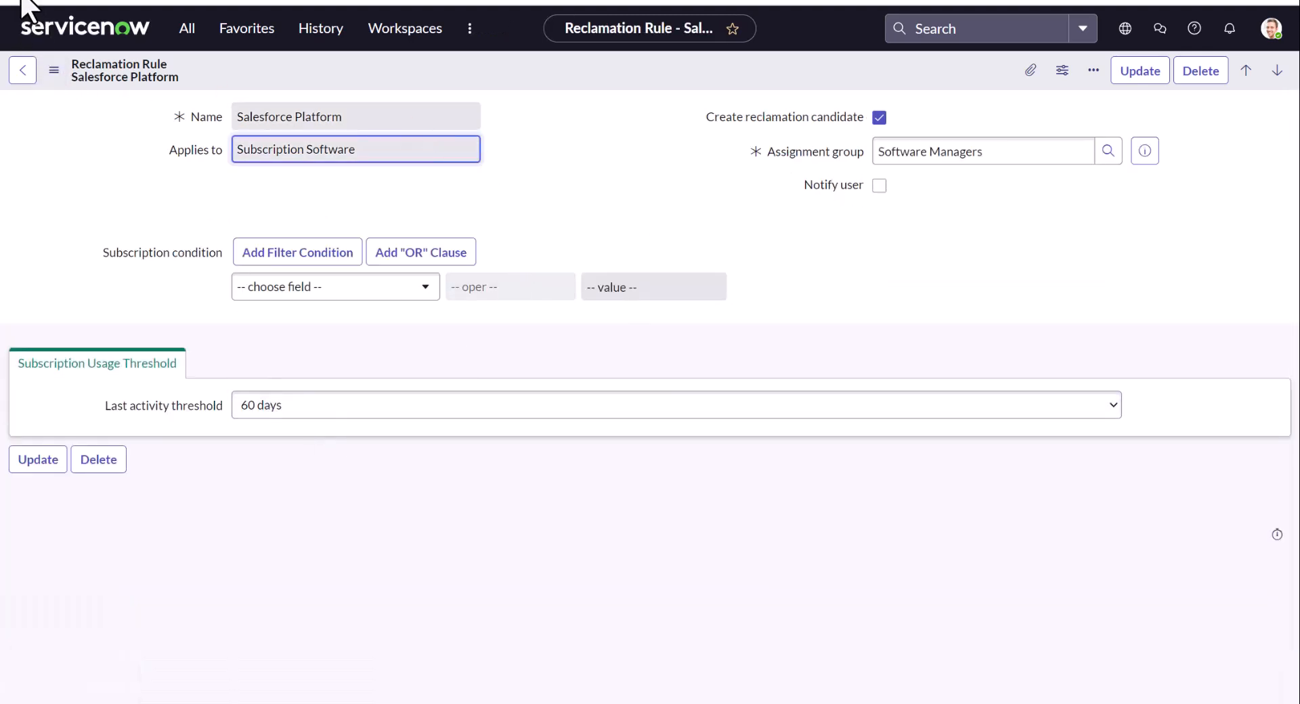
pyautogui.click(22, 70)
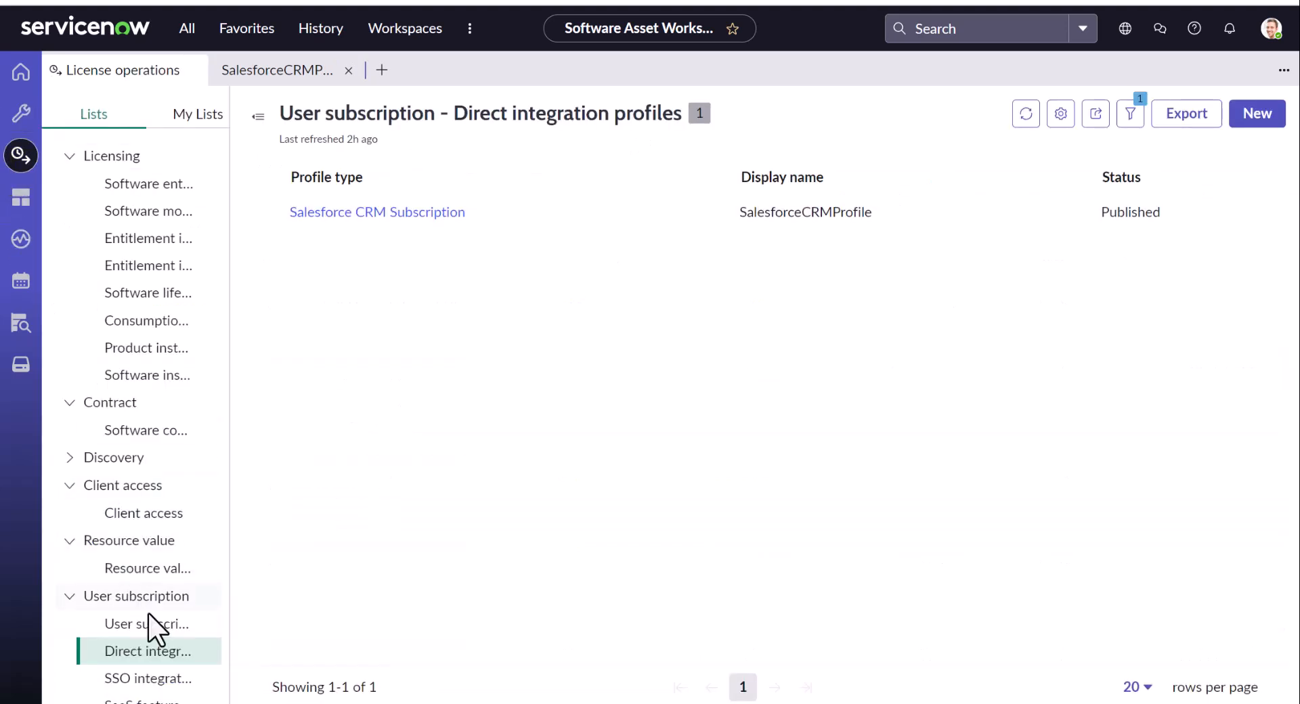
# List the 27 user subscriptions and view their Subscription identifier and Subscription assigned columns.
pyautogui.click(147, 624)
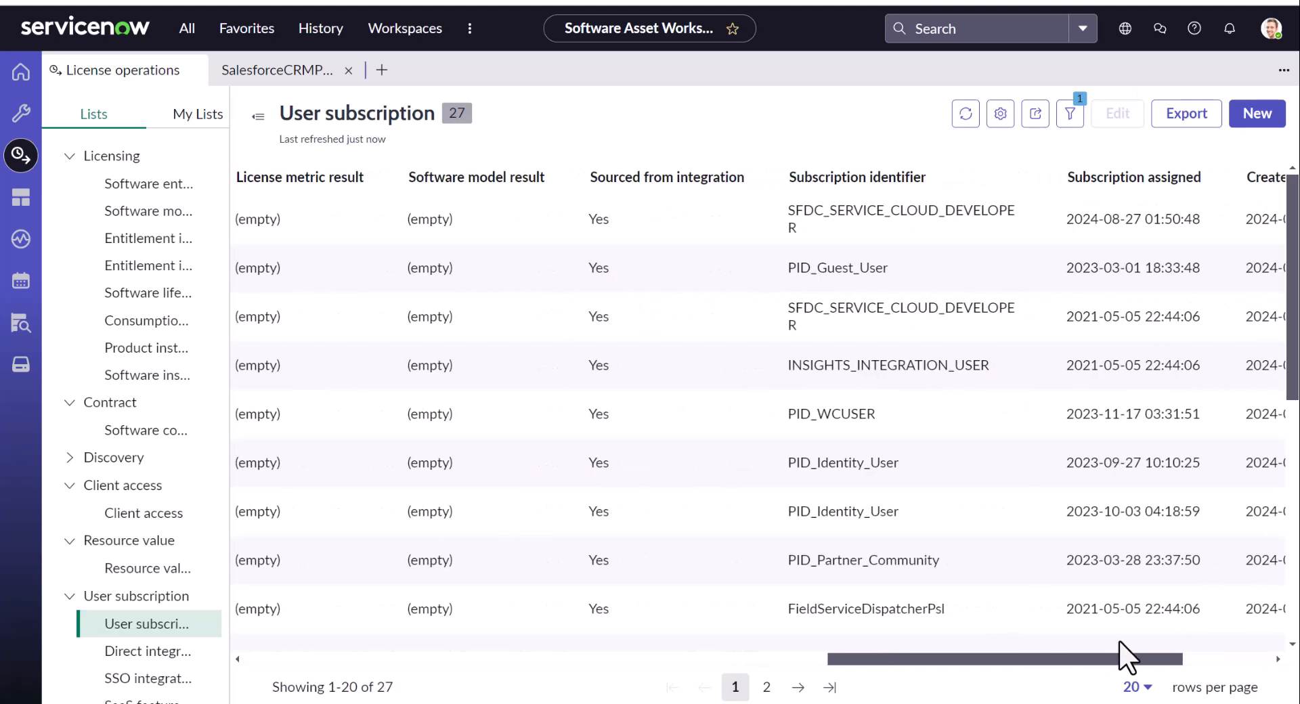
pyautogui.hscroll(3)
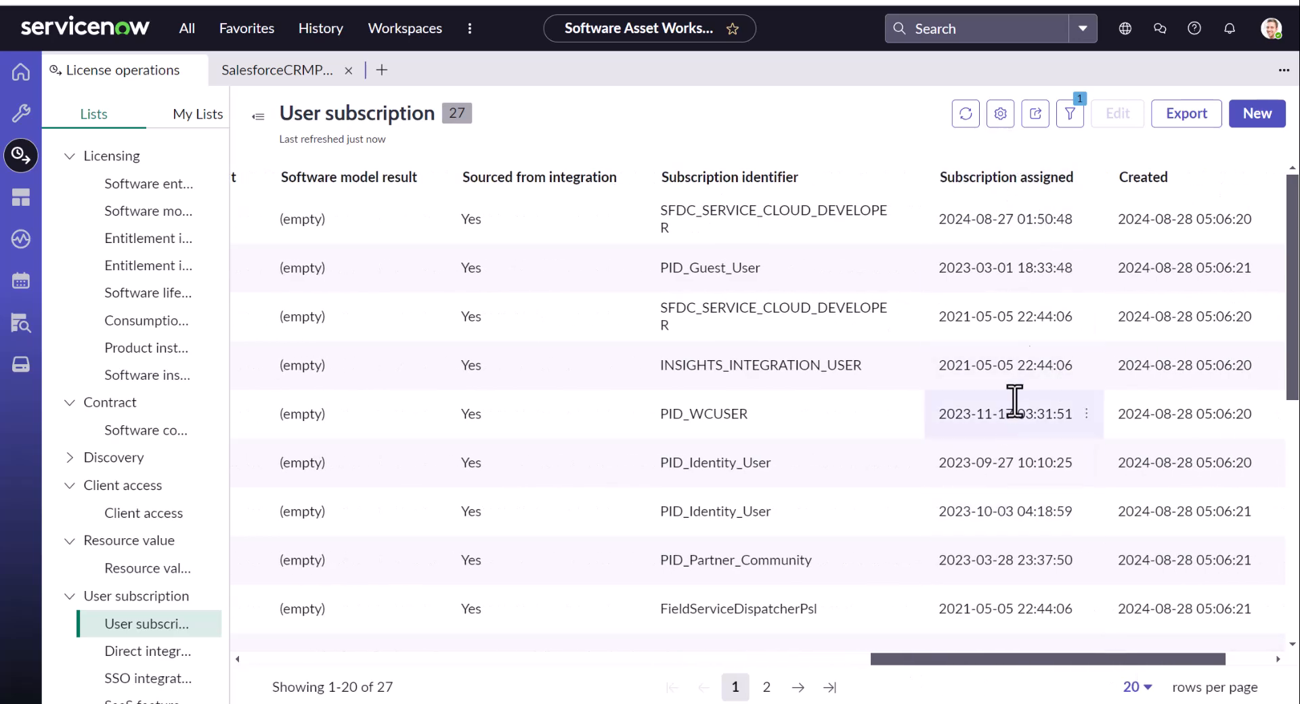
pyautogui.moveTo(703, 106)
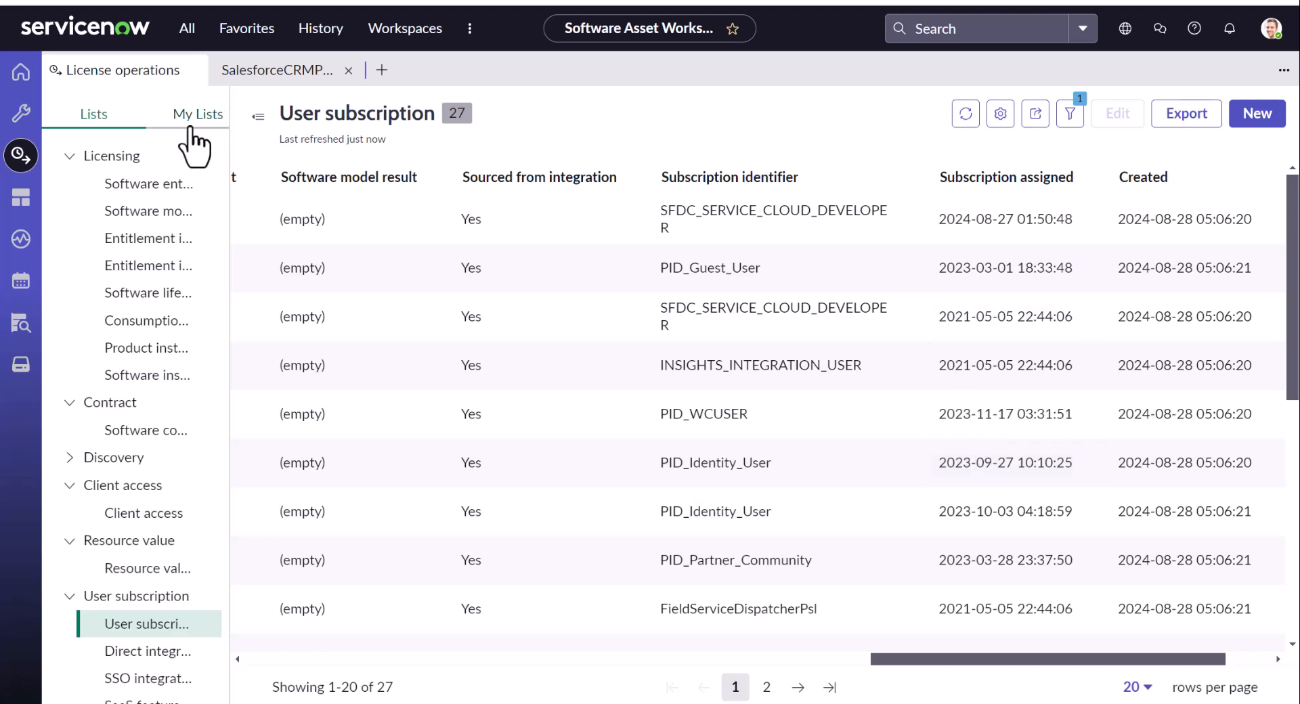
pyautogui.moveTo(550, 115)
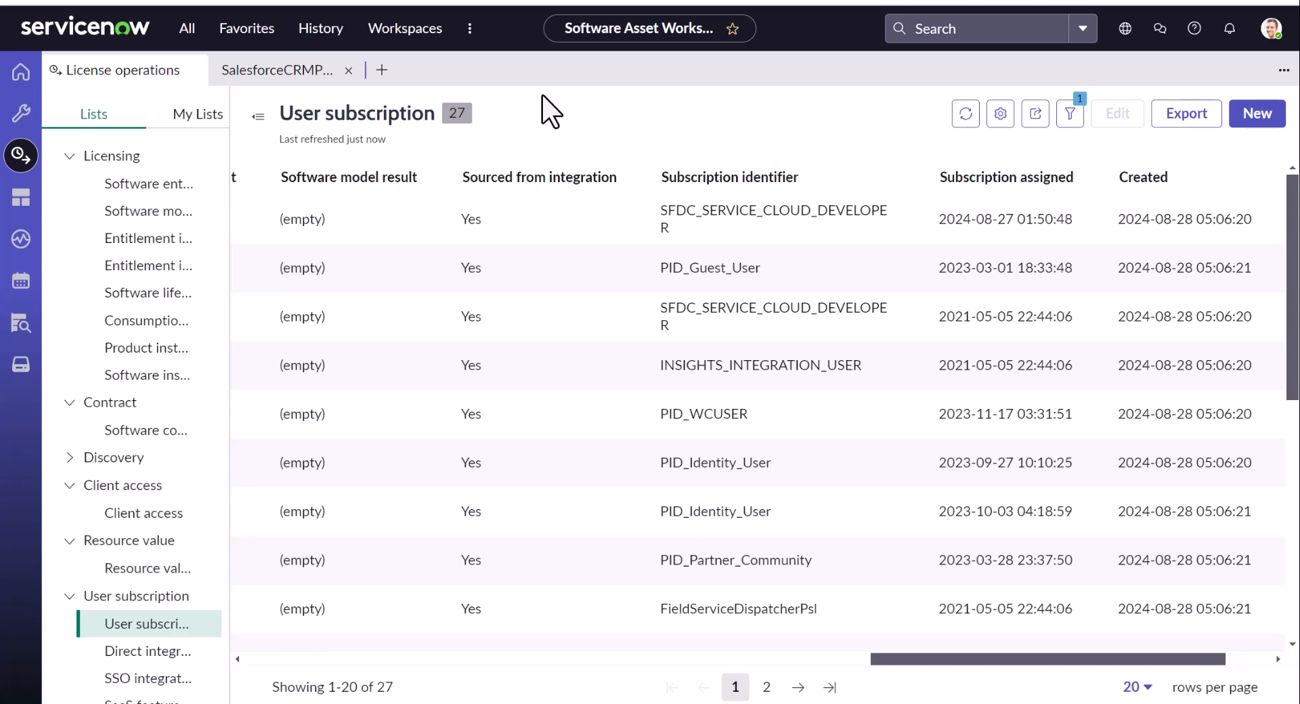
pyautogui.click(21, 197)
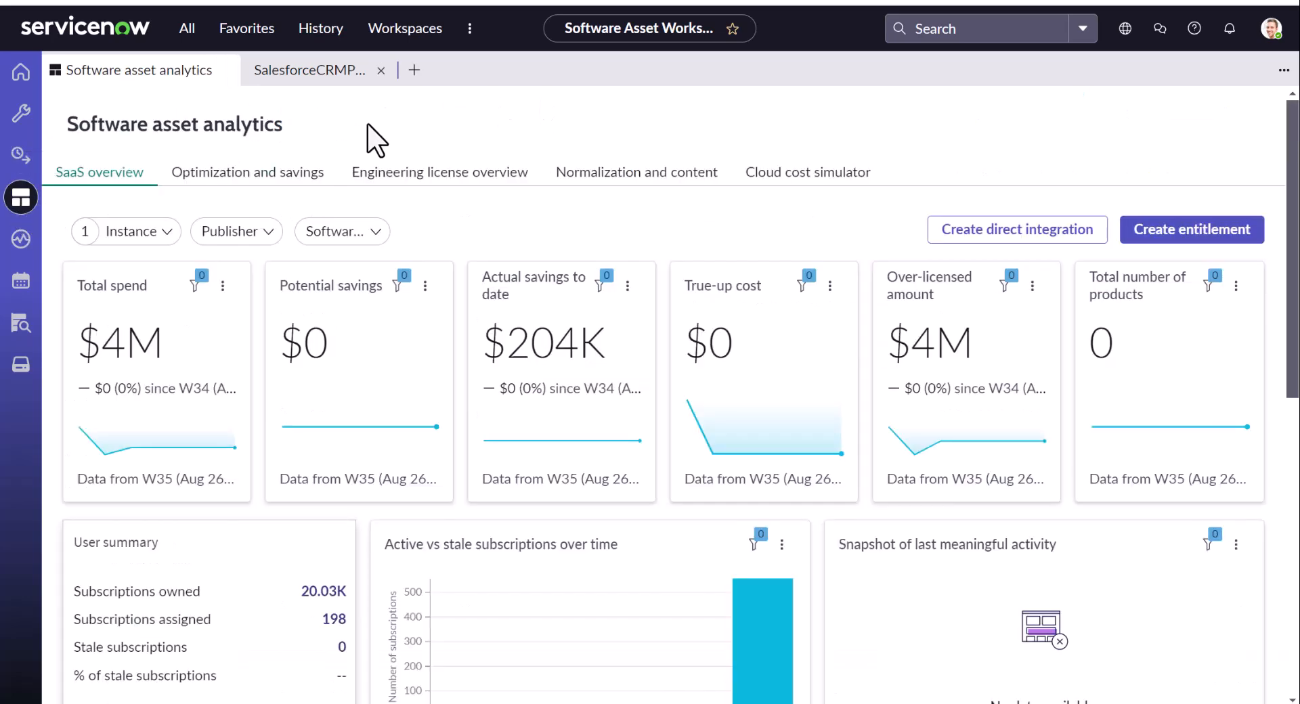
pyautogui.moveTo(214, 124)
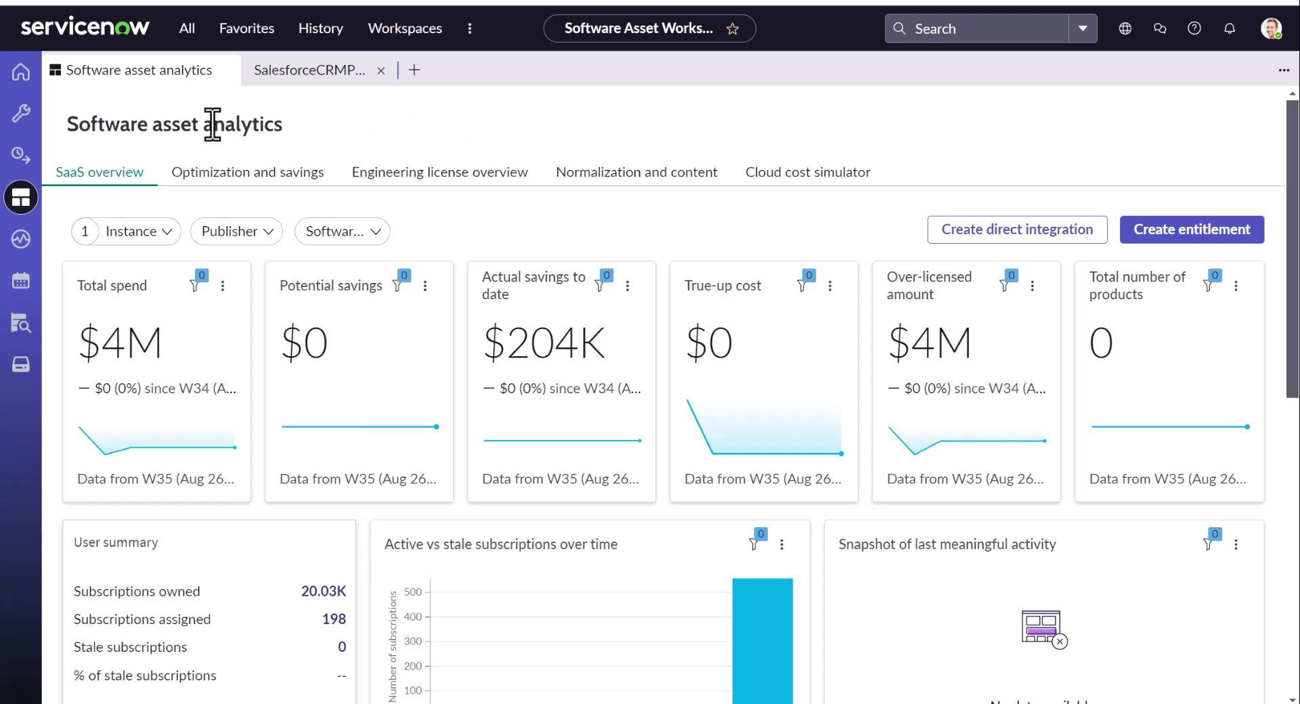
pyautogui.moveTo(292, 137)
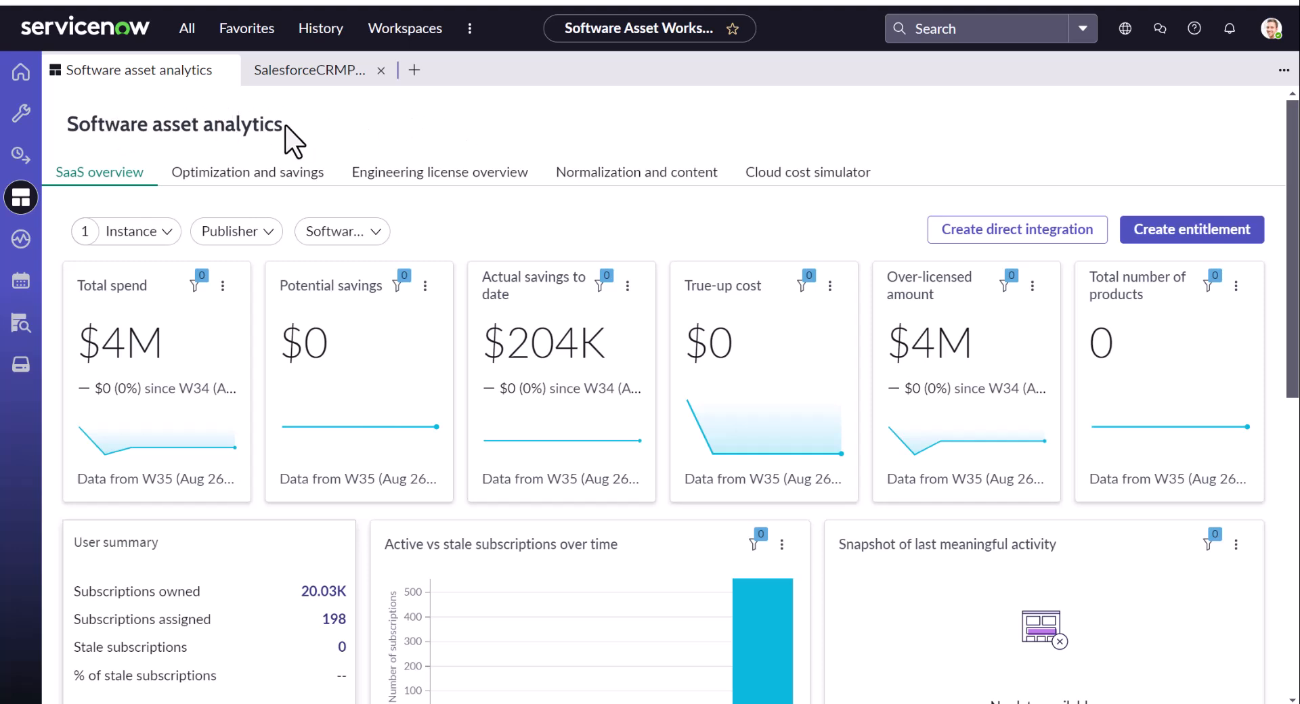
pyautogui.moveTo(863, 405)
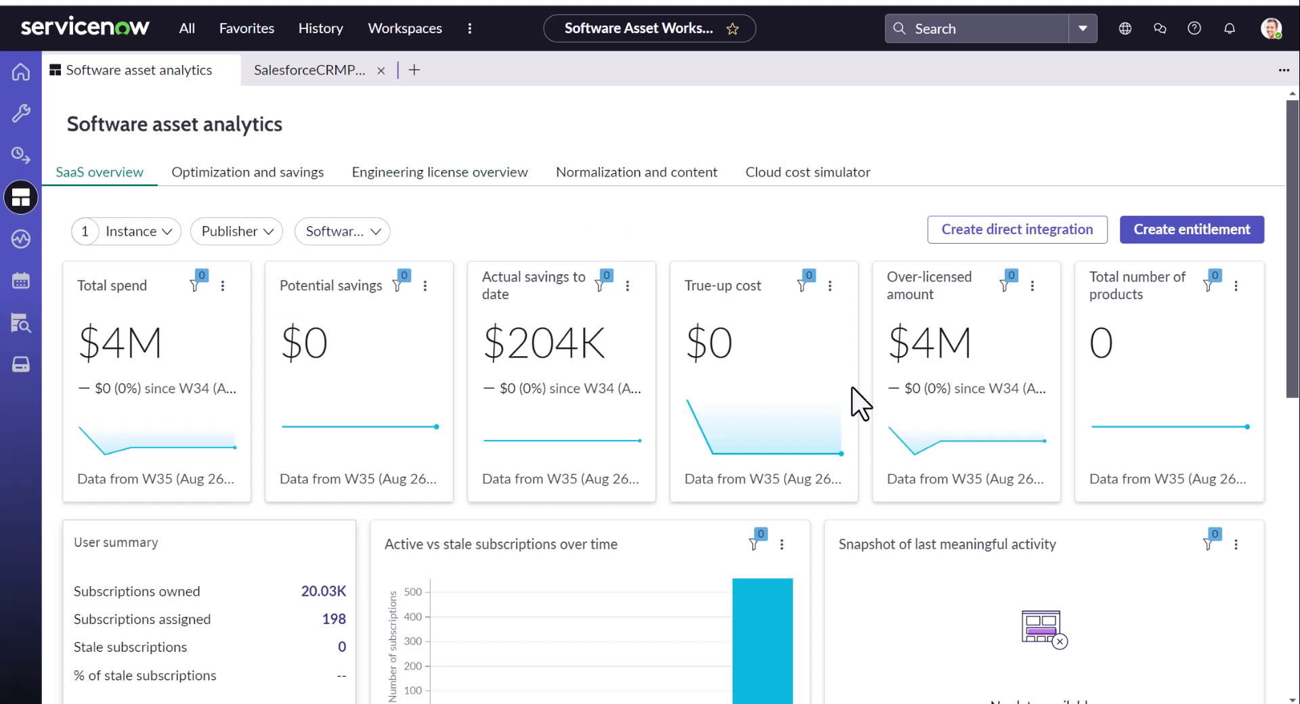
pyautogui.moveTo(288, 241)
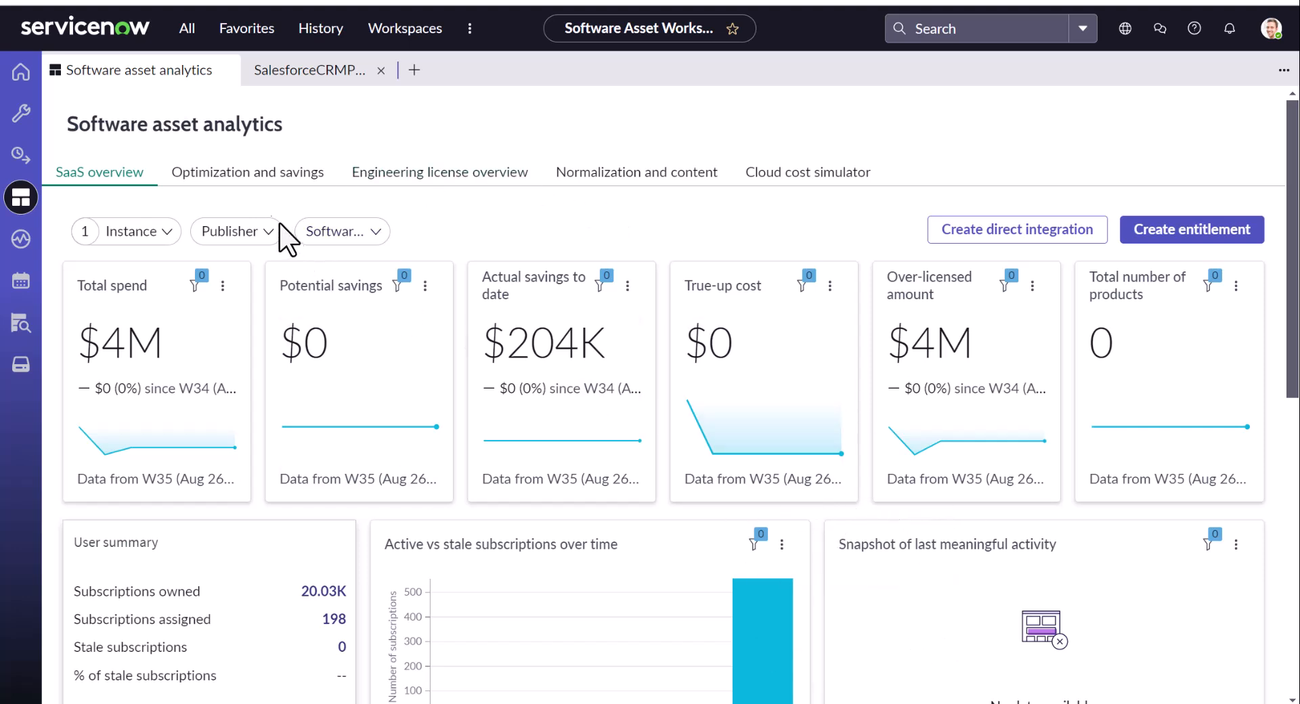
pyautogui.moveTo(505, 215)
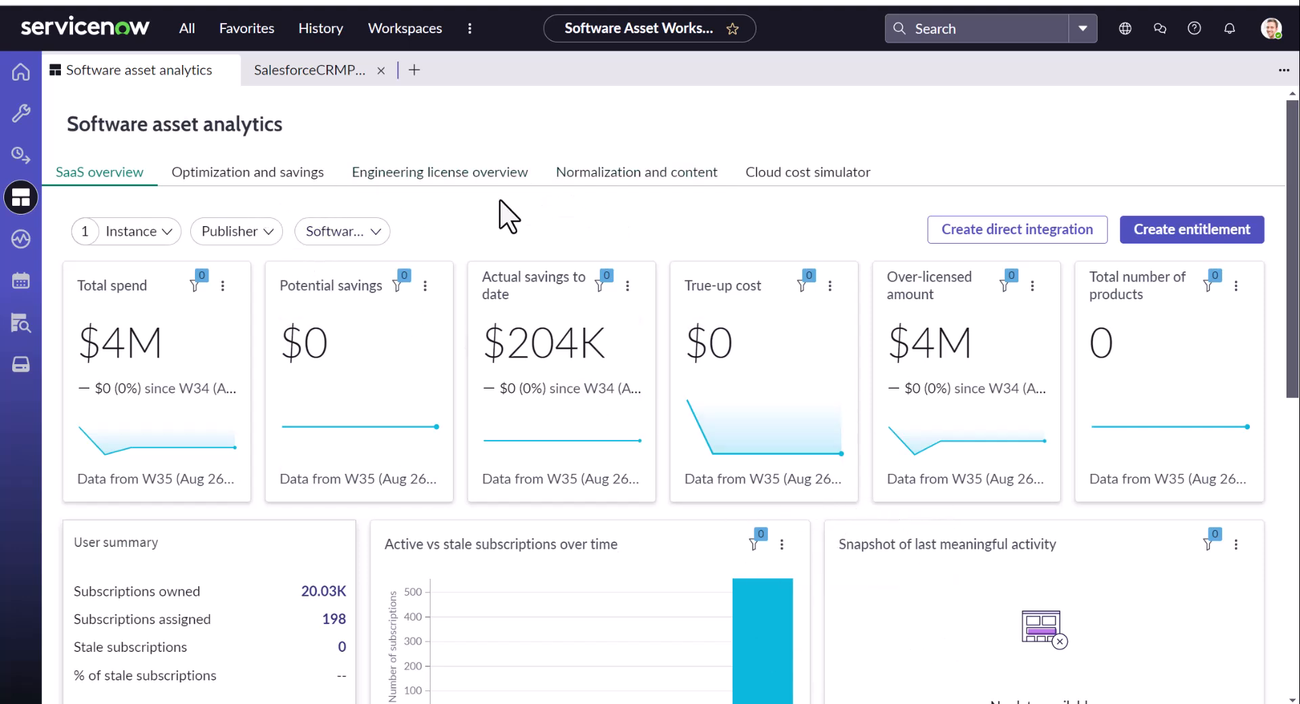
pyautogui.click(126, 231)
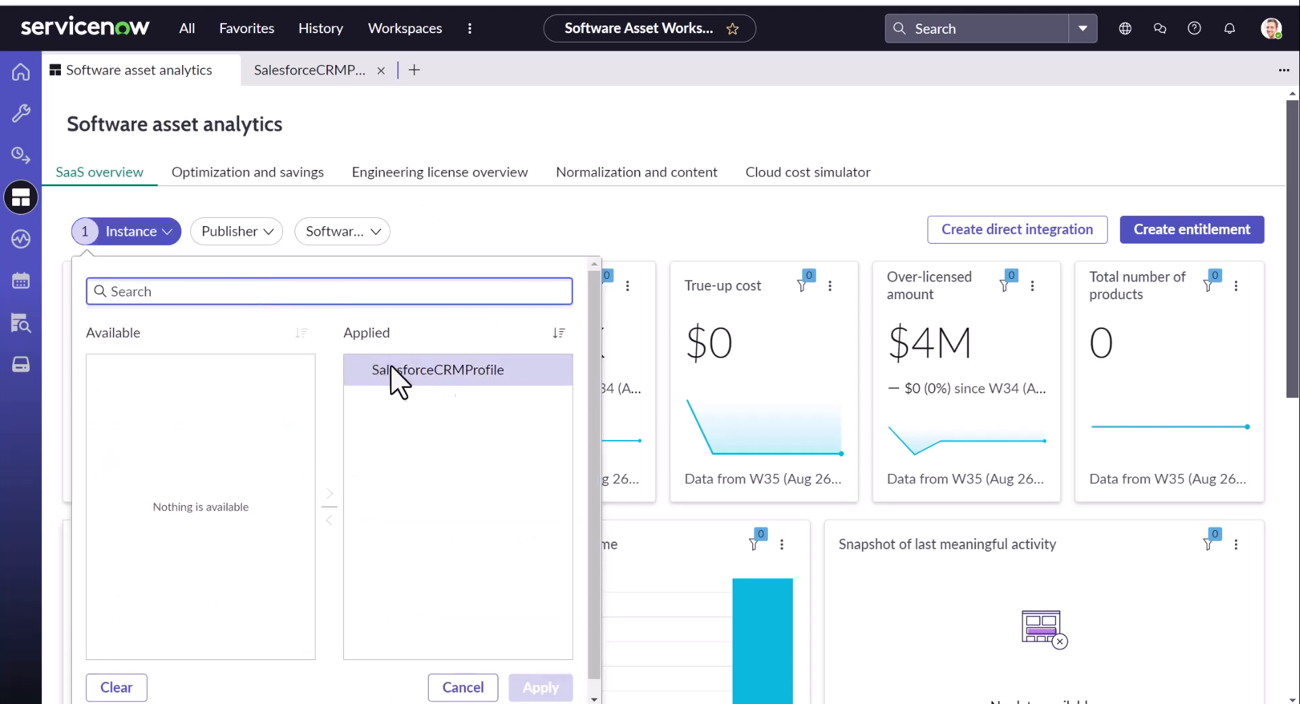
pyautogui.moveTo(408, 398)
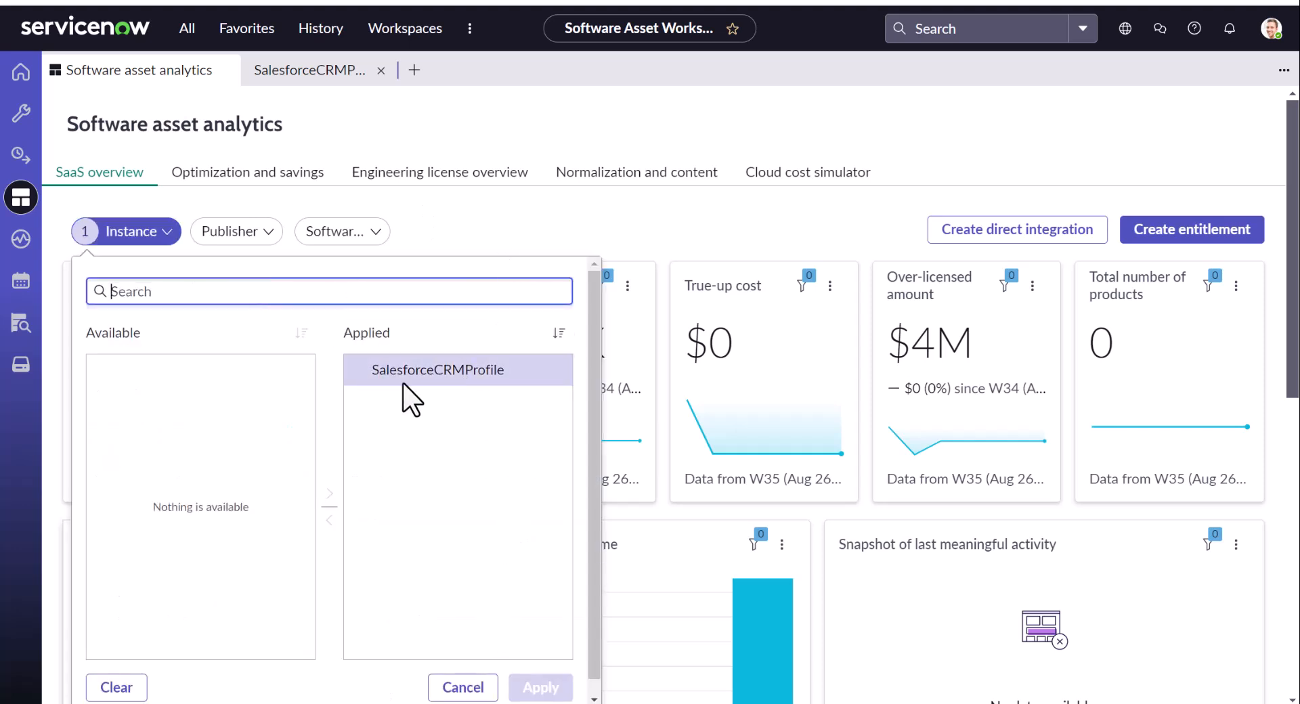
pyautogui.click(540, 687)
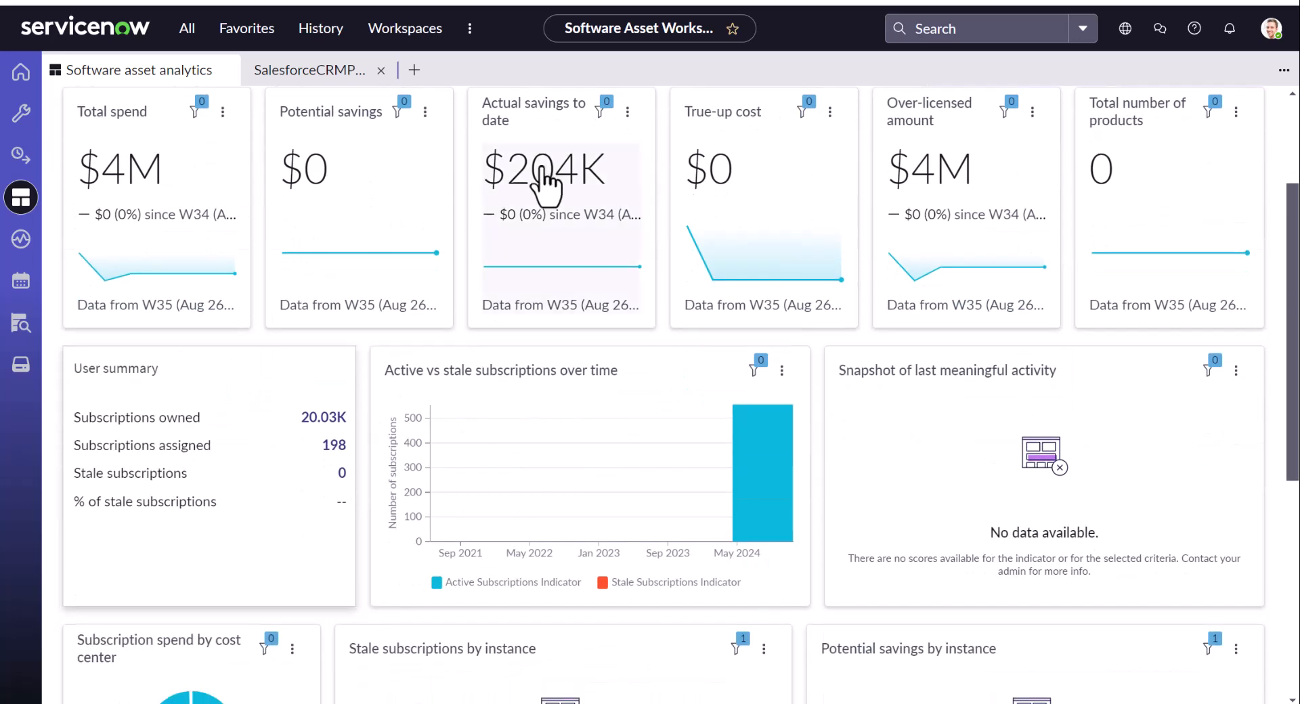
pyautogui.scroll(-3)
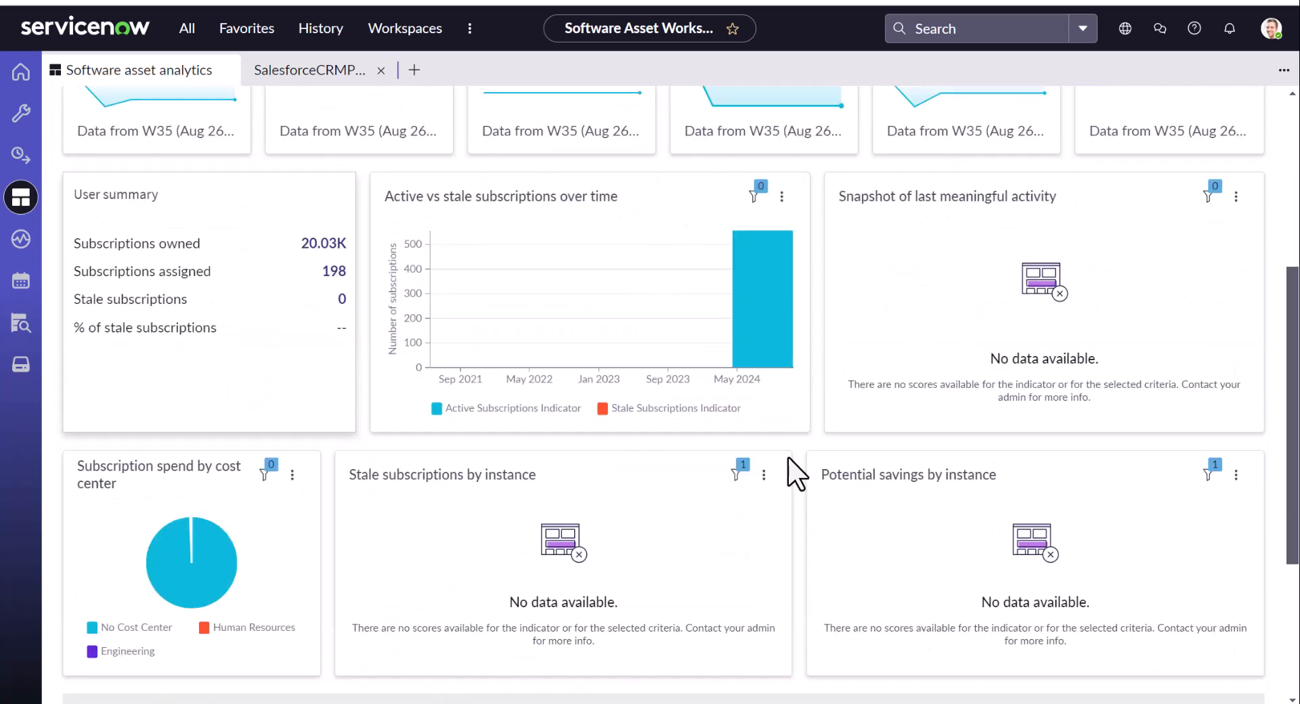
pyautogui.moveTo(823, 458)
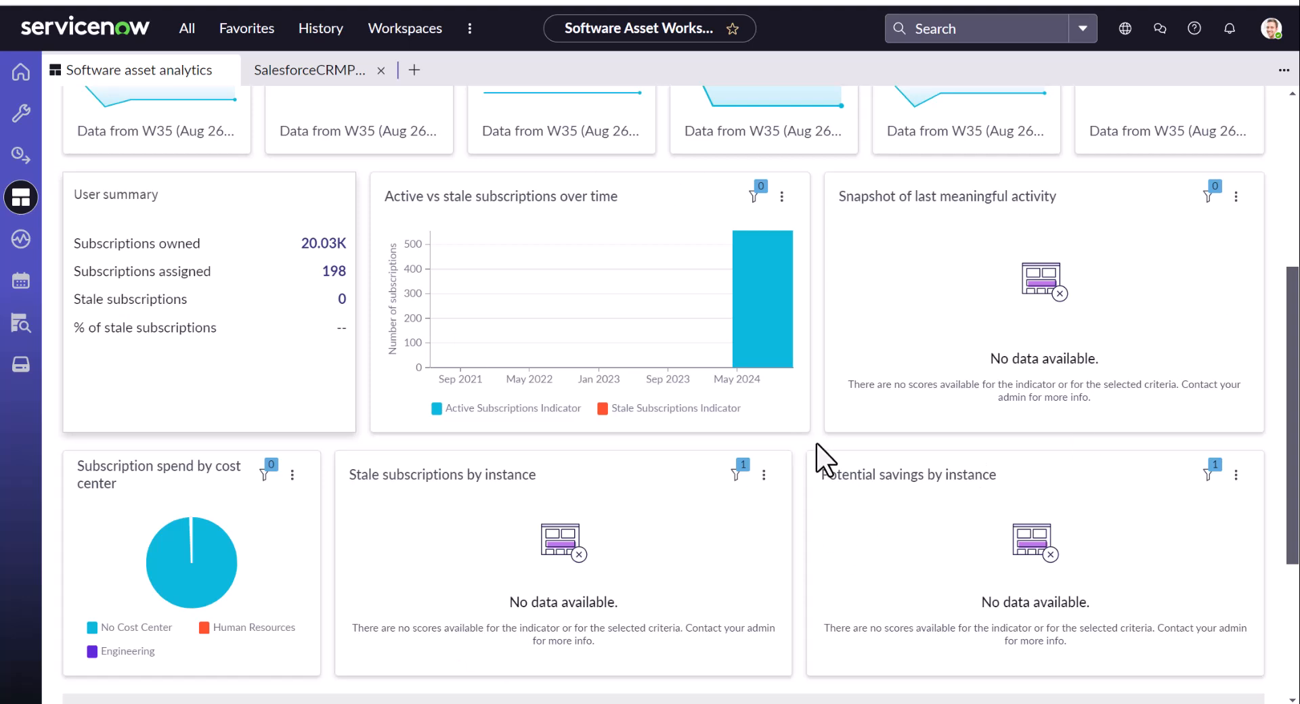
pyautogui.moveTo(771, 464)
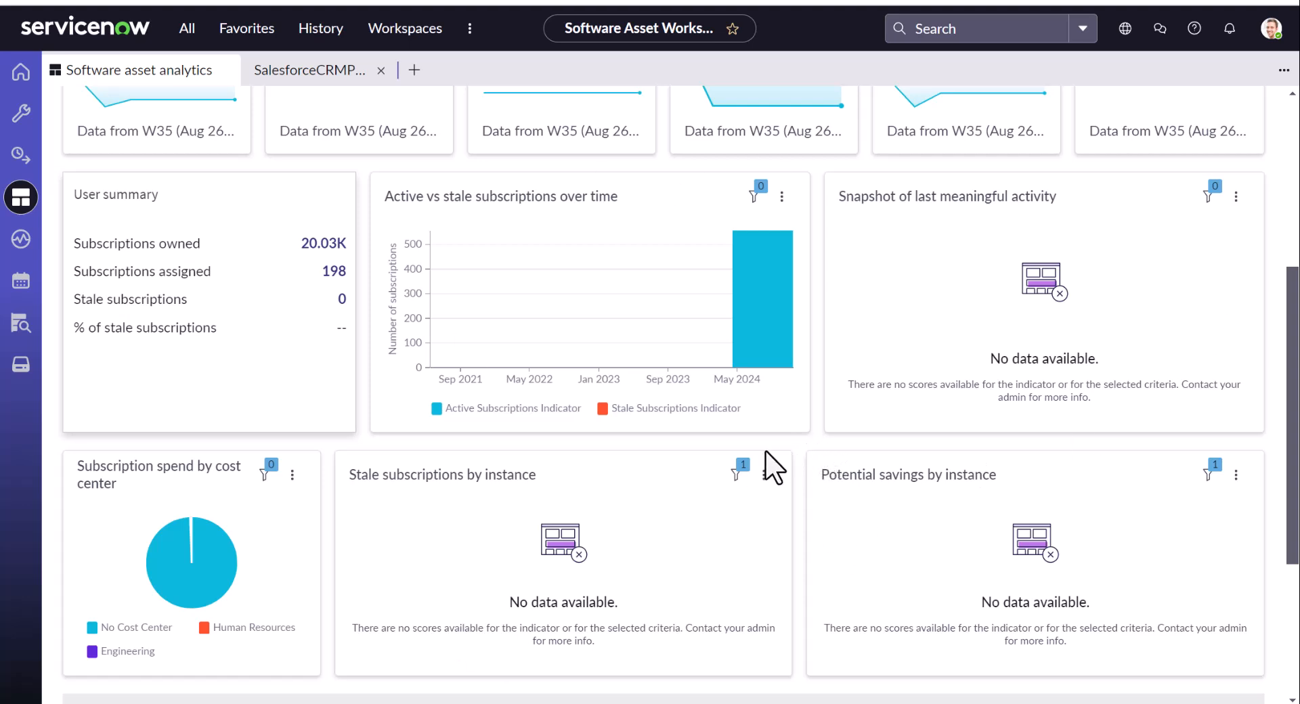
pyautogui.scroll(-3)
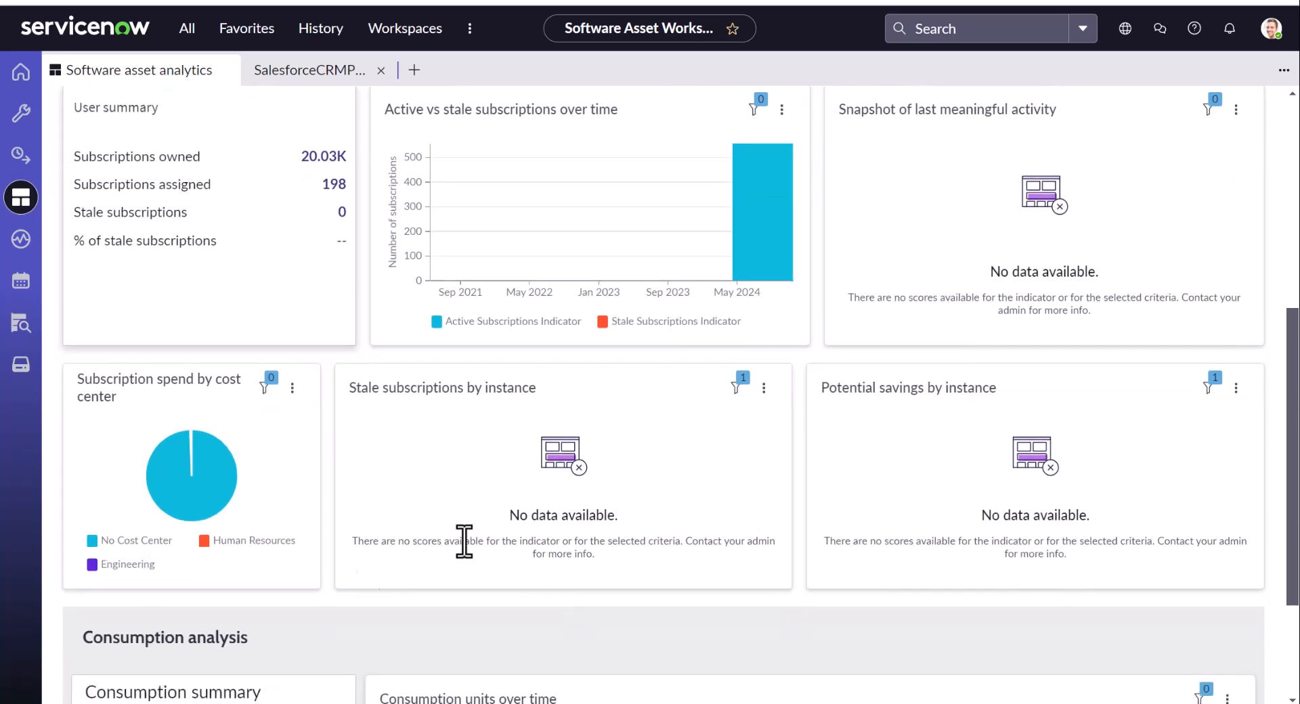
pyautogui.scroll(3)
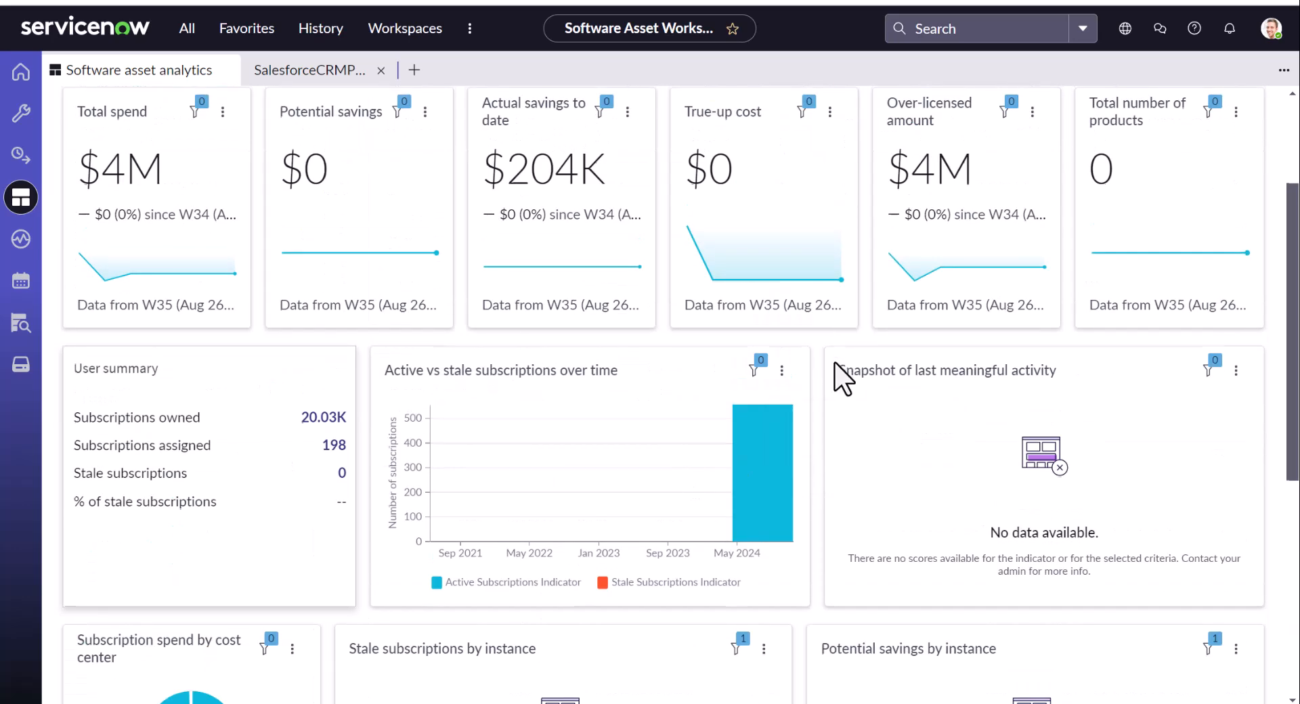
pyautogui.scroll(3)
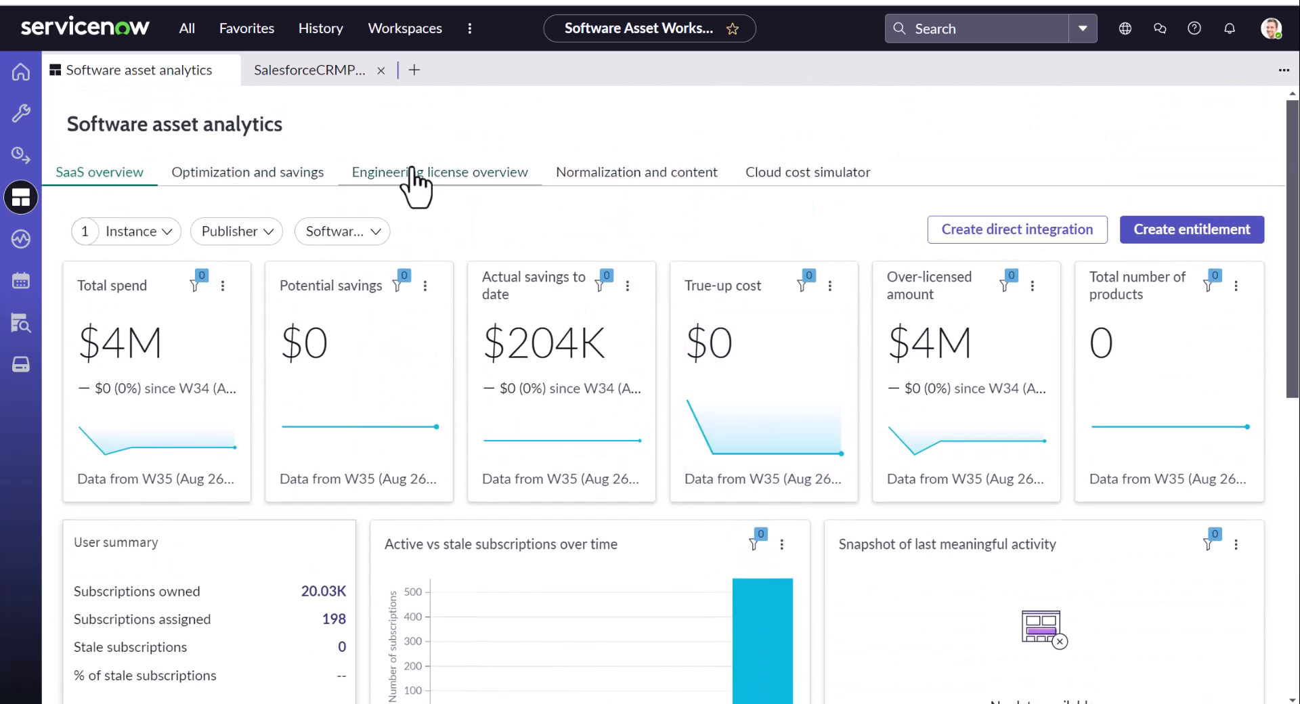
pyautogui.moveTo(887, 129)
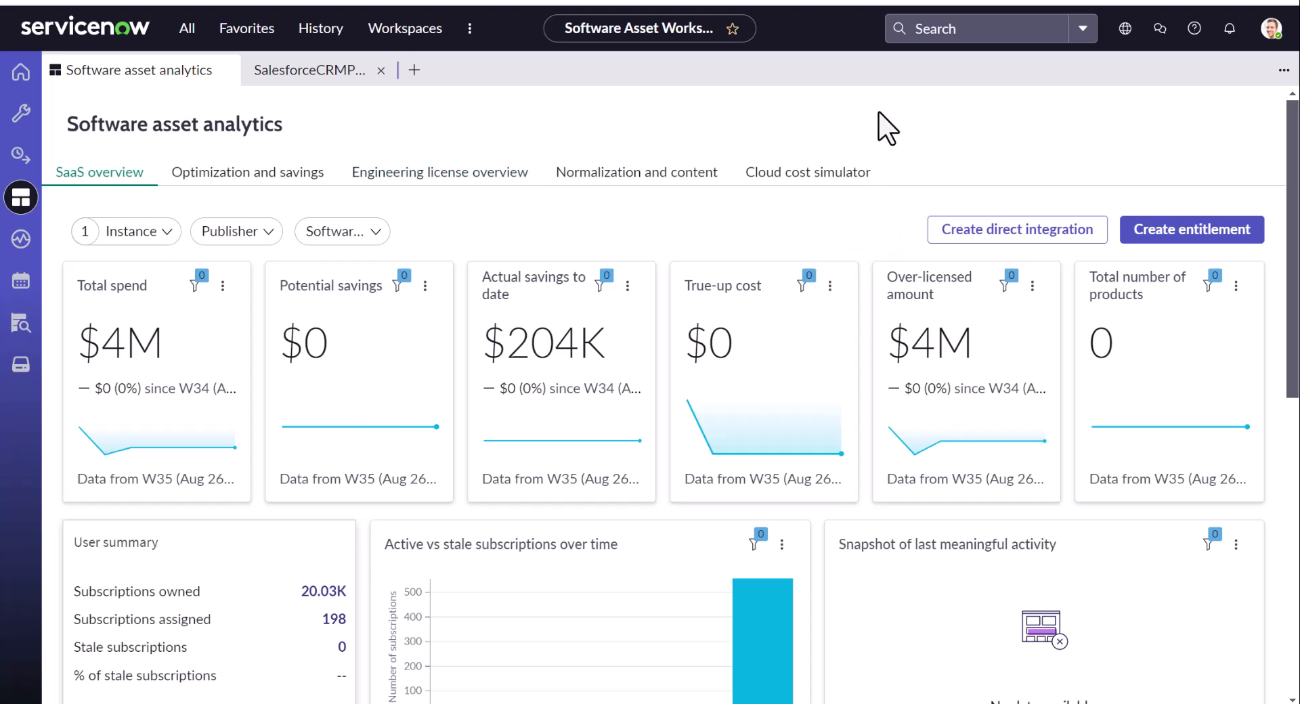
pyautogui.moveTo(680, 128)
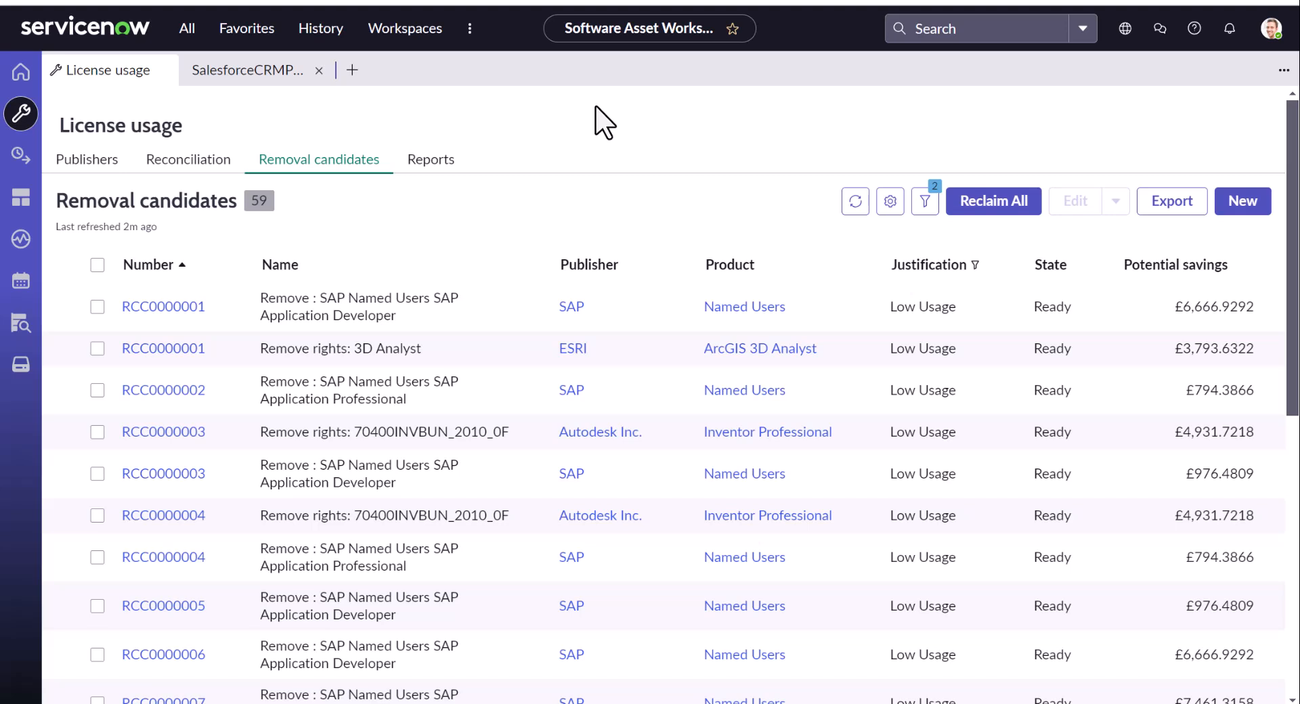
# Switch License usage to the Publishers overview showing each publisher's compliance summary.
pyautogui.click(86, 160)
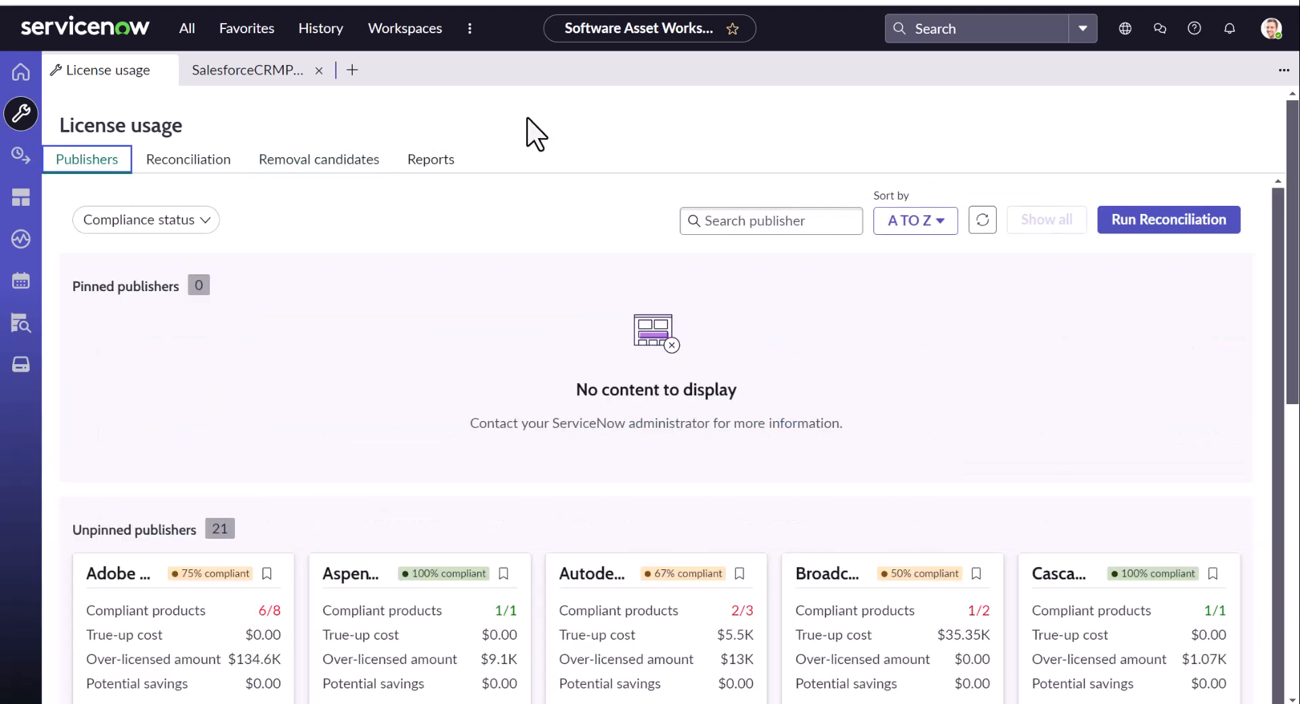